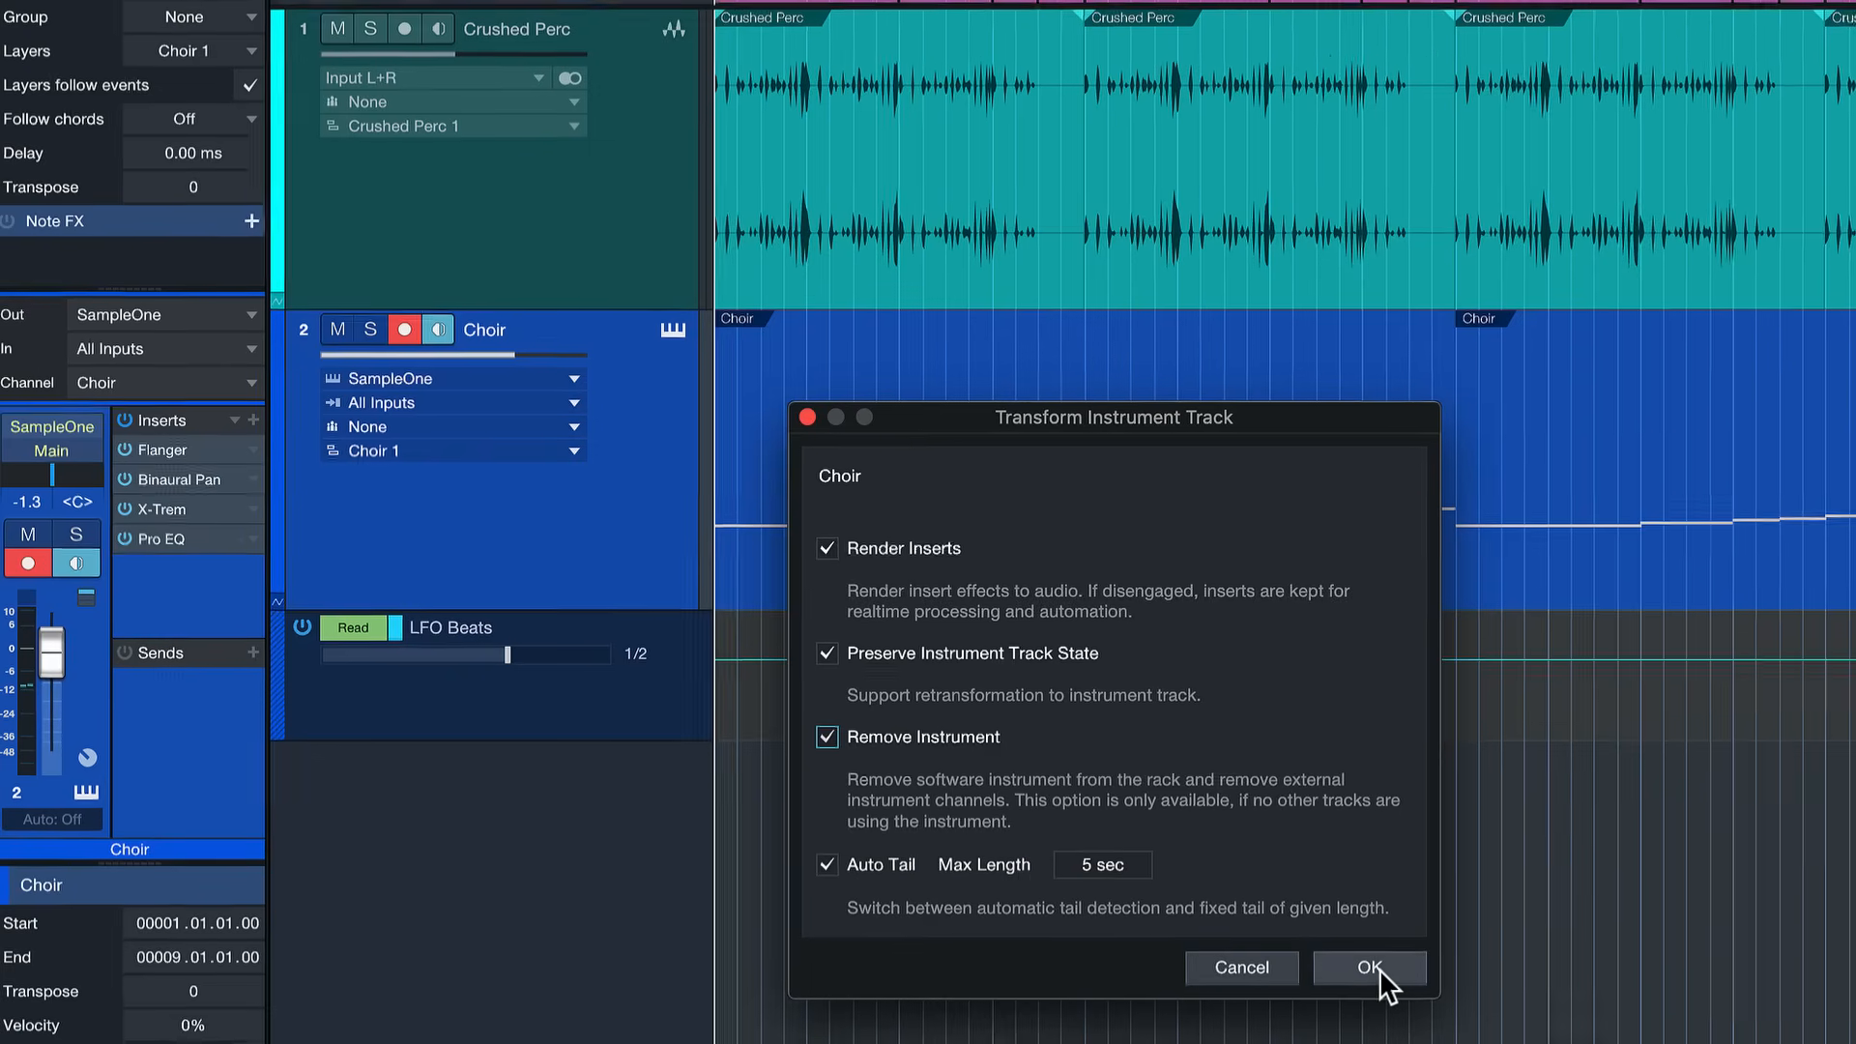
Confirm transforming the Choir instrument track in the dialog.
left_click(1369, 966)
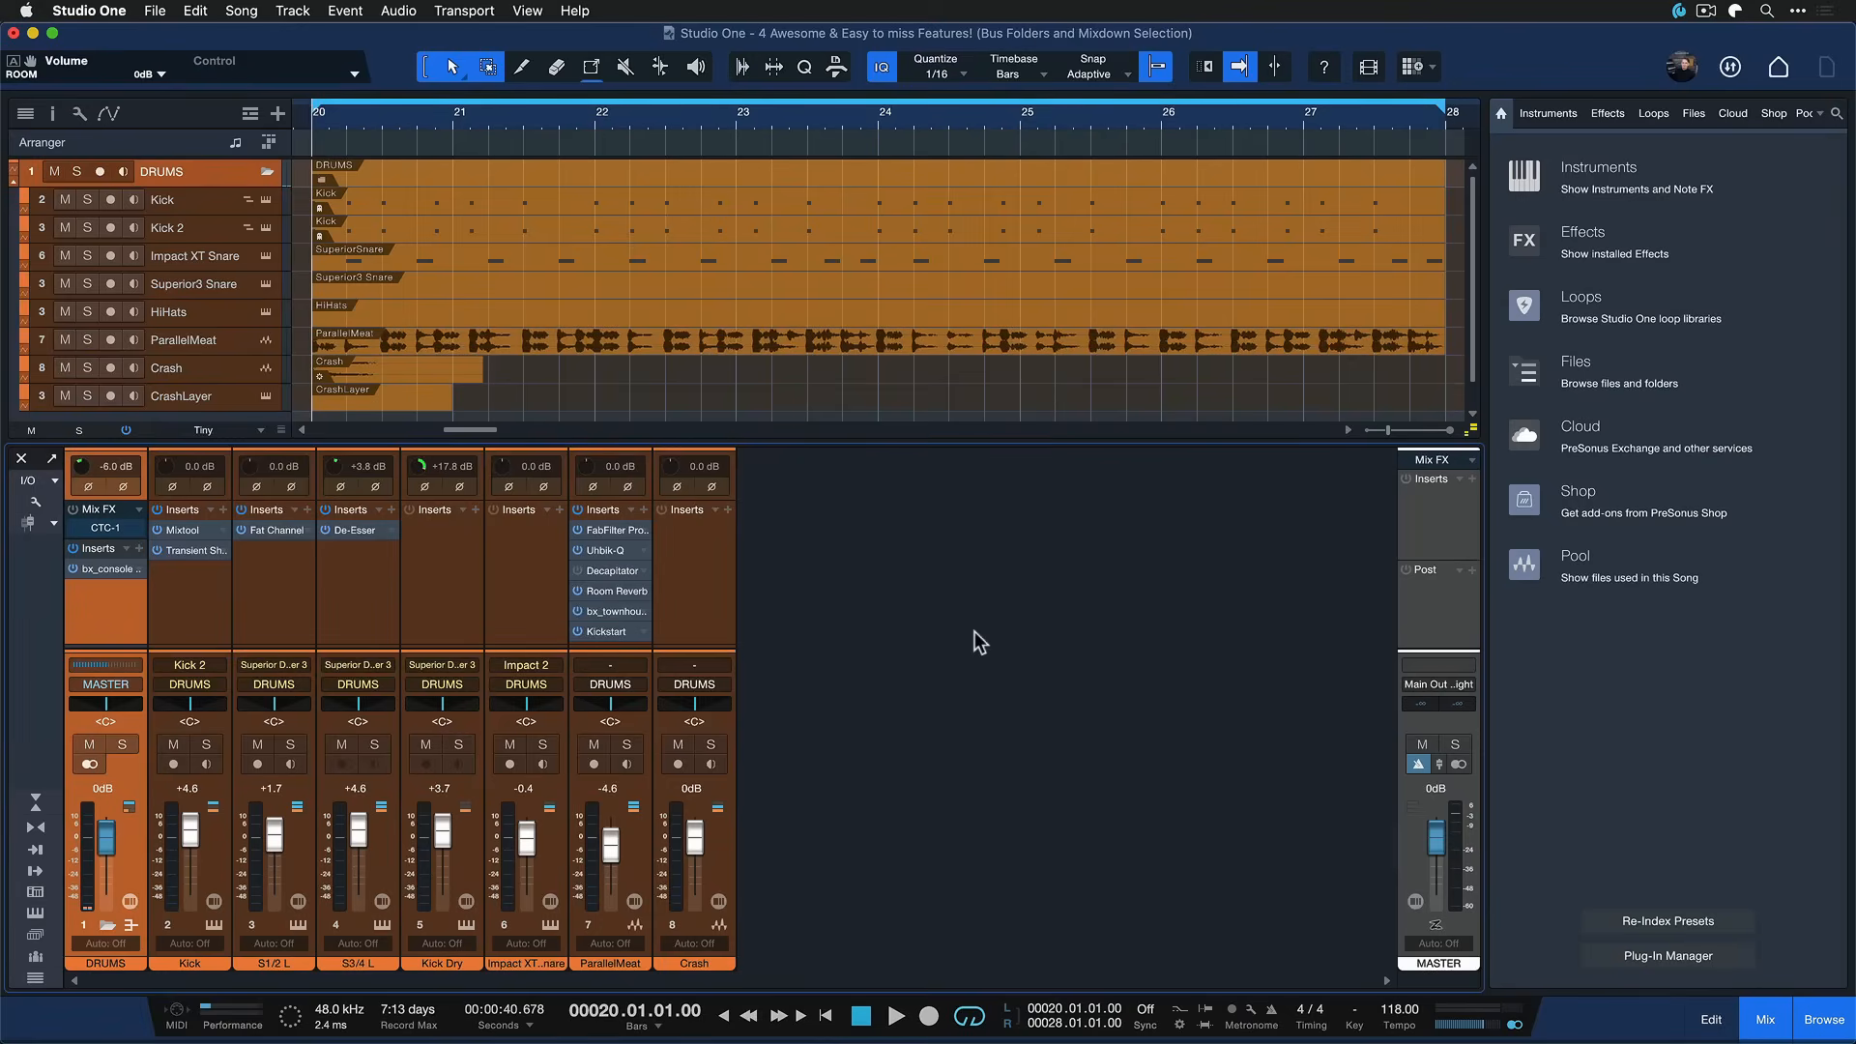
mouse_move(410, 437)
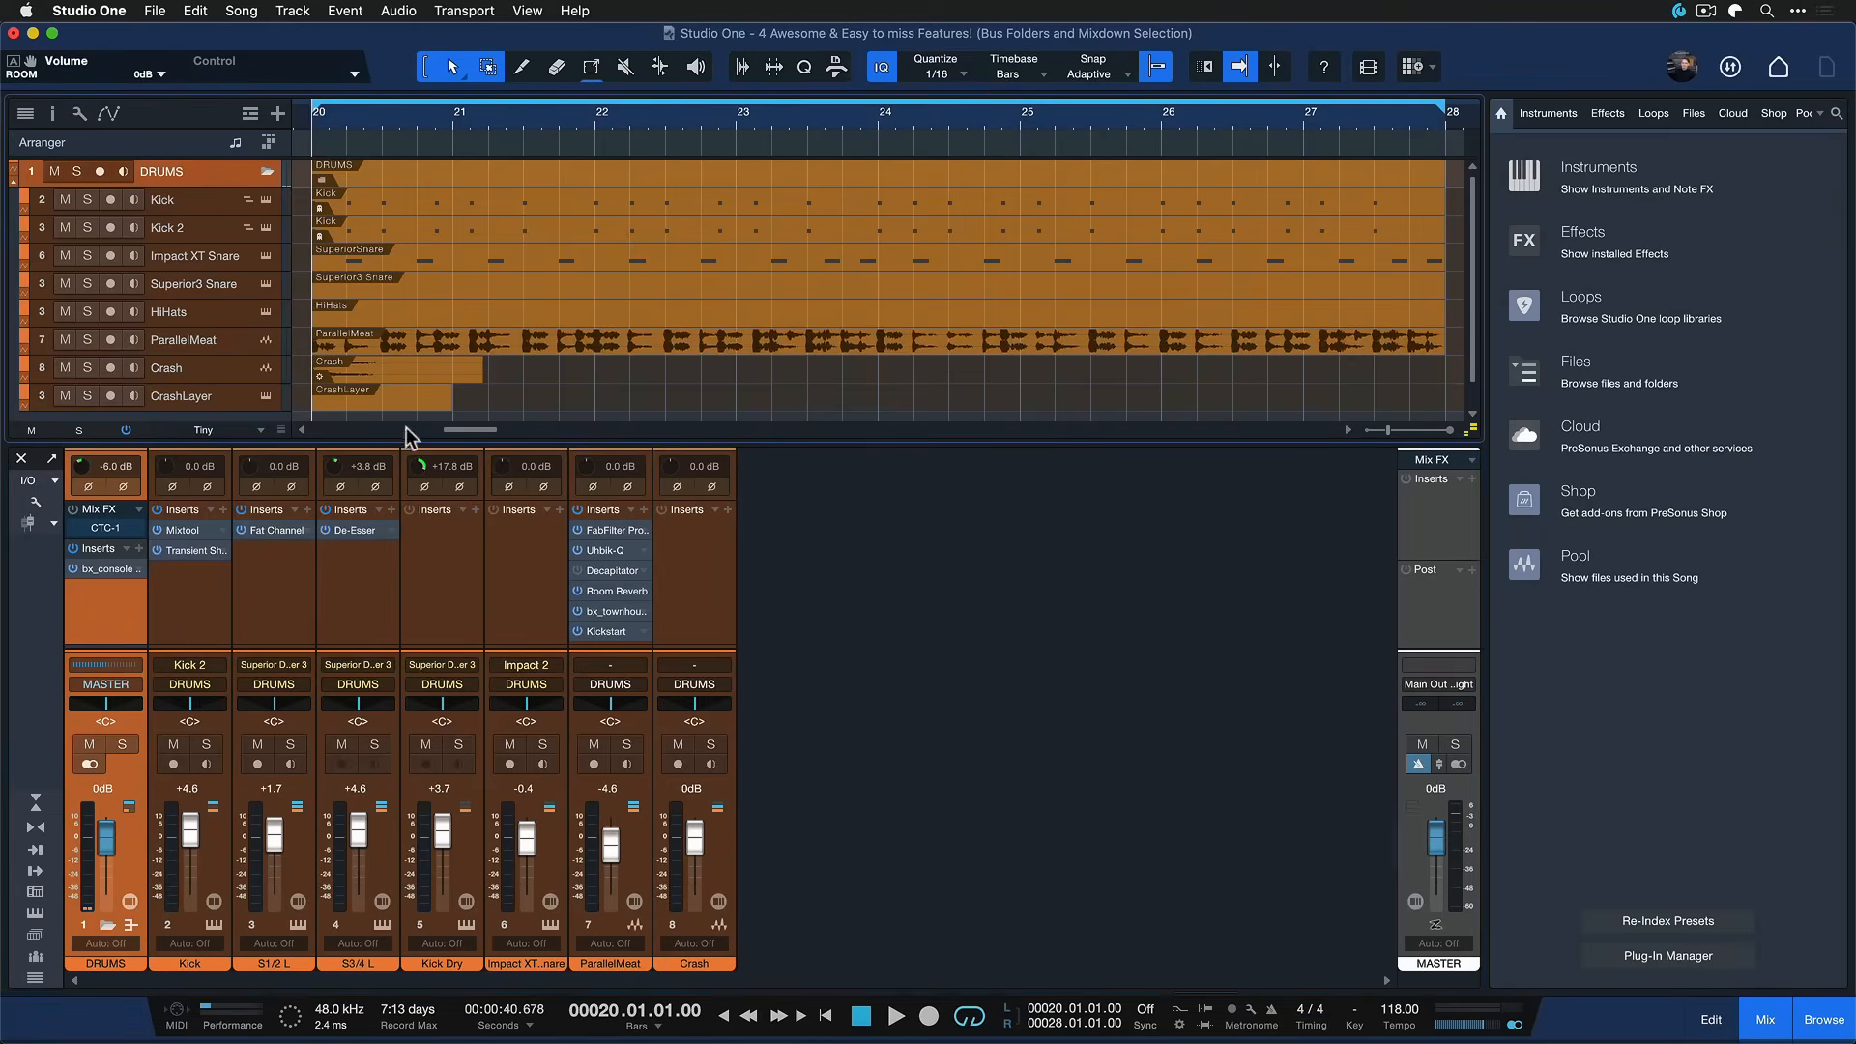
left_click(895, 1011)
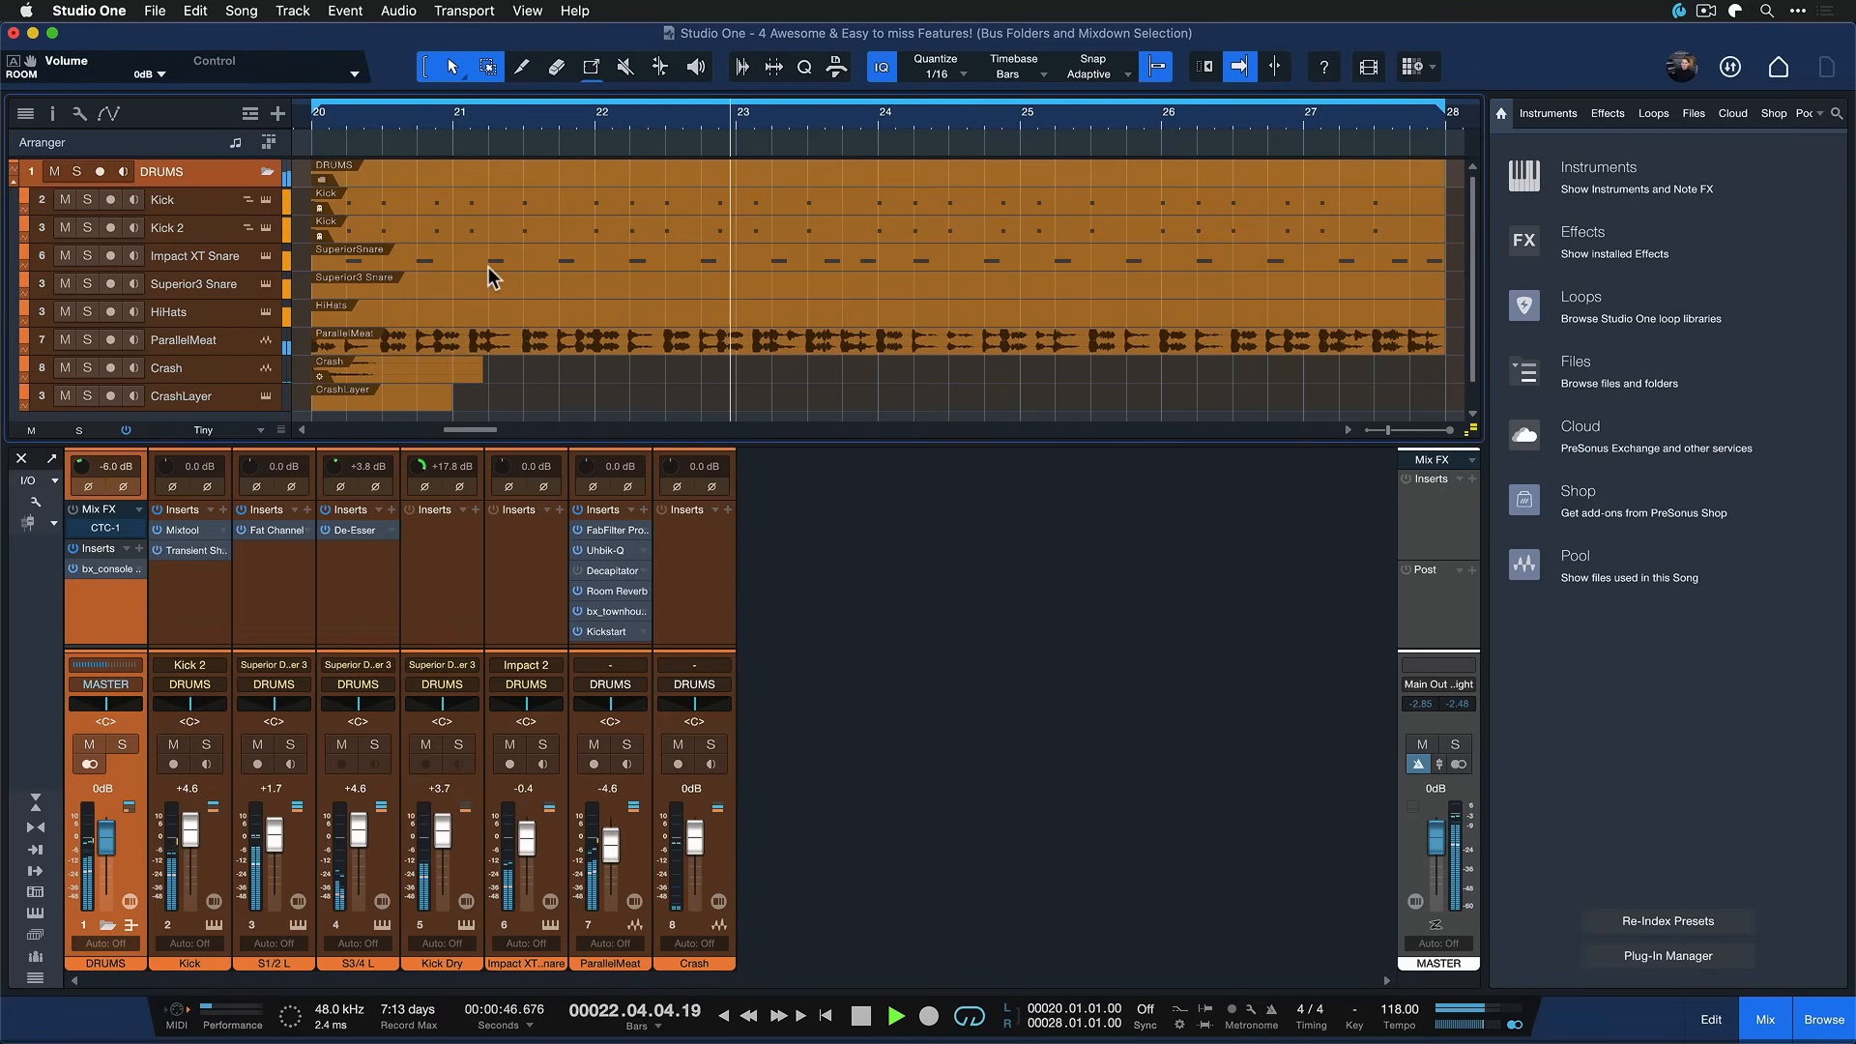
left_click(866, 1039)
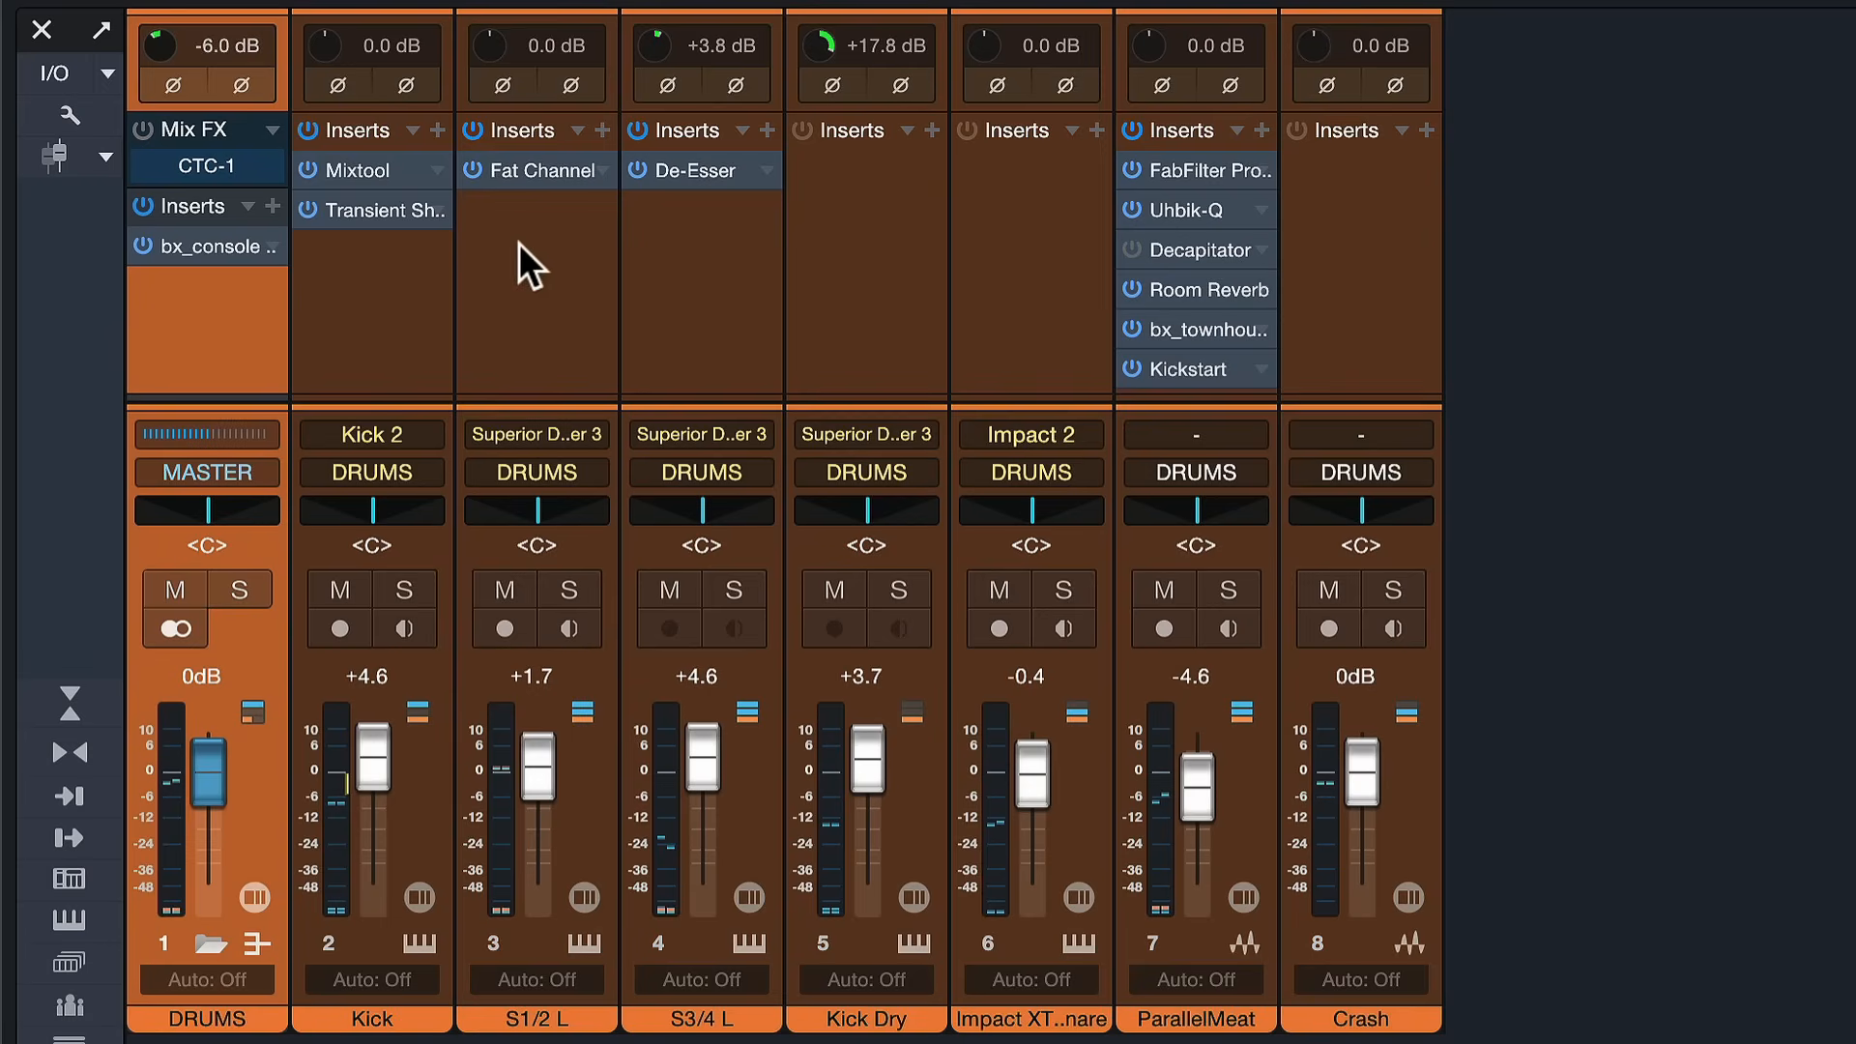
mouse_move(1499, 170)
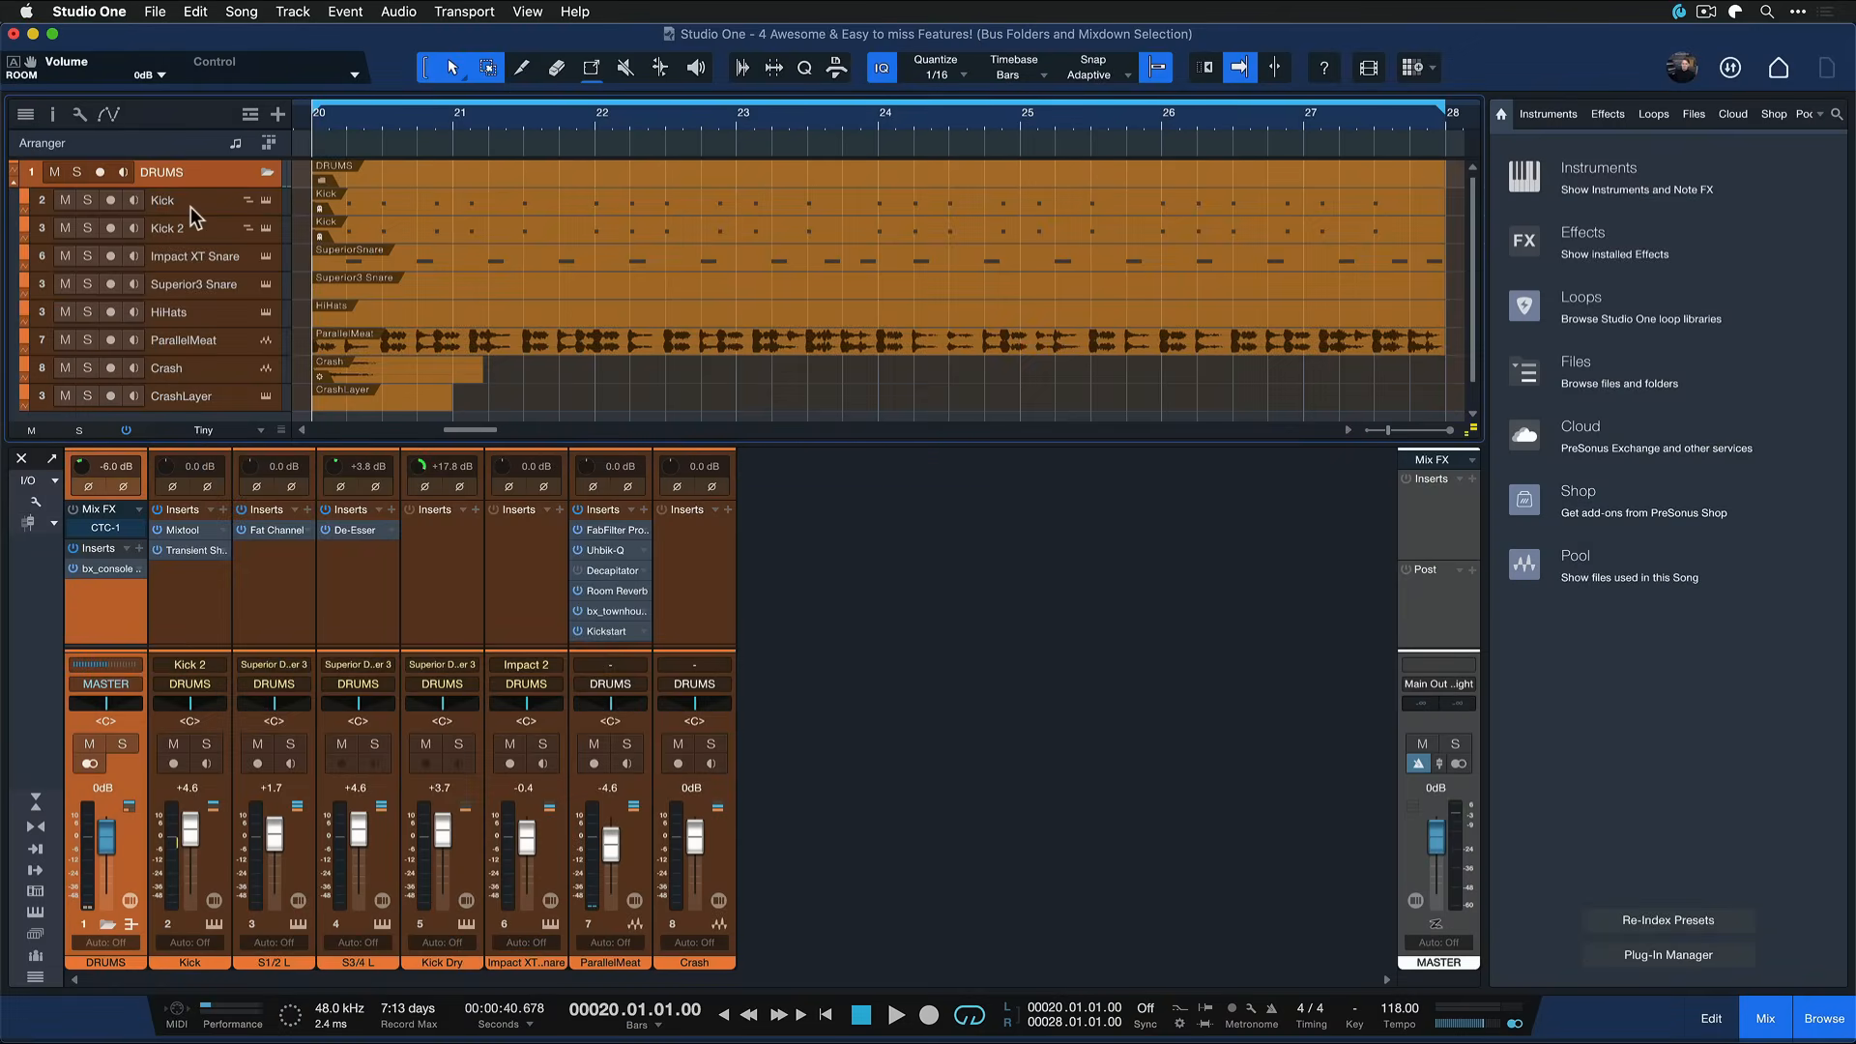
Start transforming the Kick track to an audio track from its context menu.
left_click(163, 199)
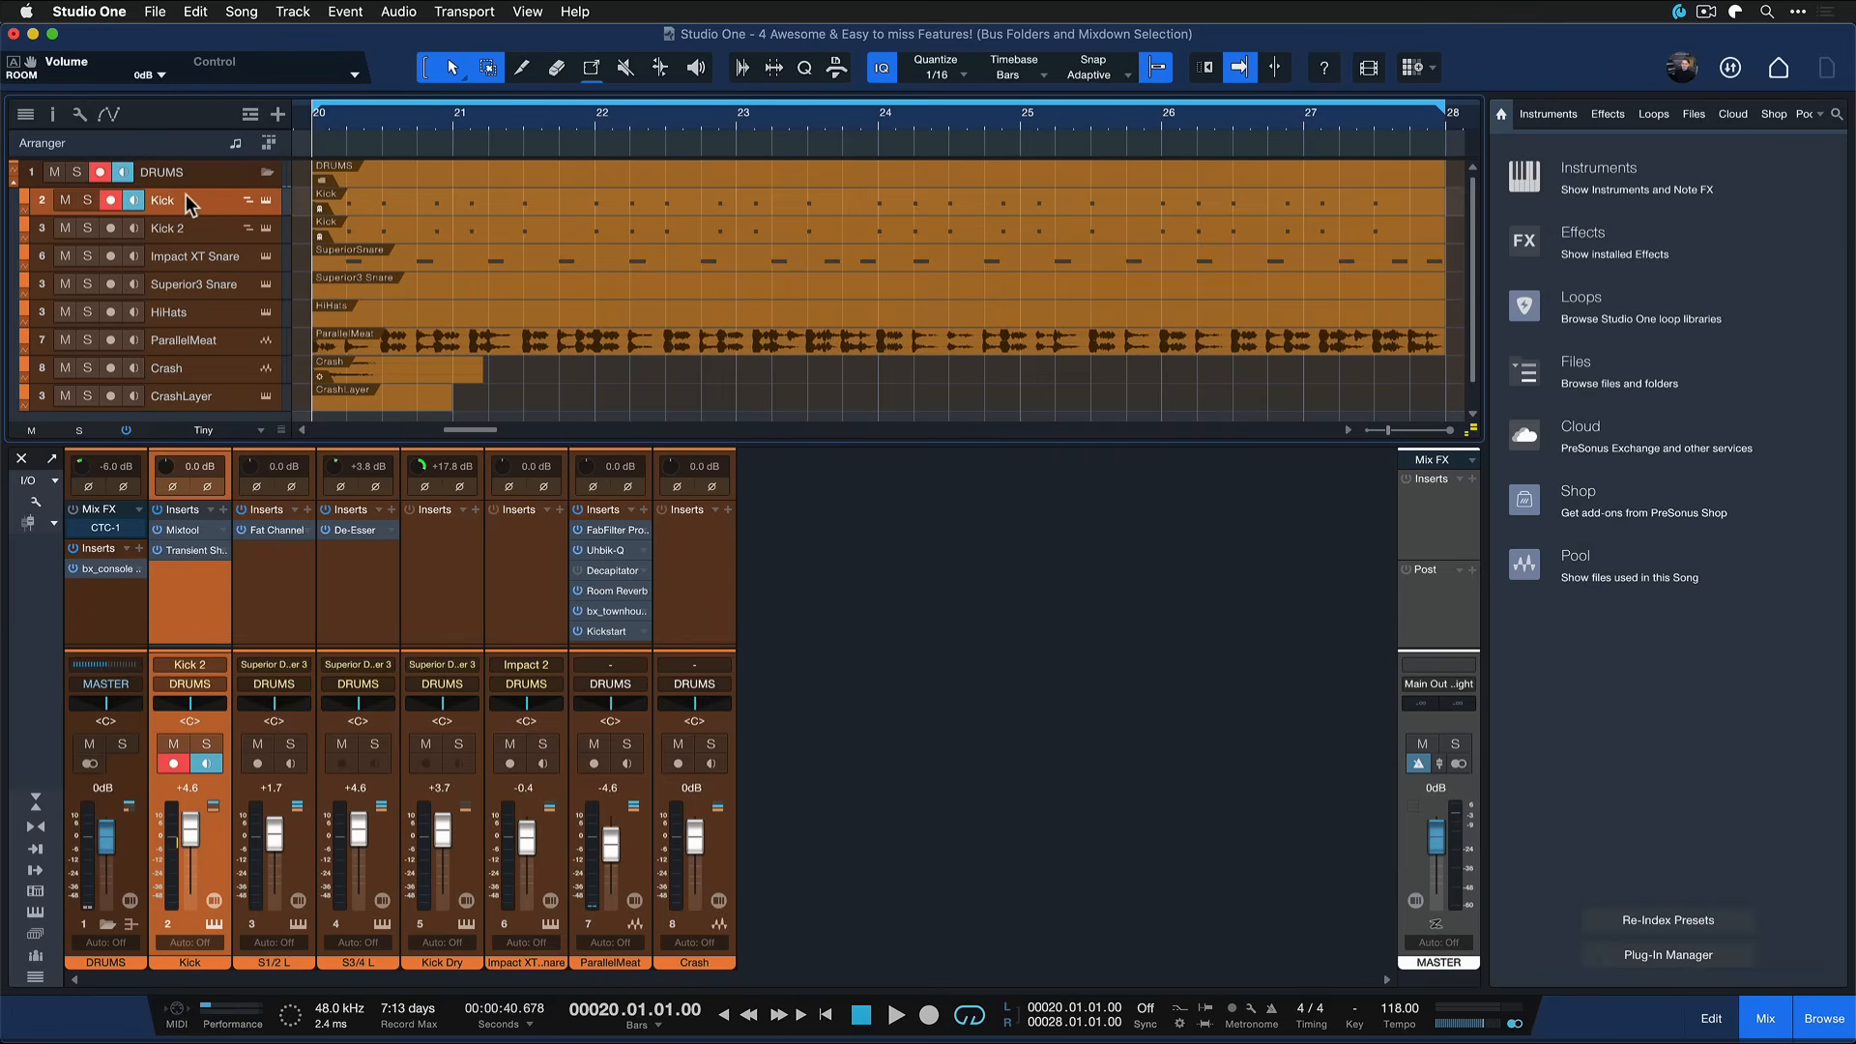
right_click(189, 201)
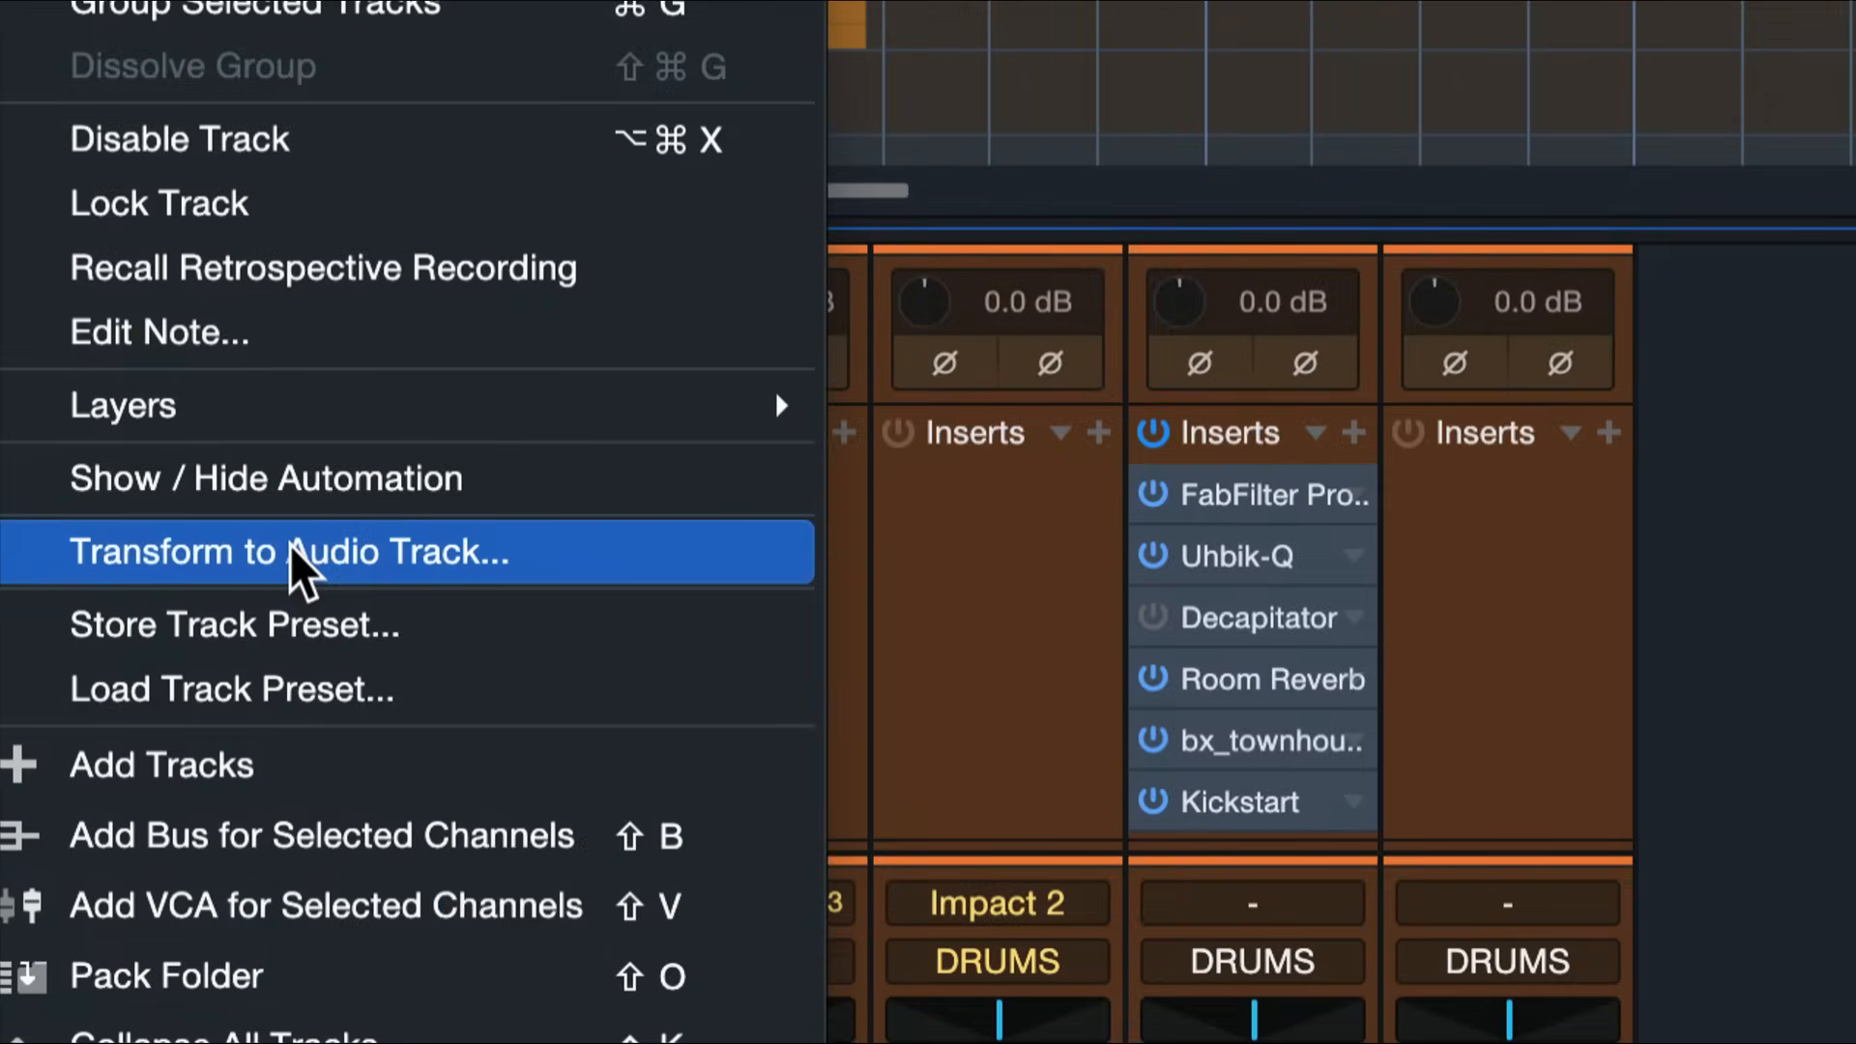
left_click(290, 553)
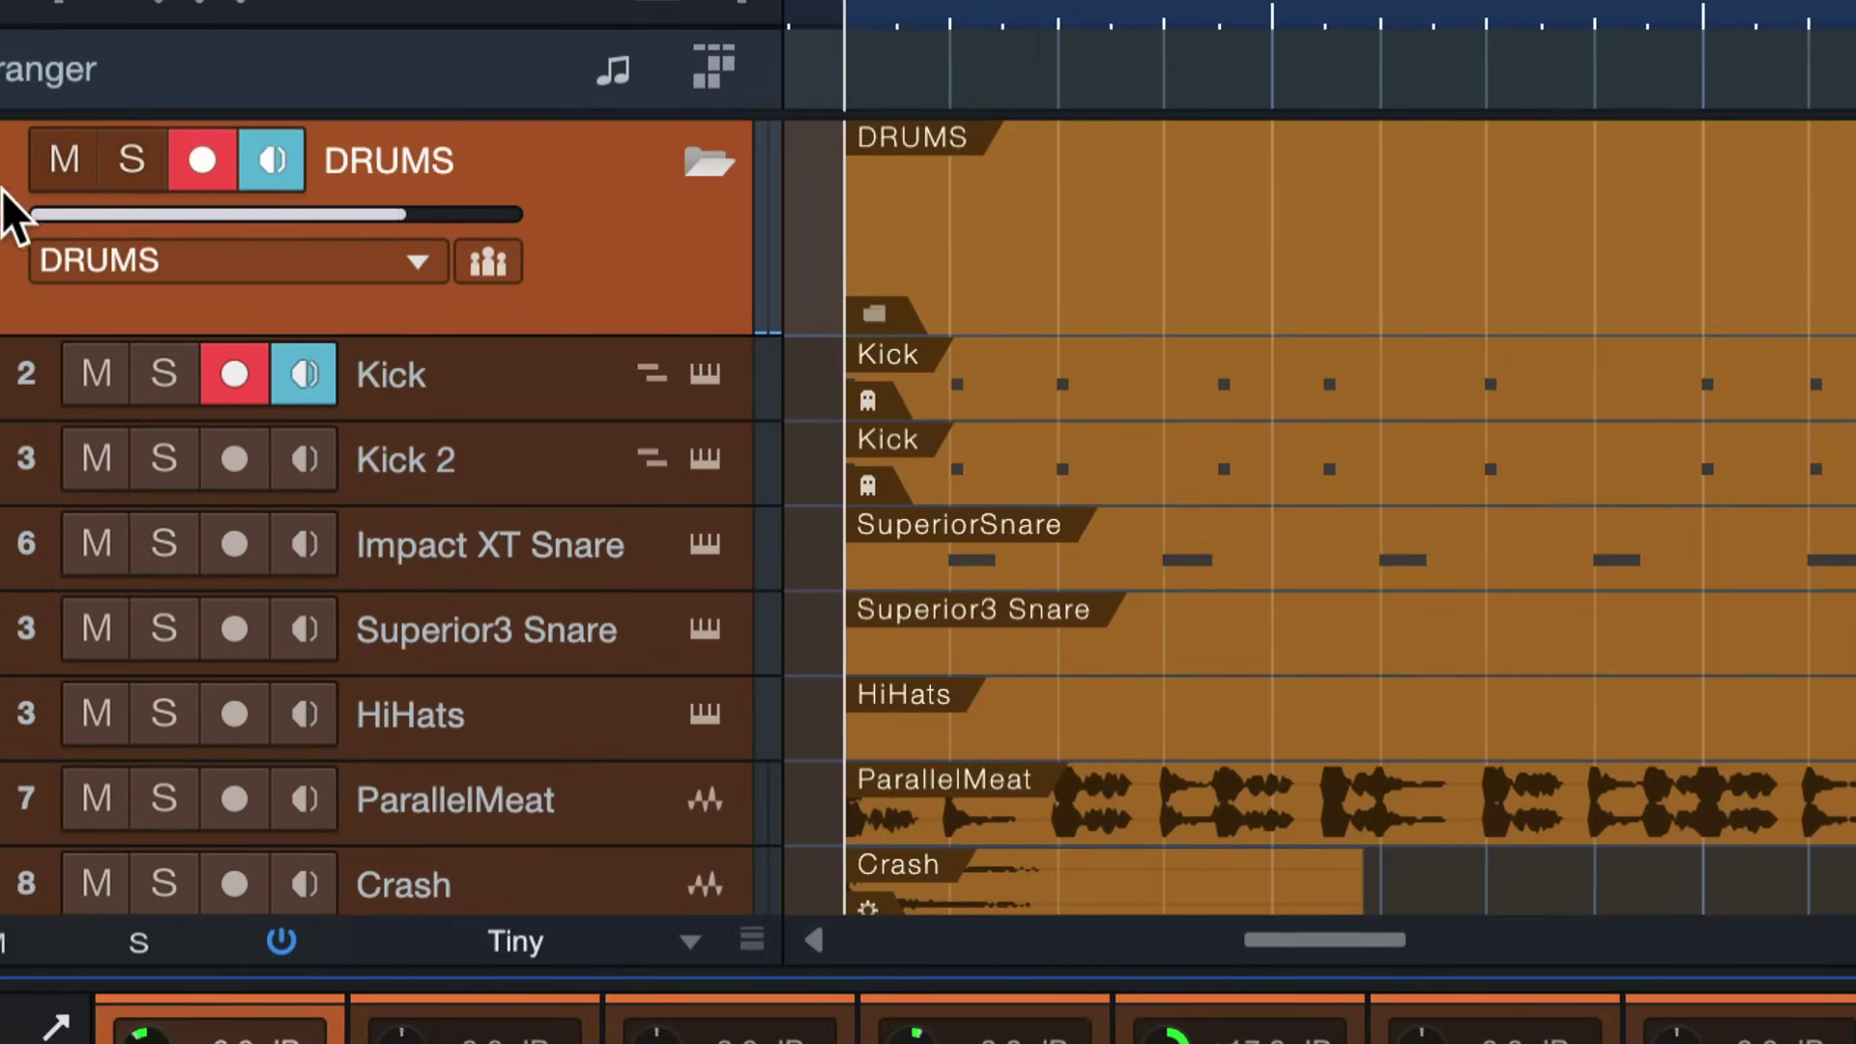
Keep the DRUMS folder routed to the DRUMS bus and bring up its track options.
left_click(232, 261)
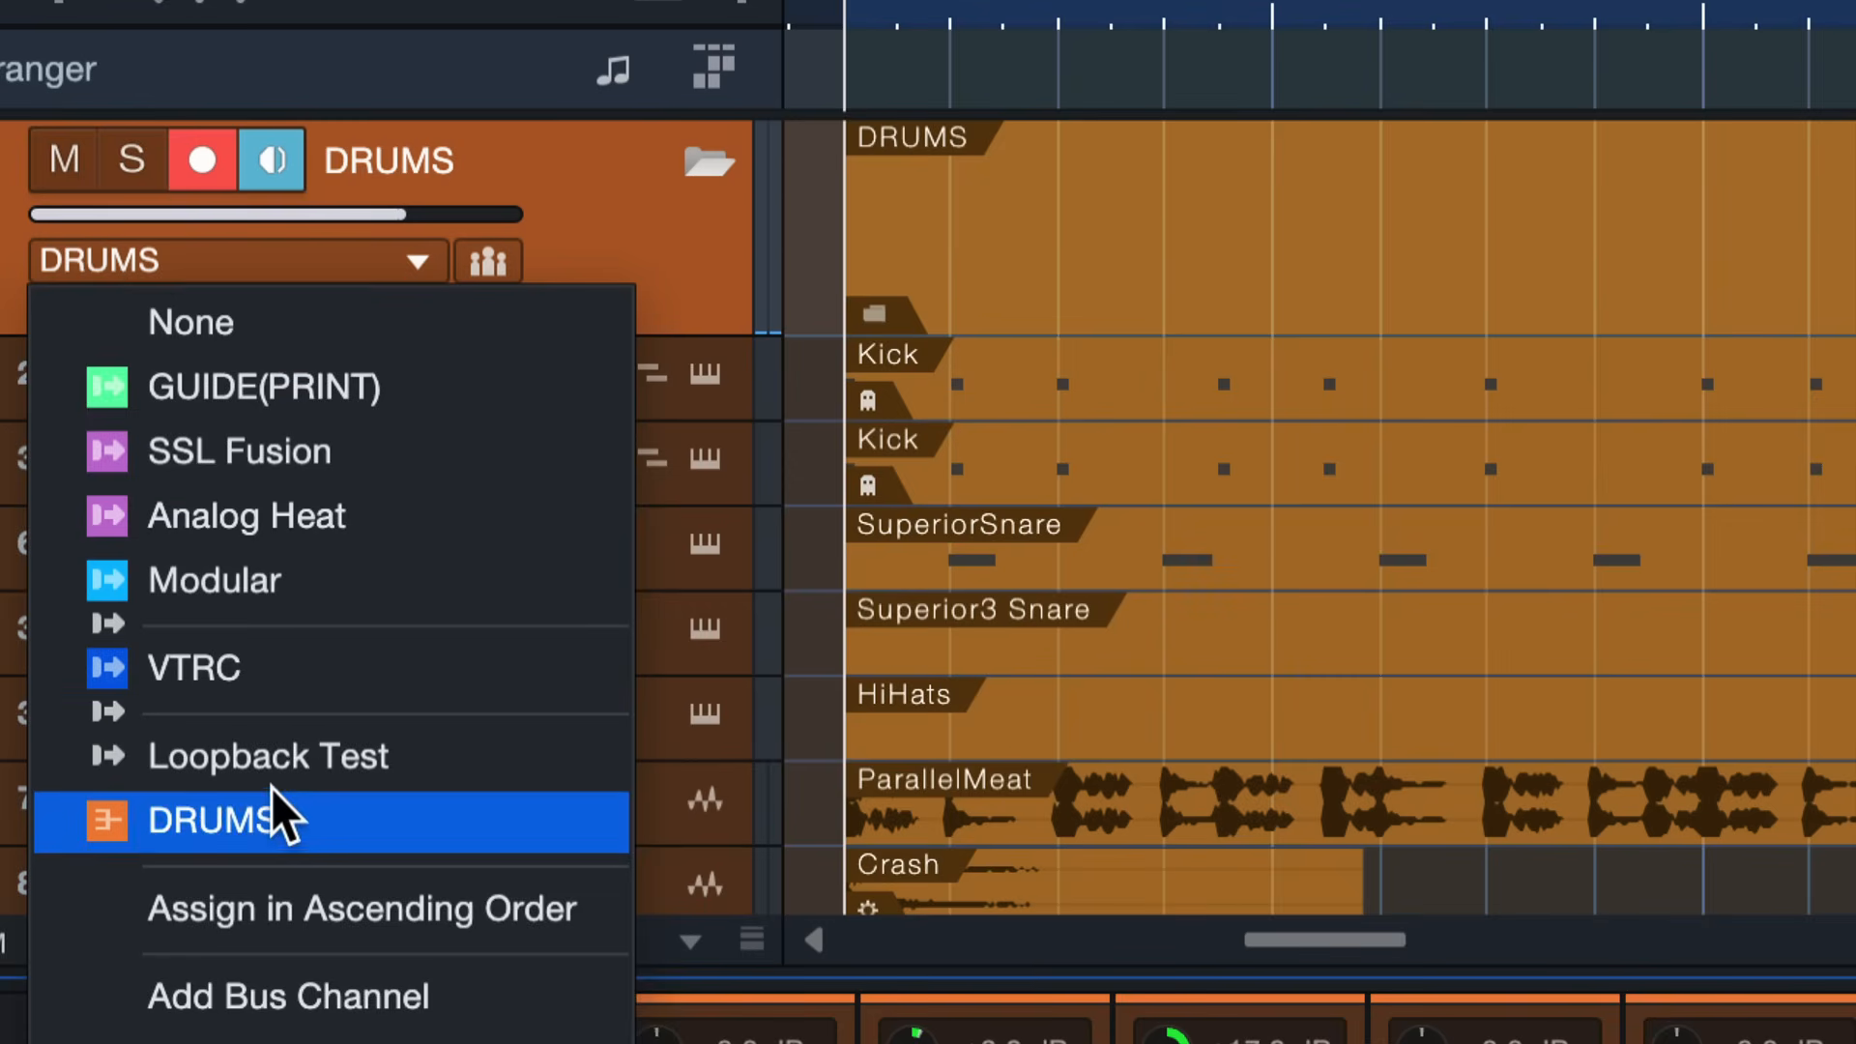
left_click(209, 820)
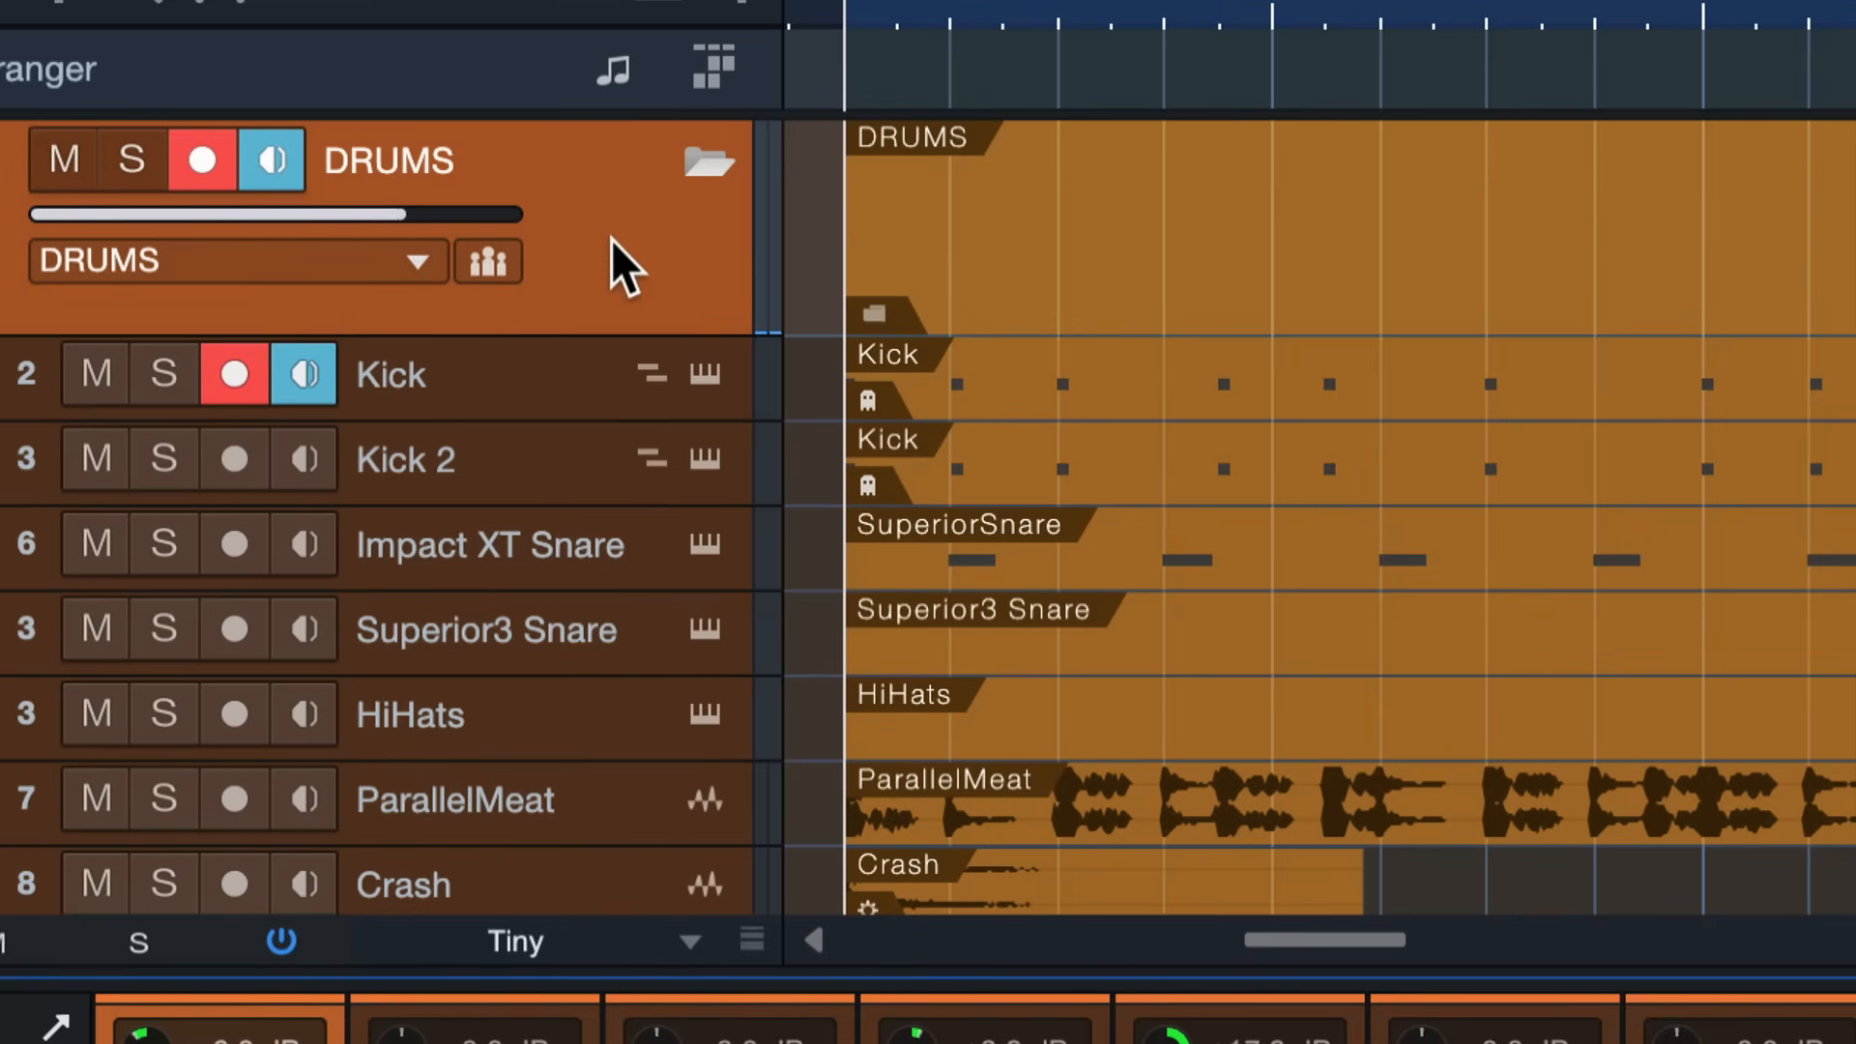
right_click(625, 265)
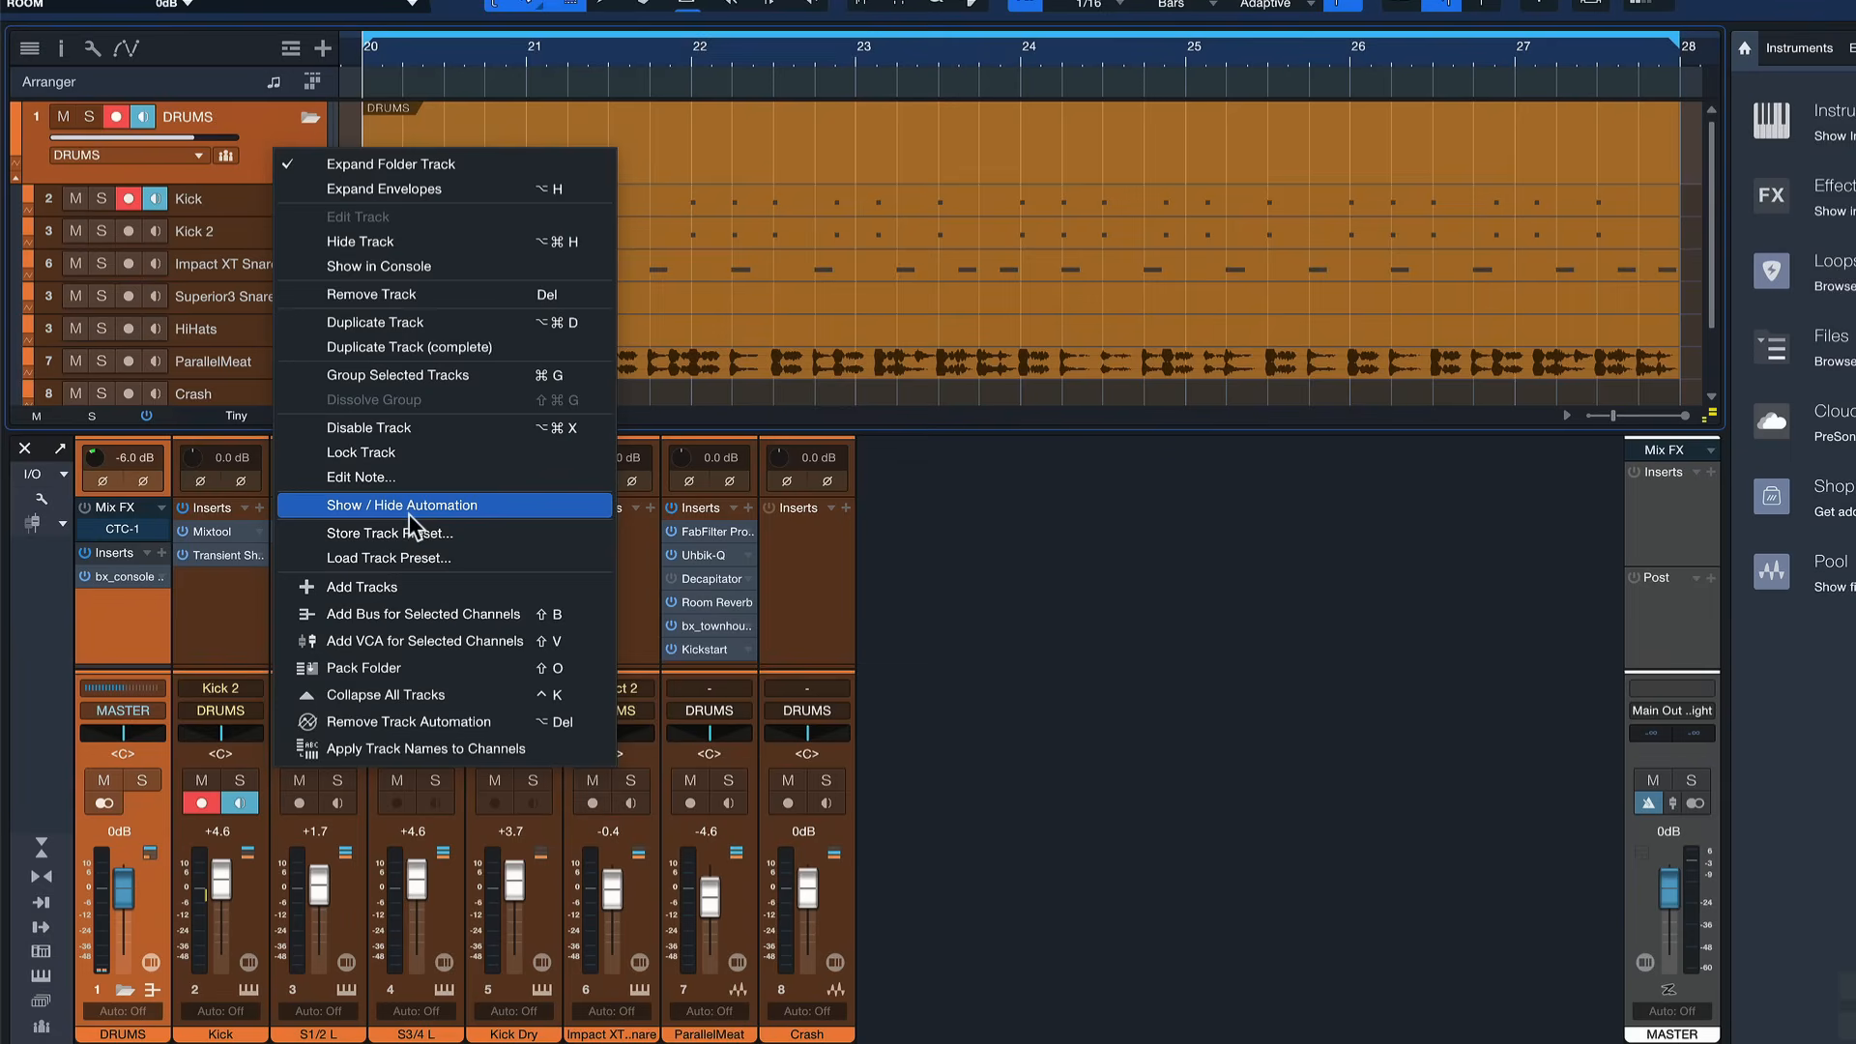
mouse_move(395, 497)
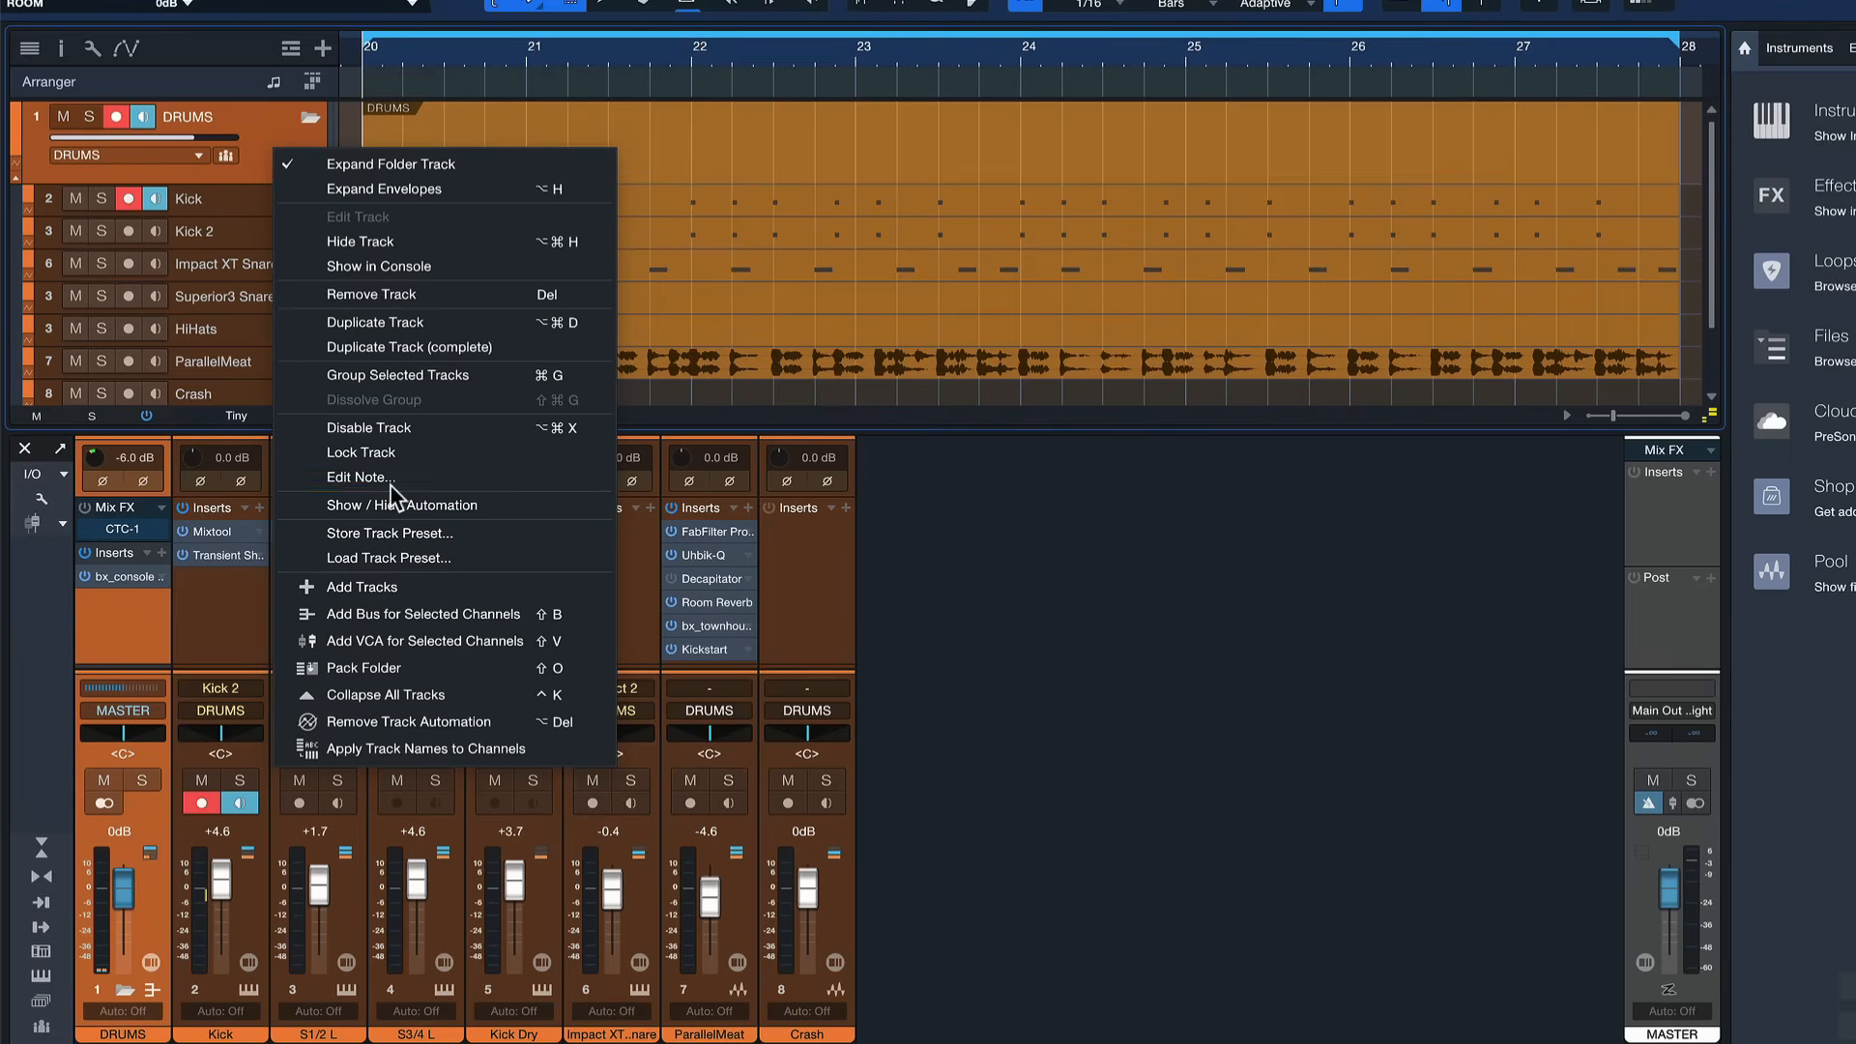
mouse_move(394, 475)
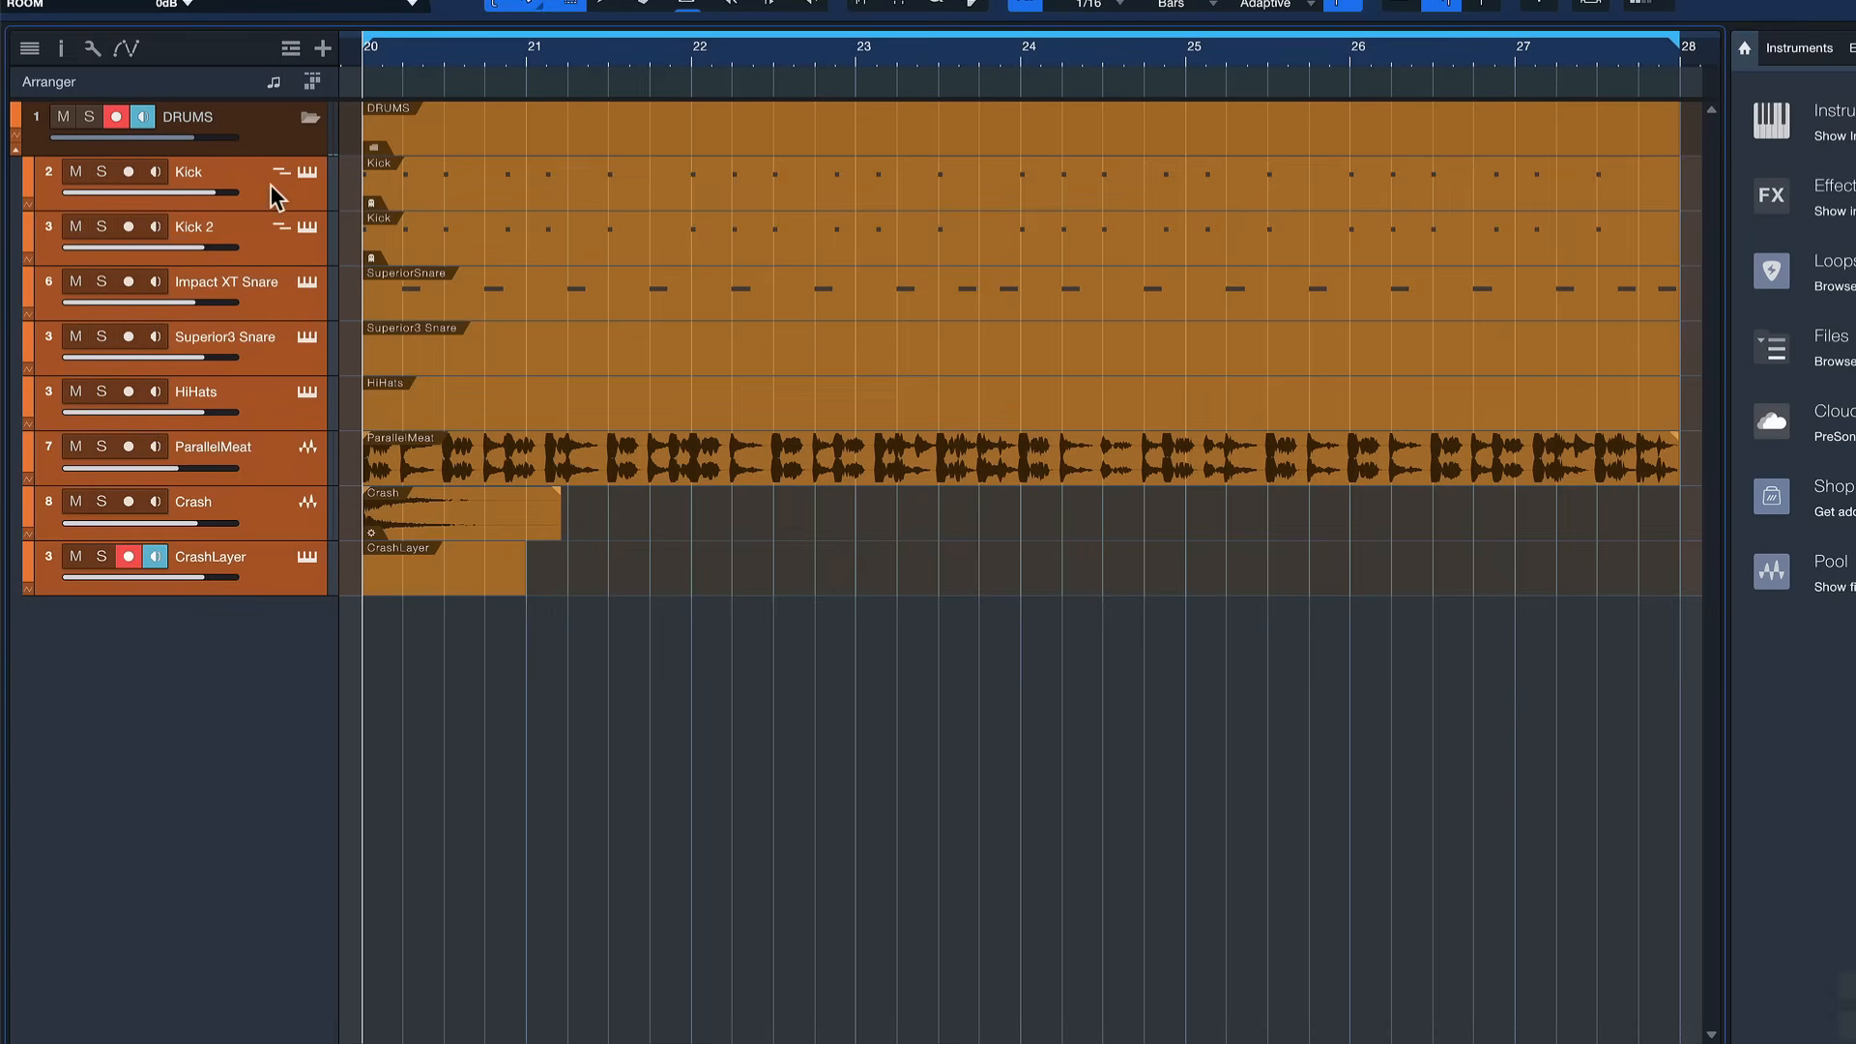
Select the drum tracks from Kick through CrashLayer and all of their events.
left_click(120, 172)
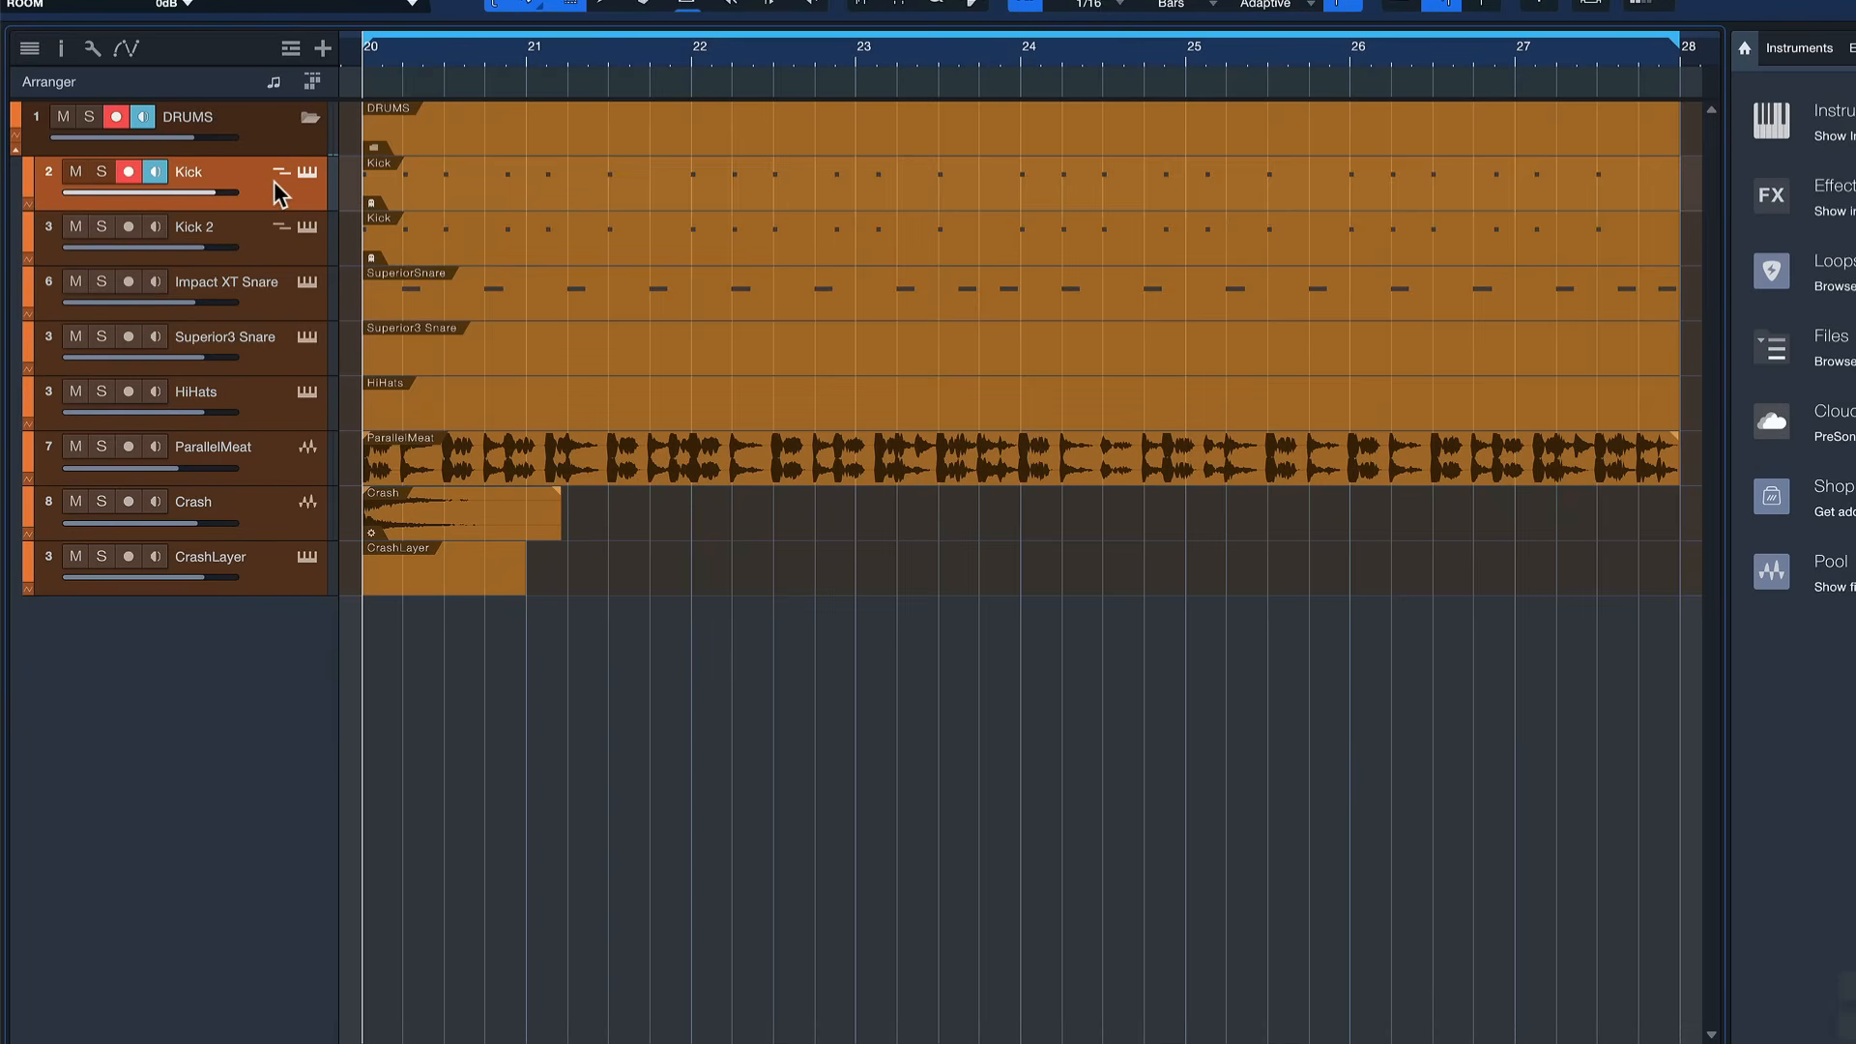
mouse_move(273, 561)
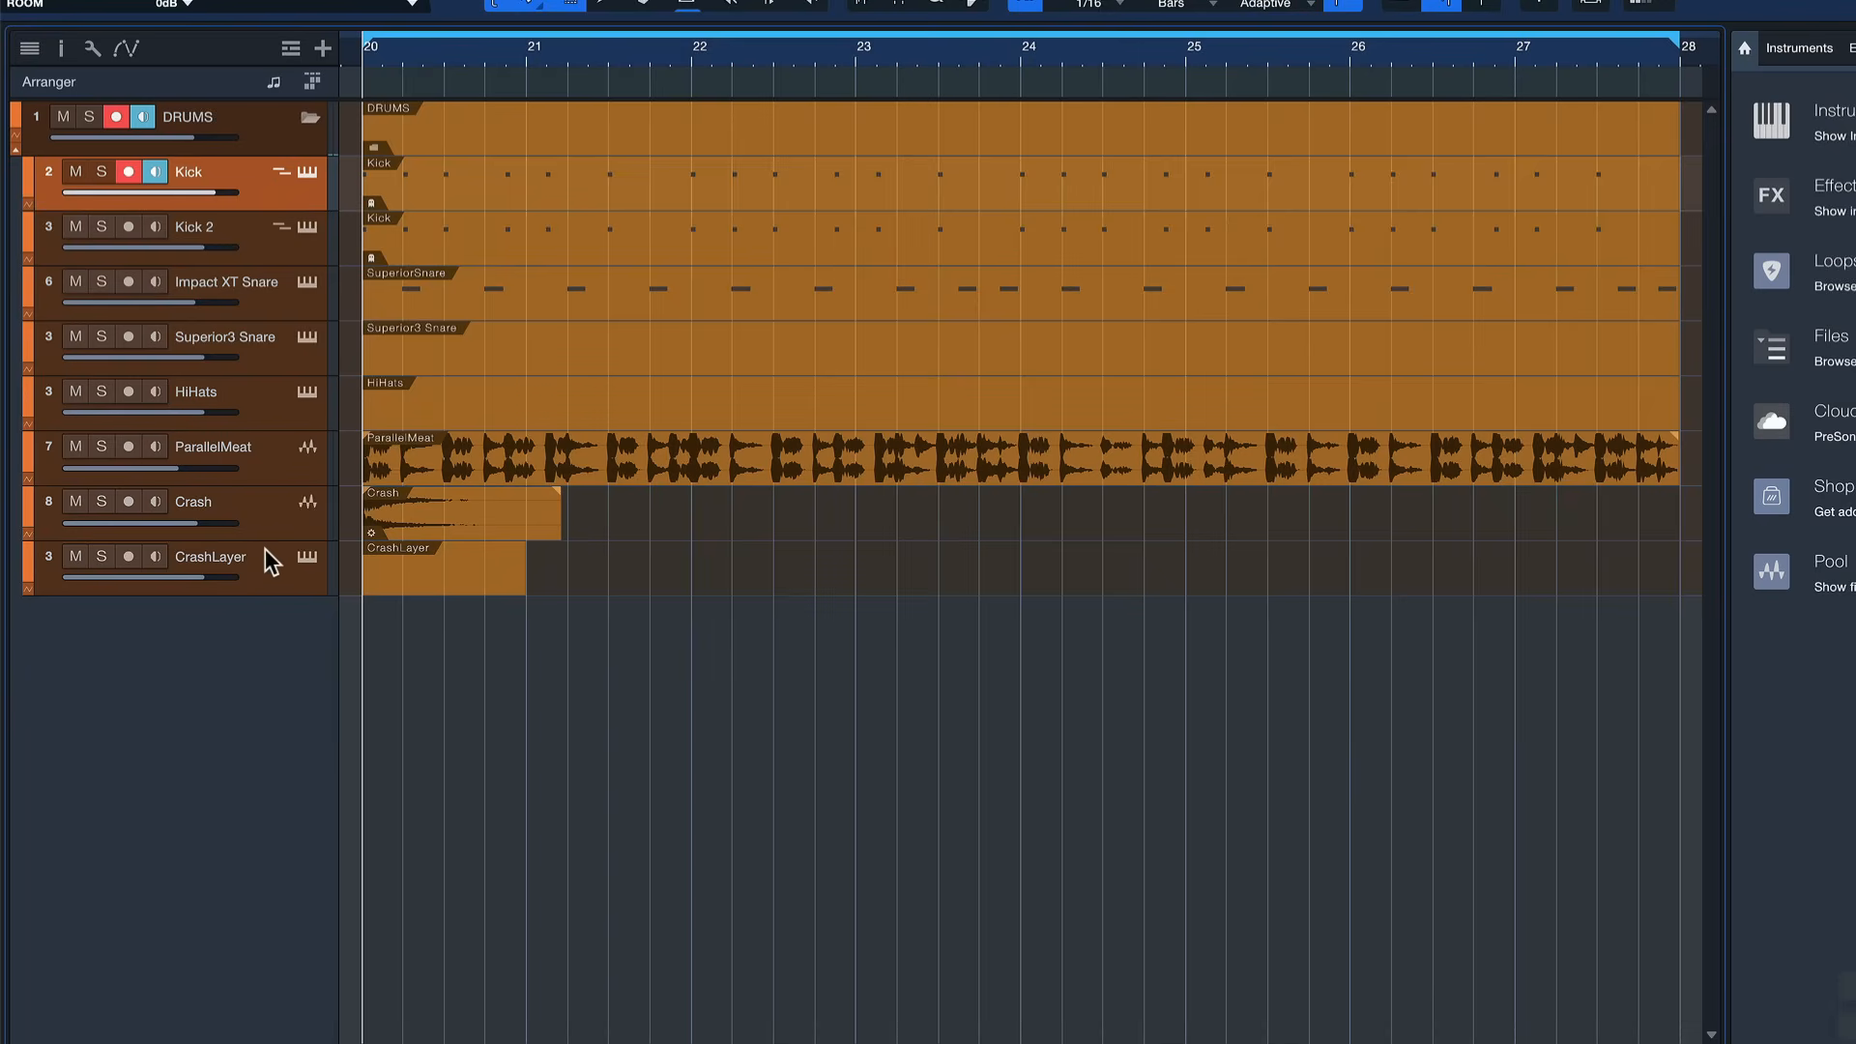
mouse_move(267, 576)
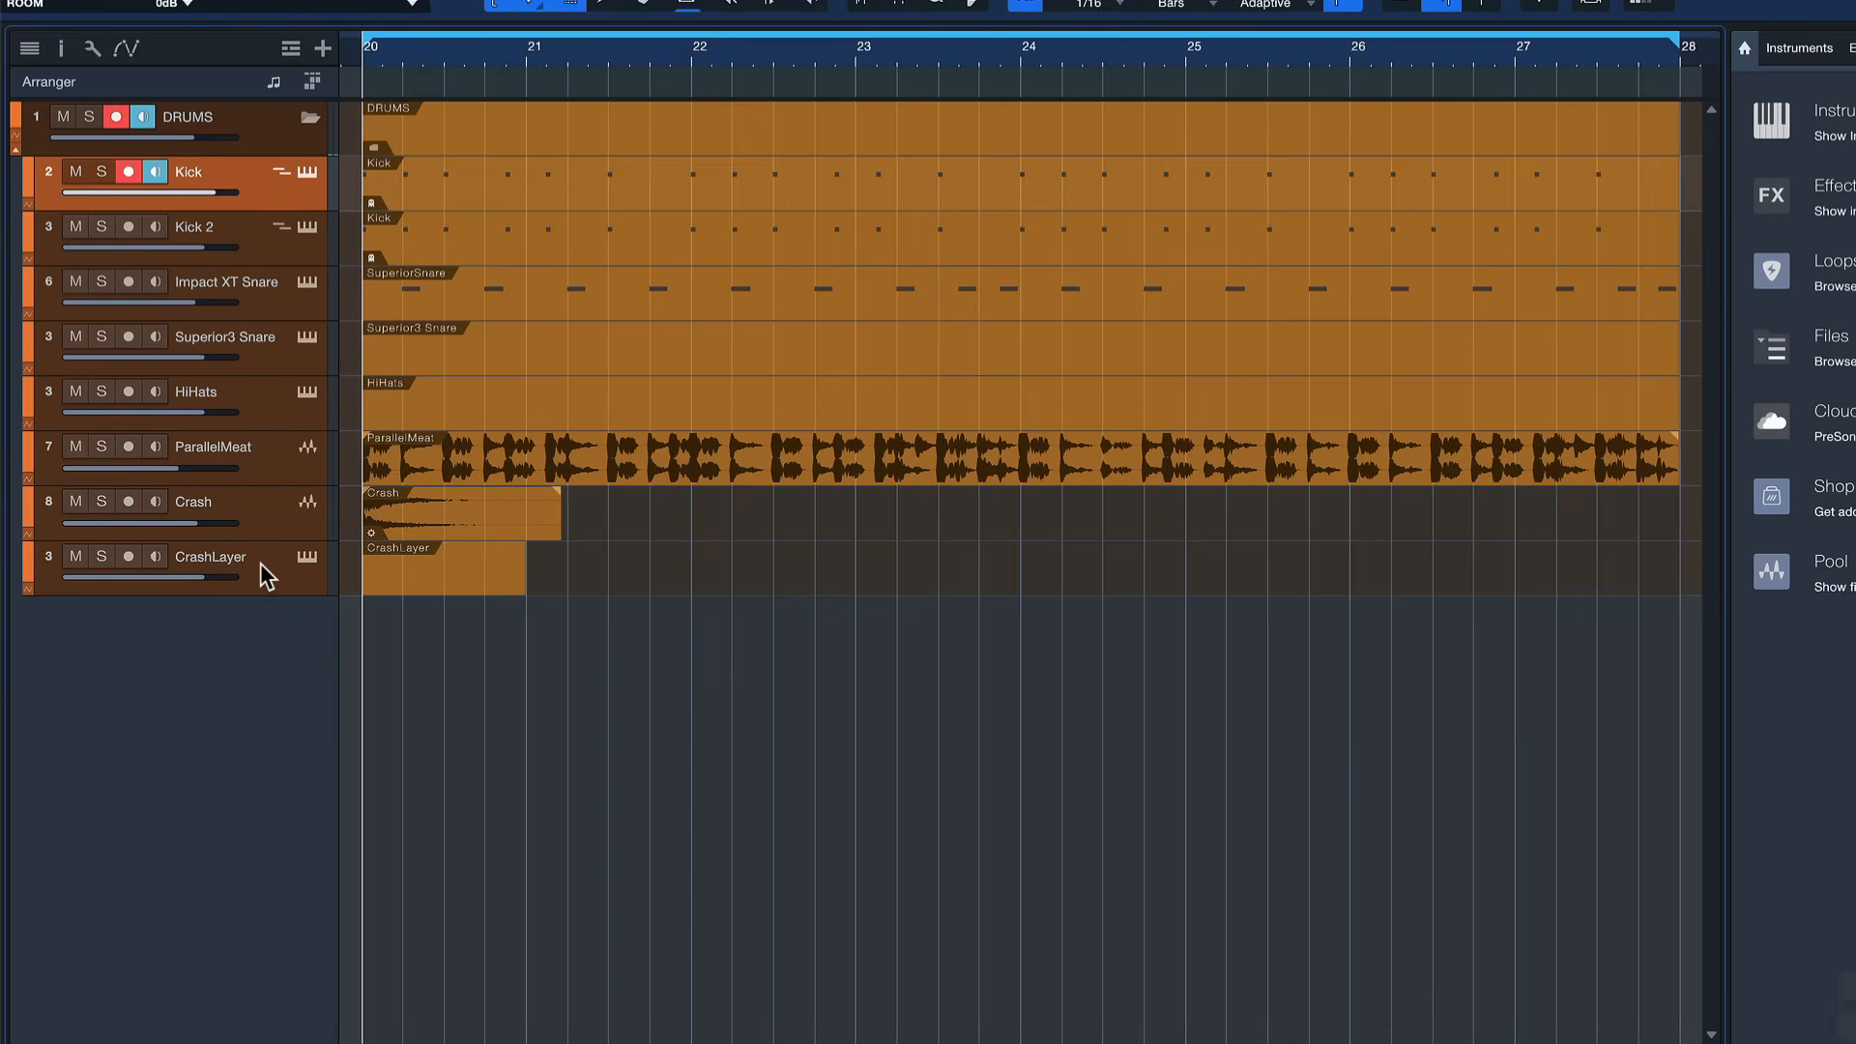
left_click(128, 557)
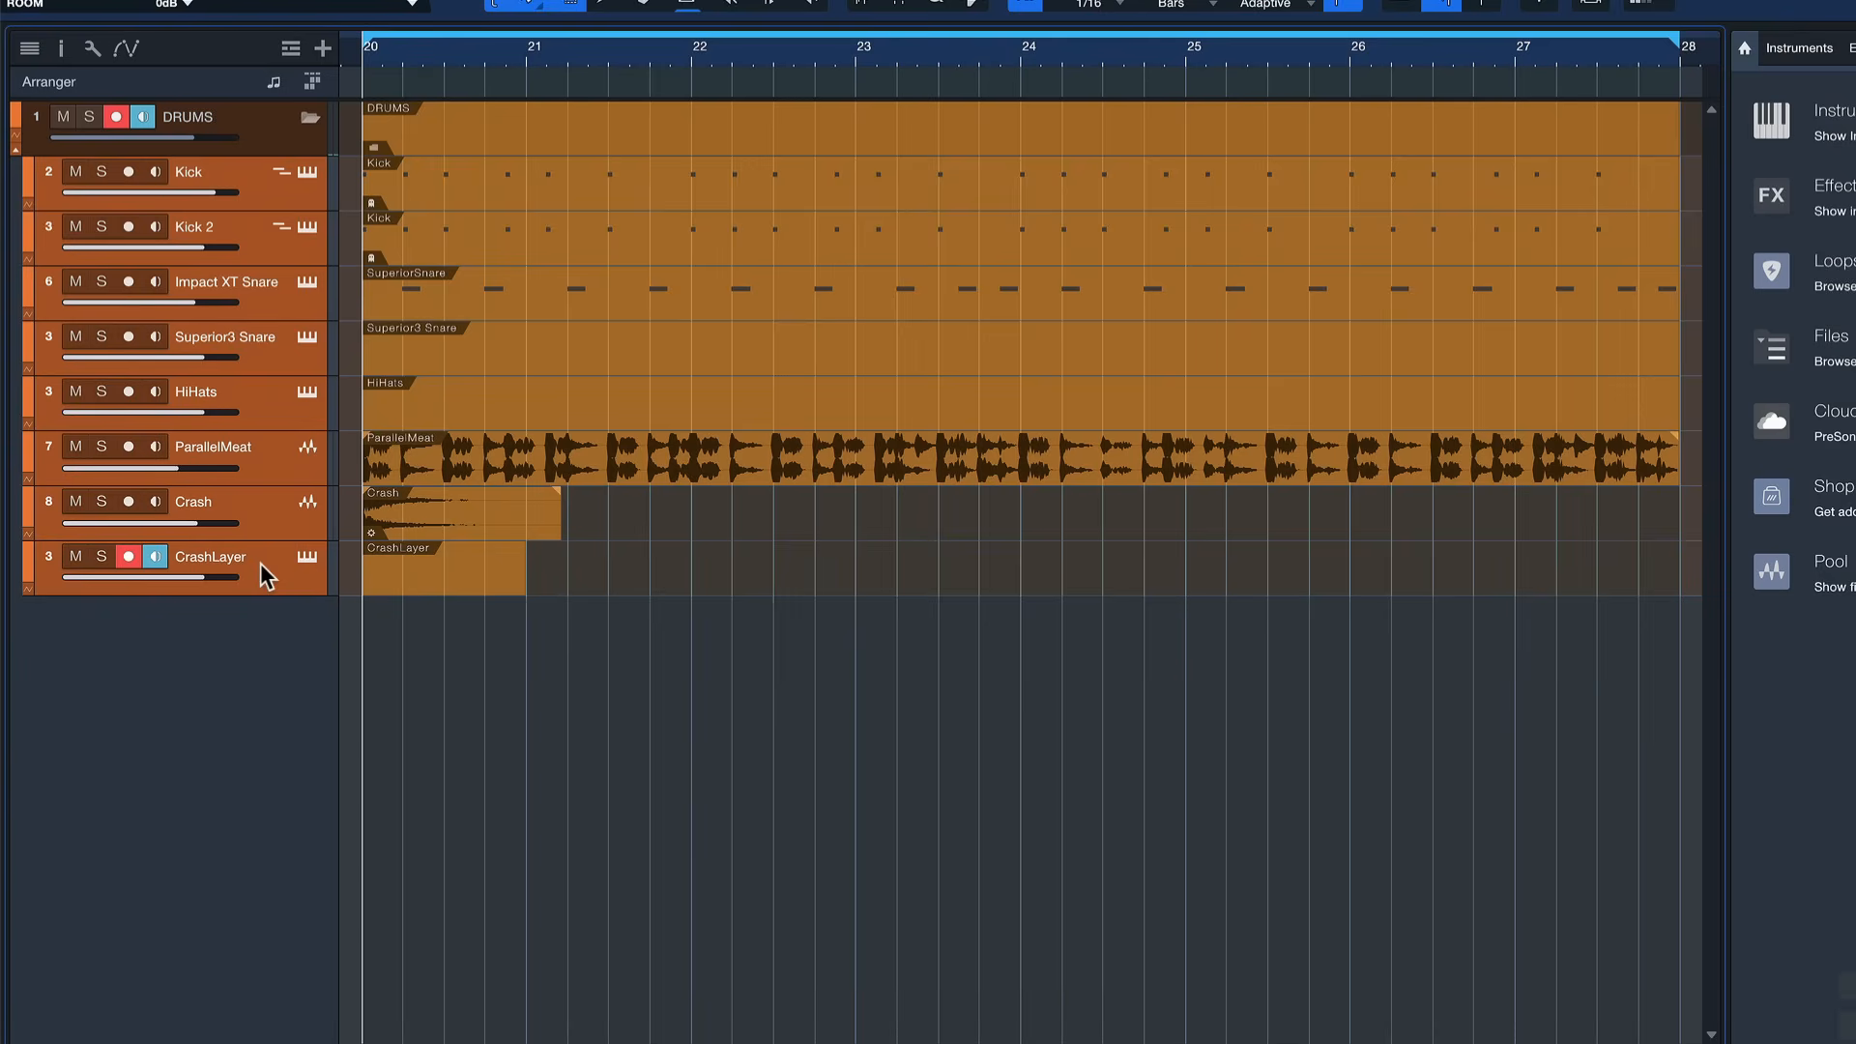
key("shift+cmd")
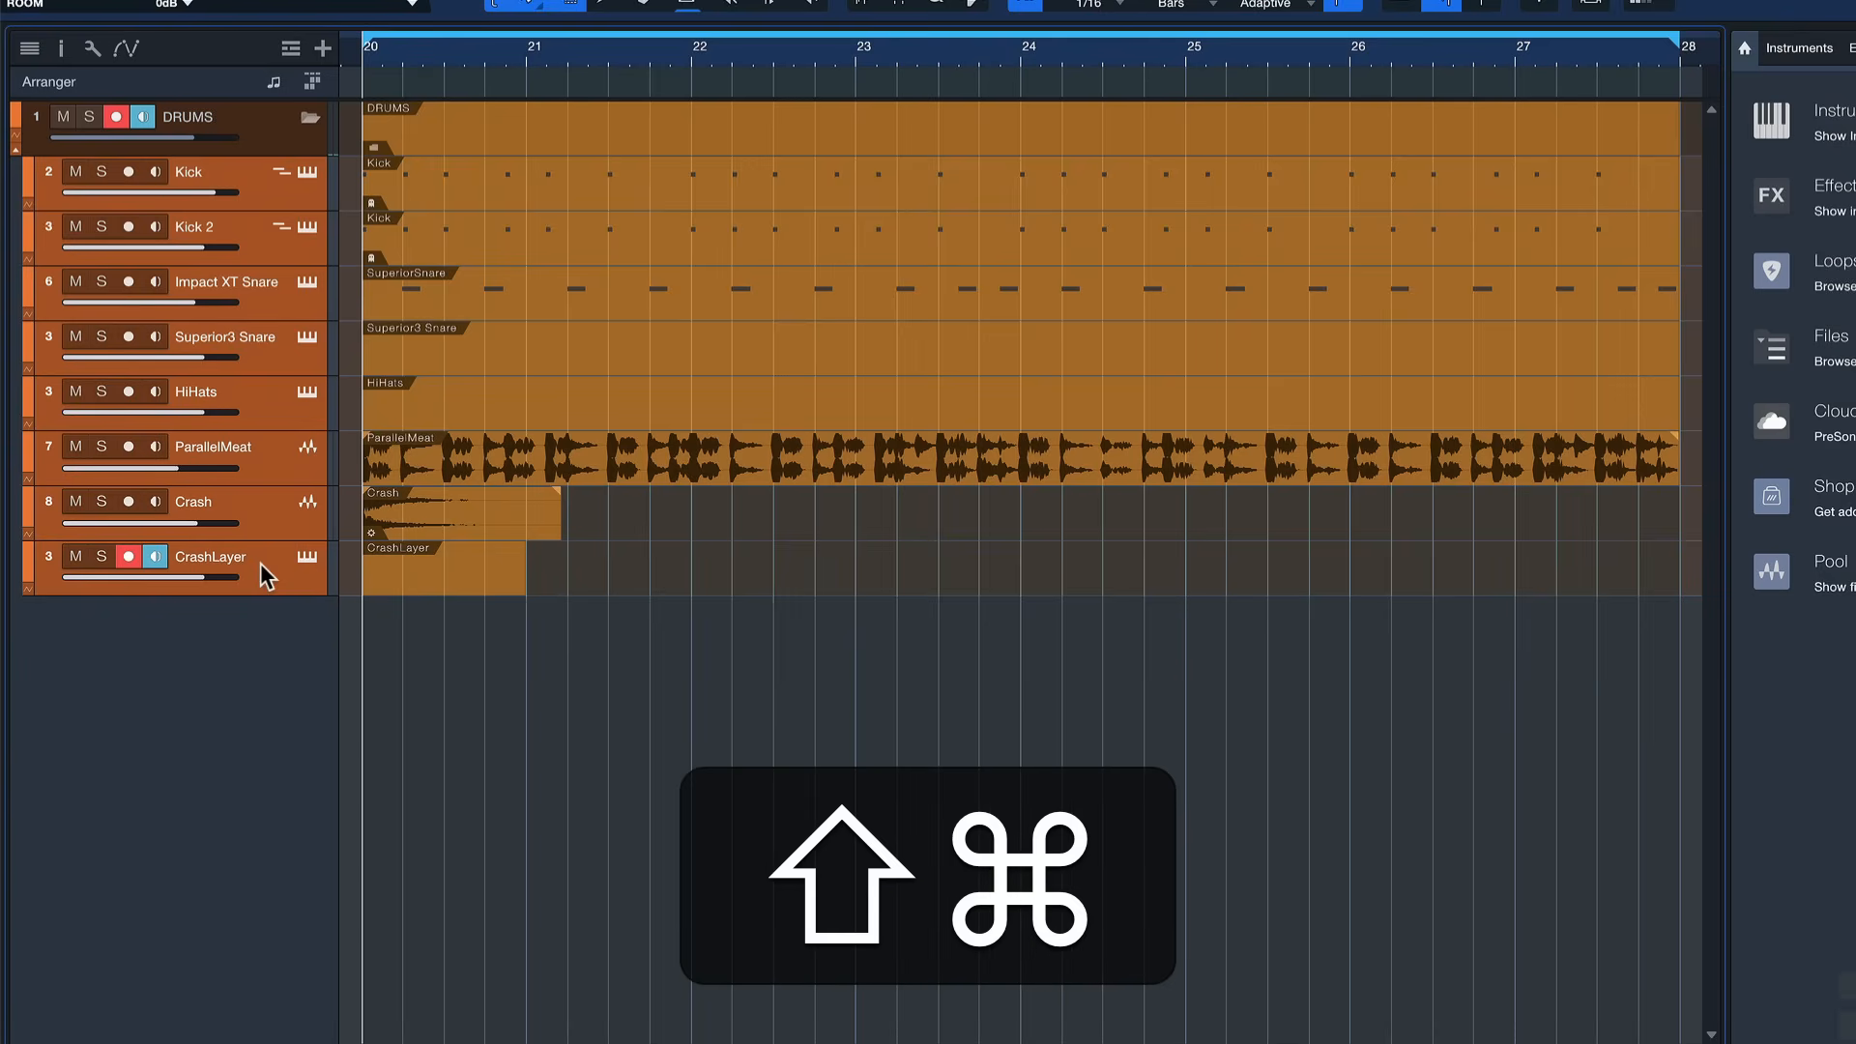
key("cmd+a")
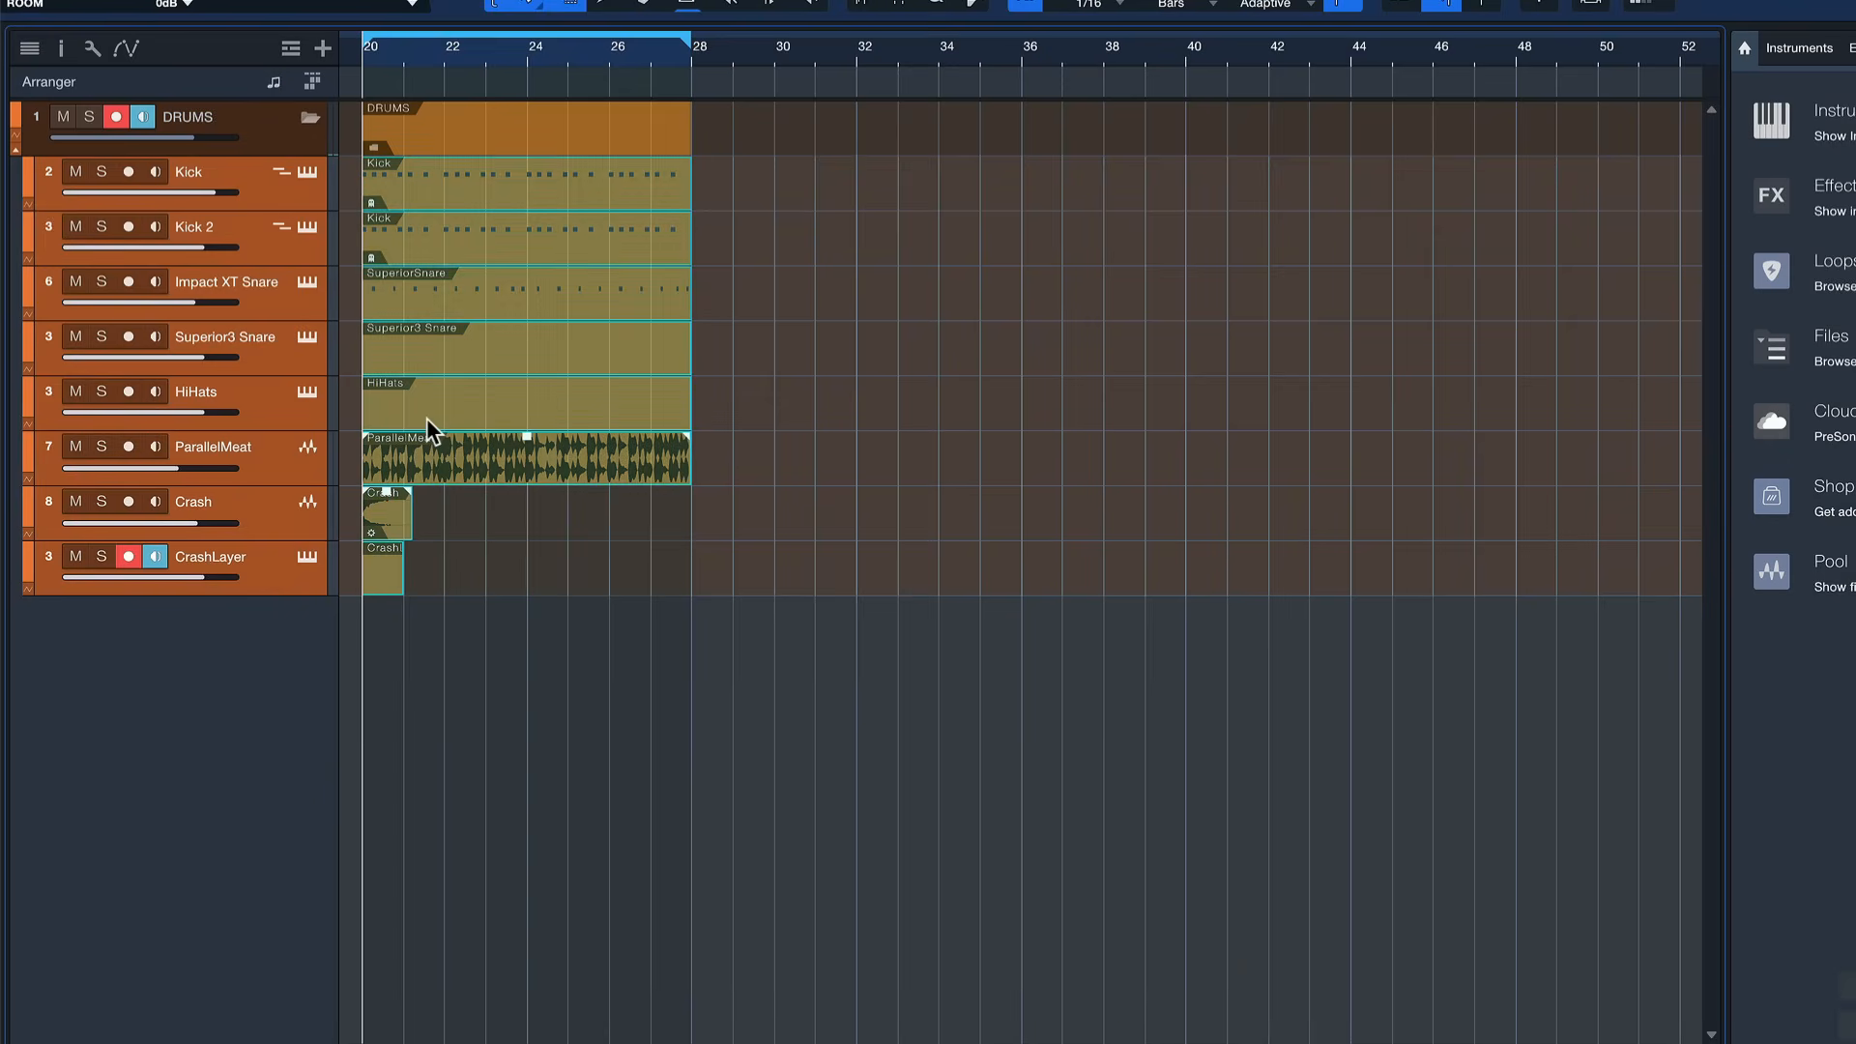
Render the selected drum events to a new Mixdown track via Mixdown Selection.
right_click(426, 426)
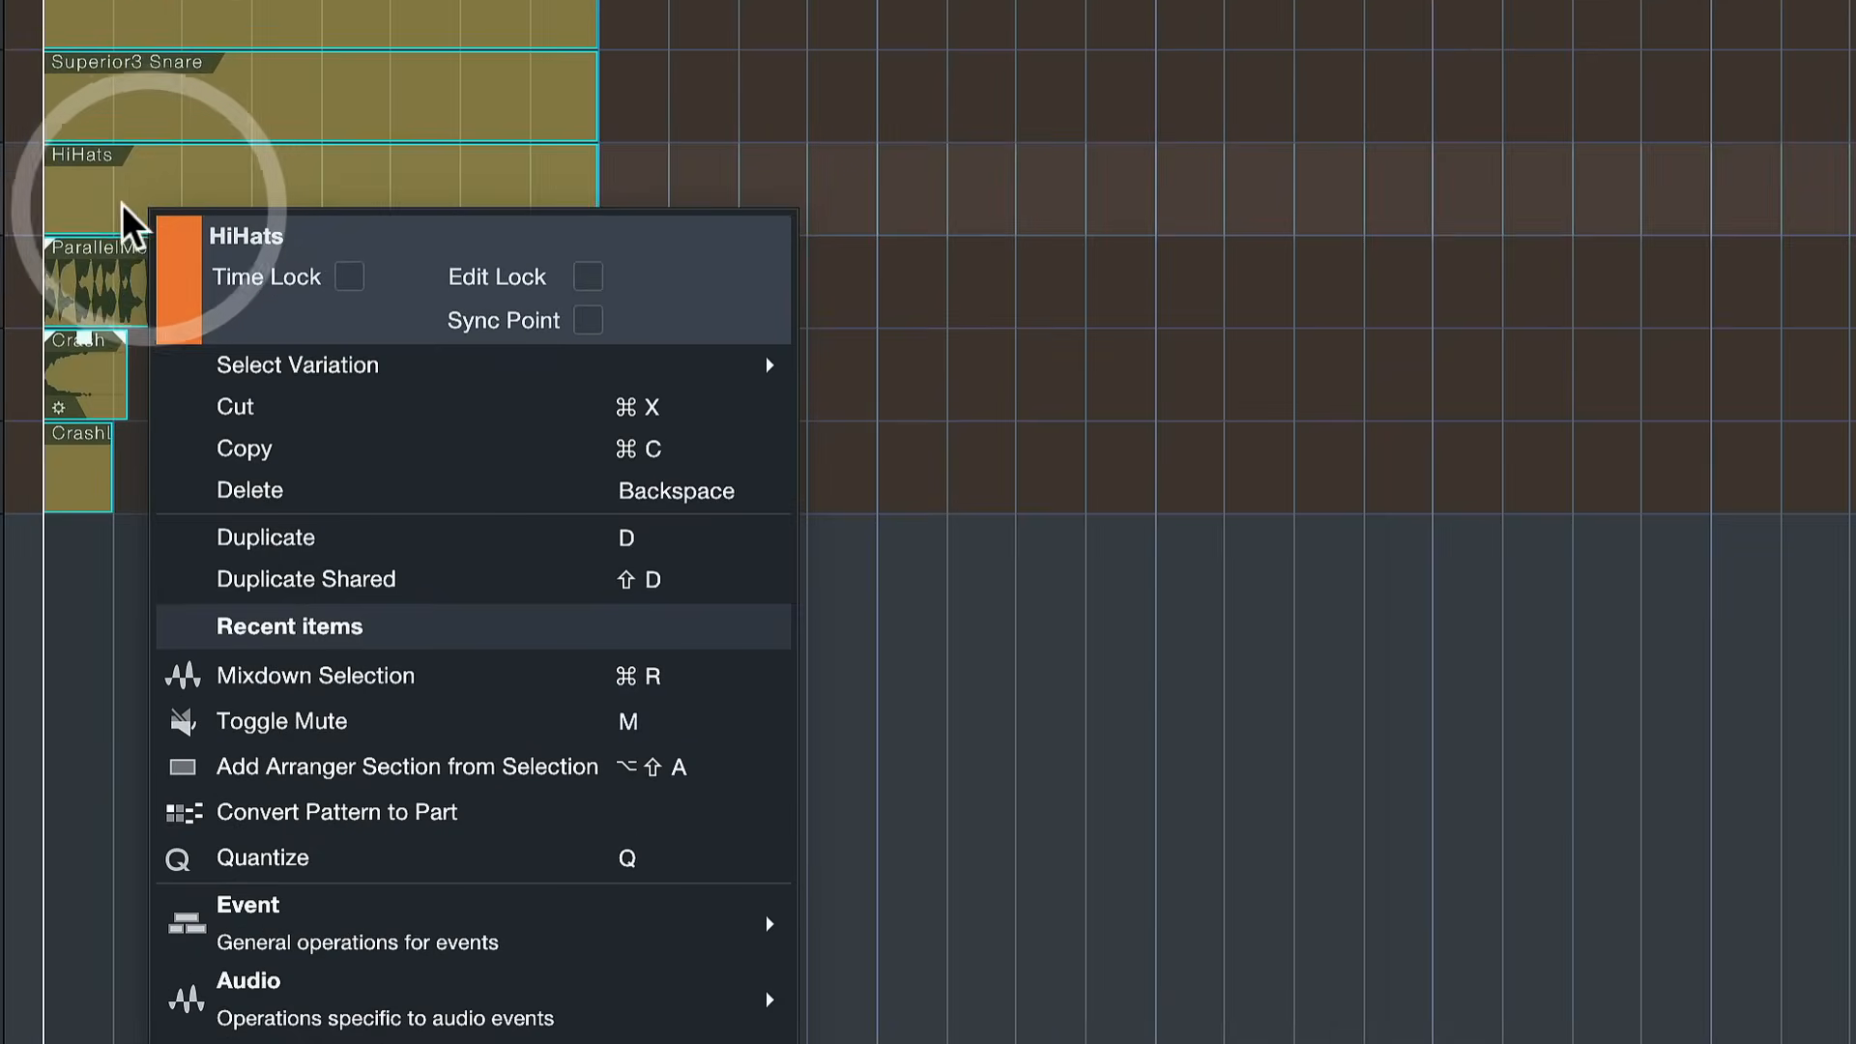
mouse_move(247, 905)
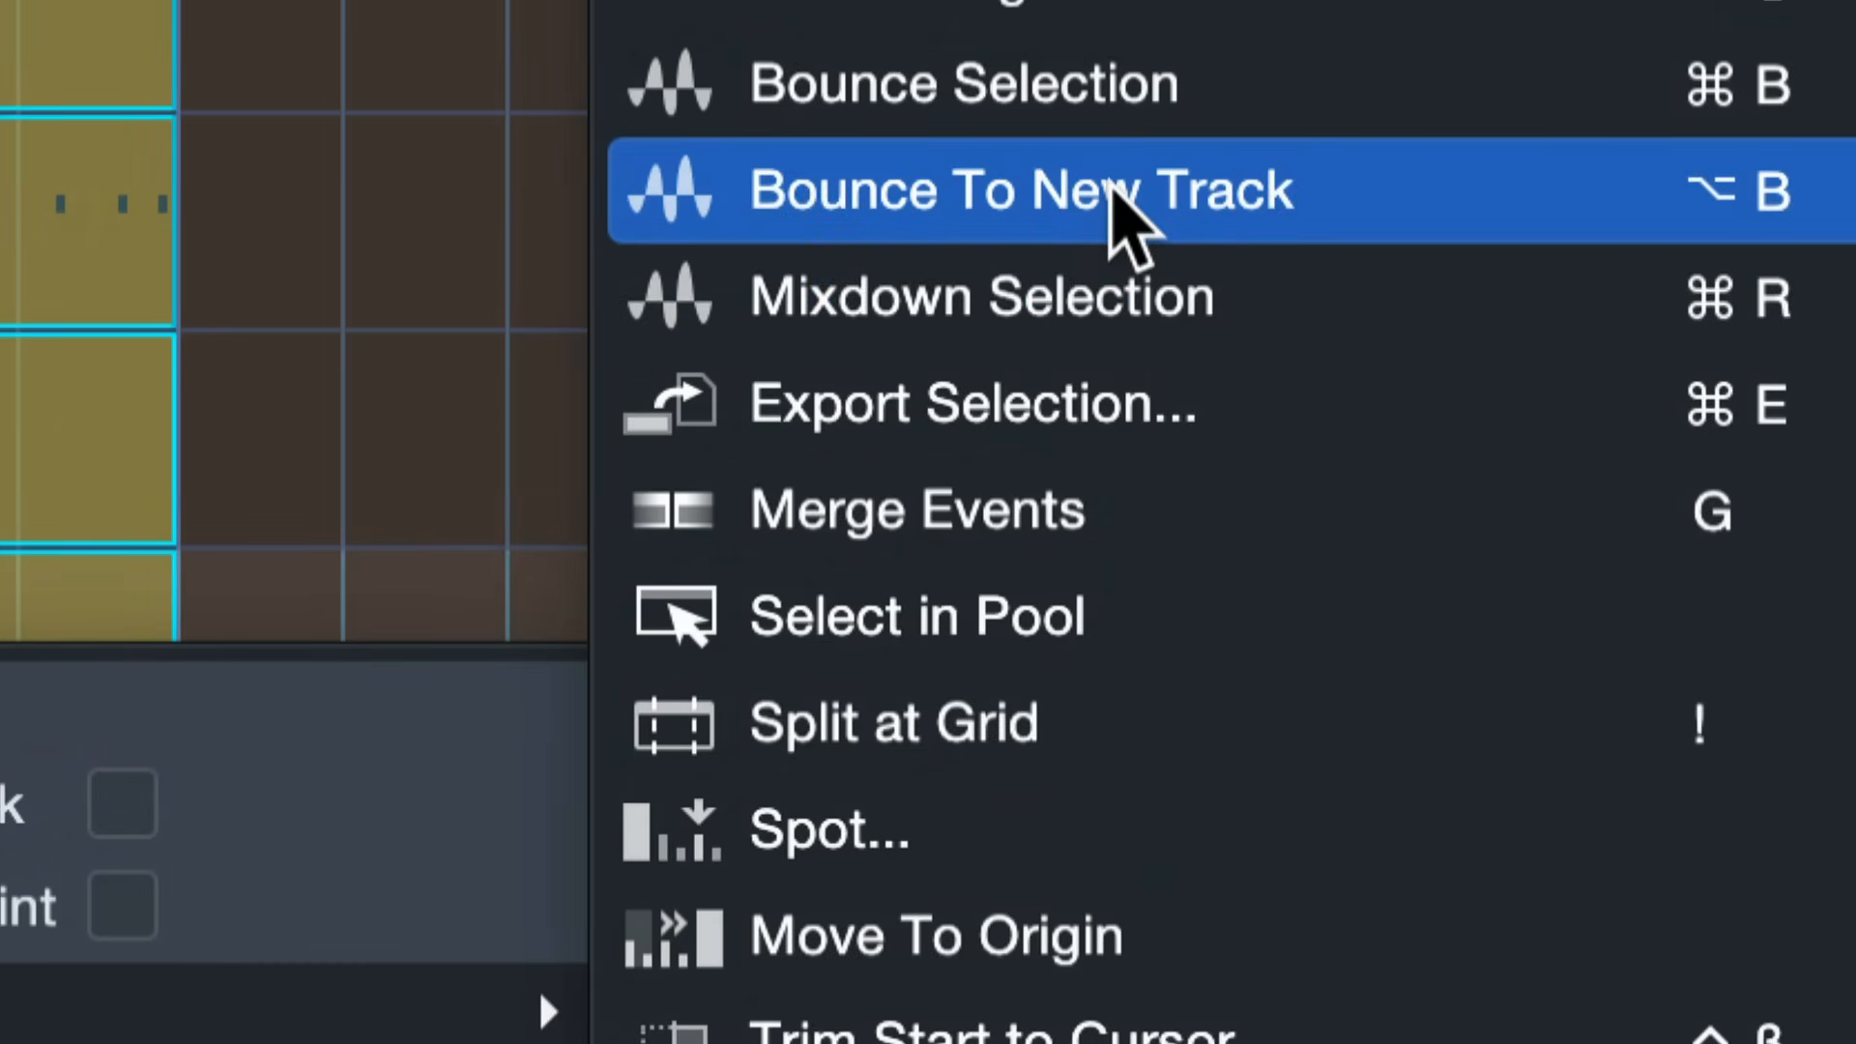
mouse_move(986, 203)
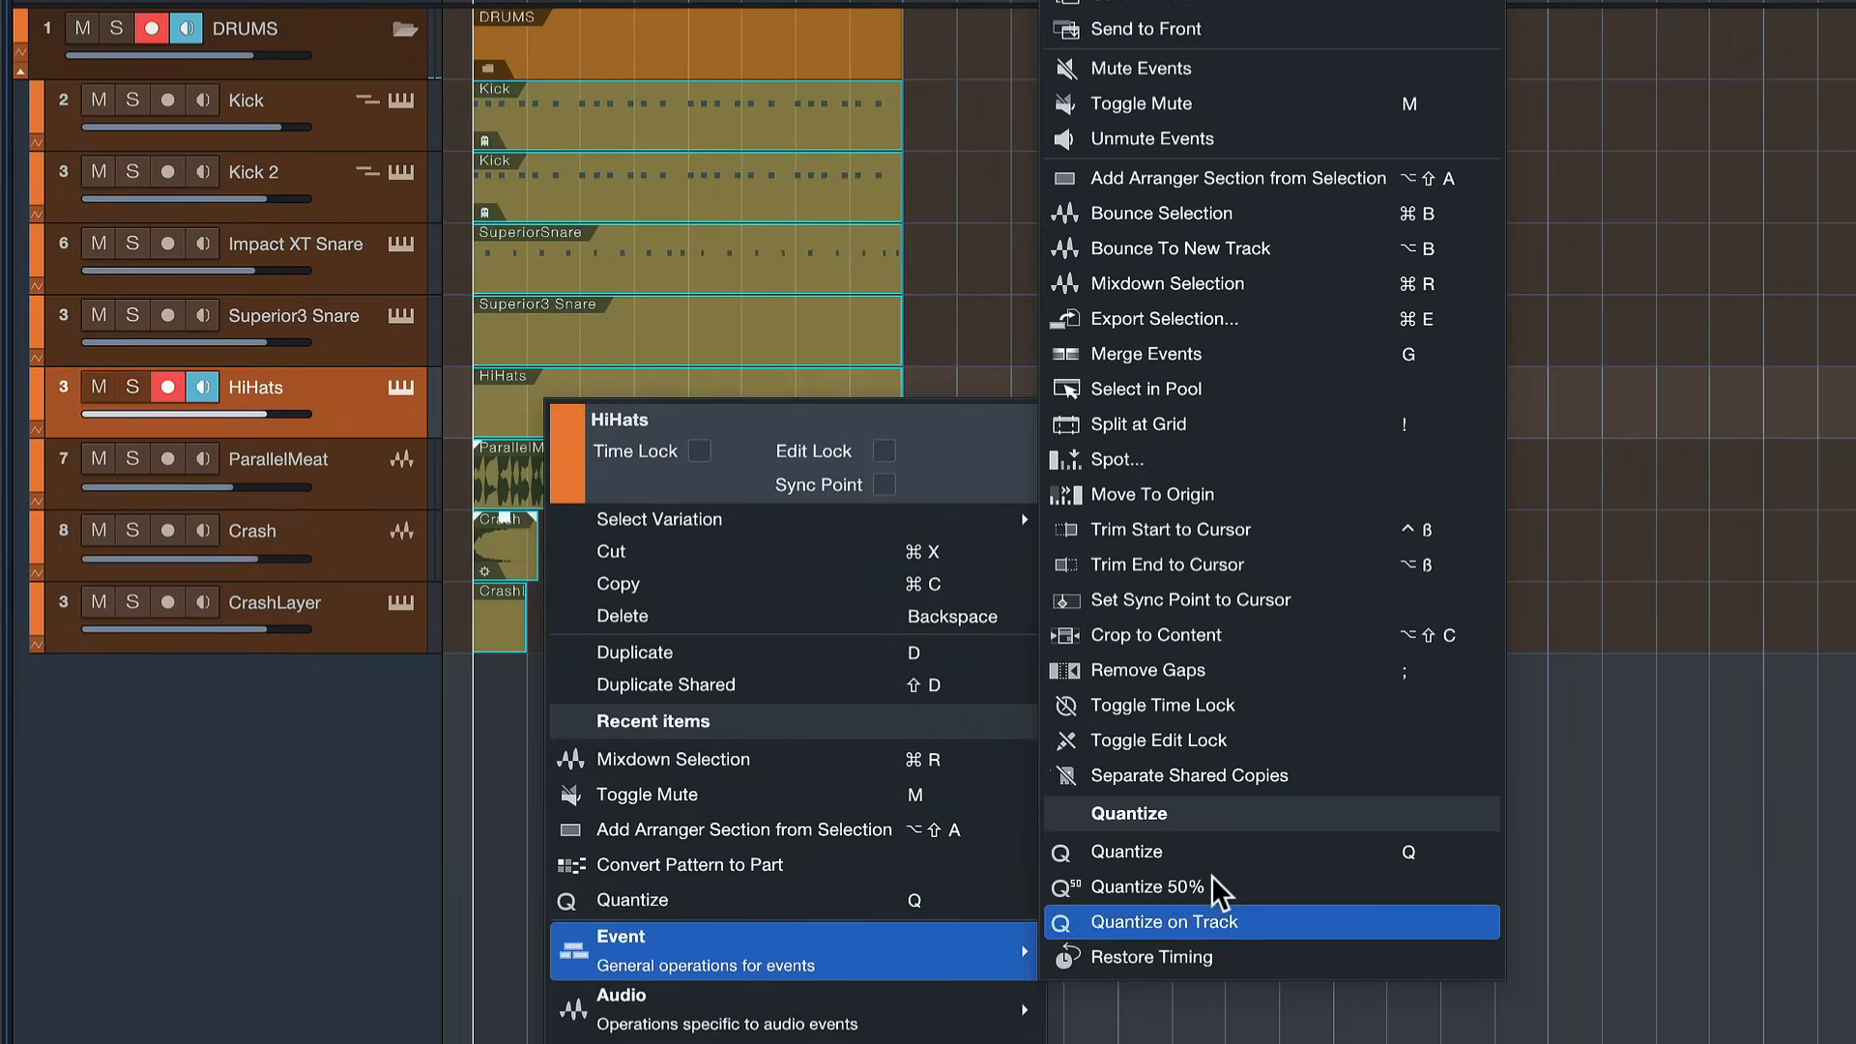
mouse_move(1319, 290)
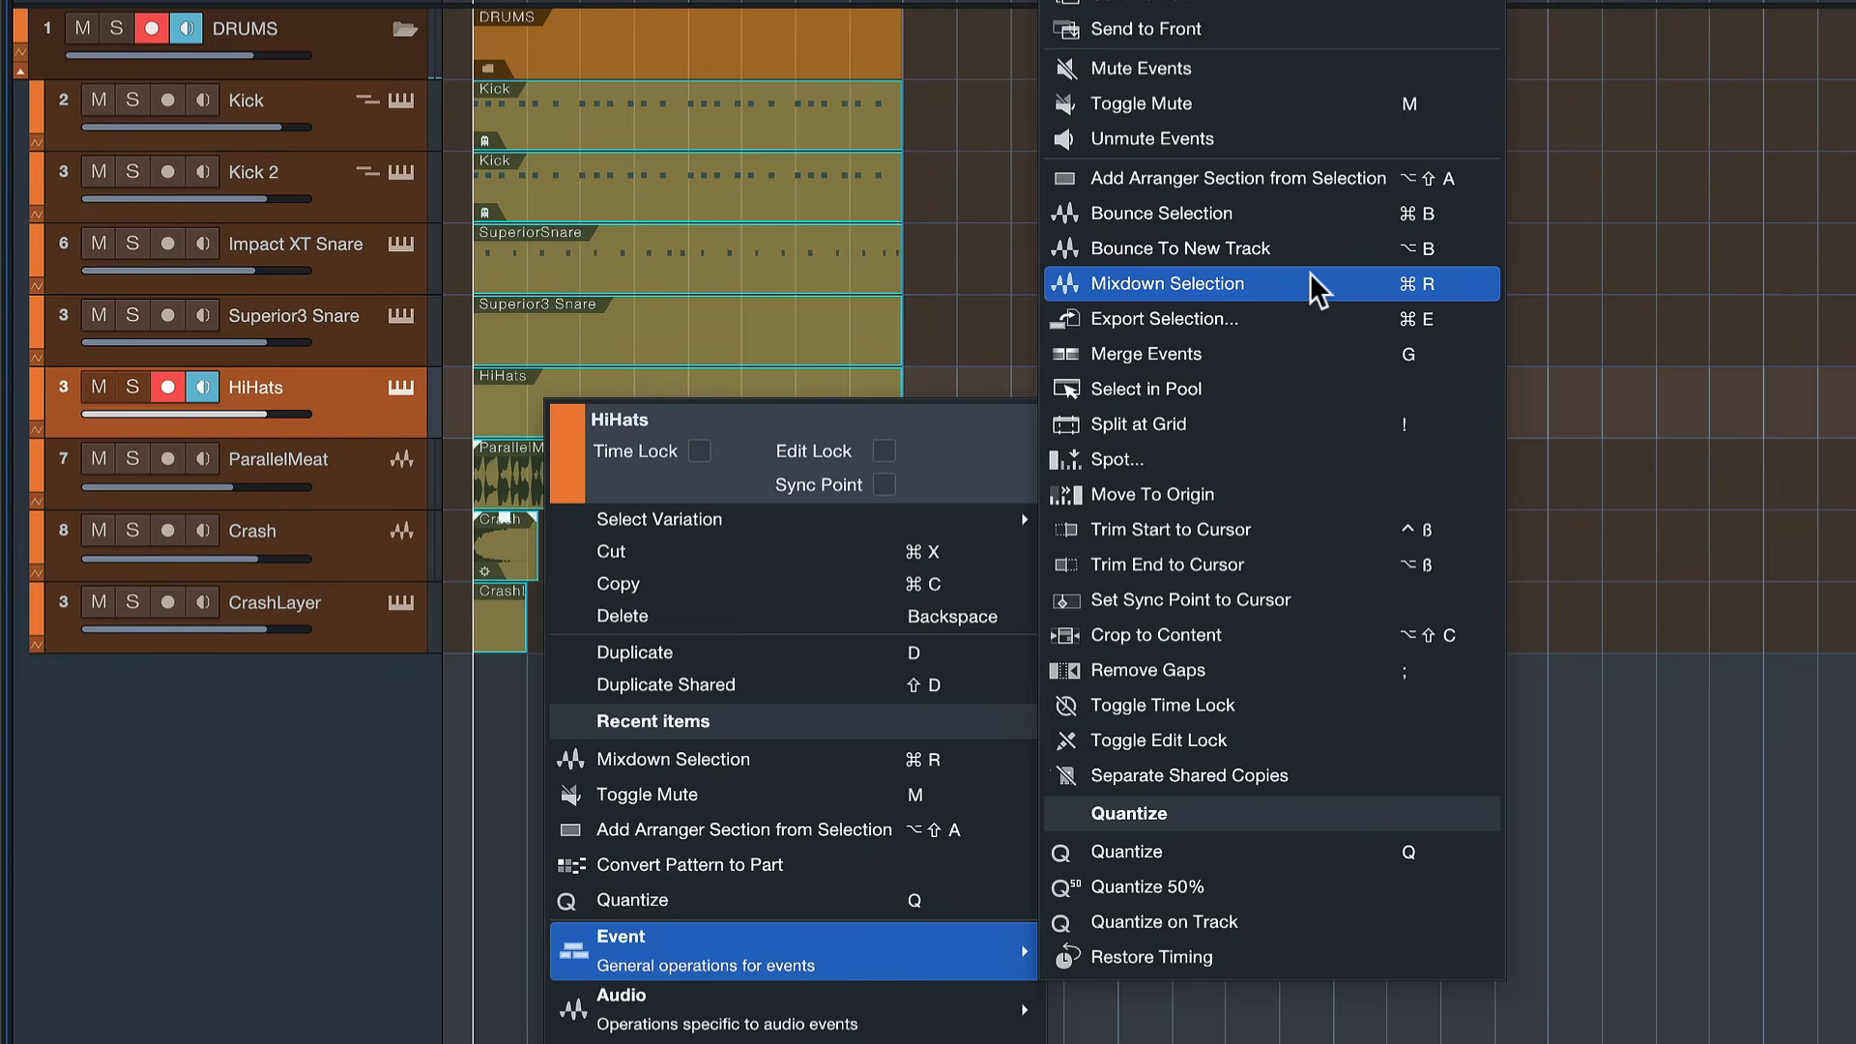
left_click(1168, 282)
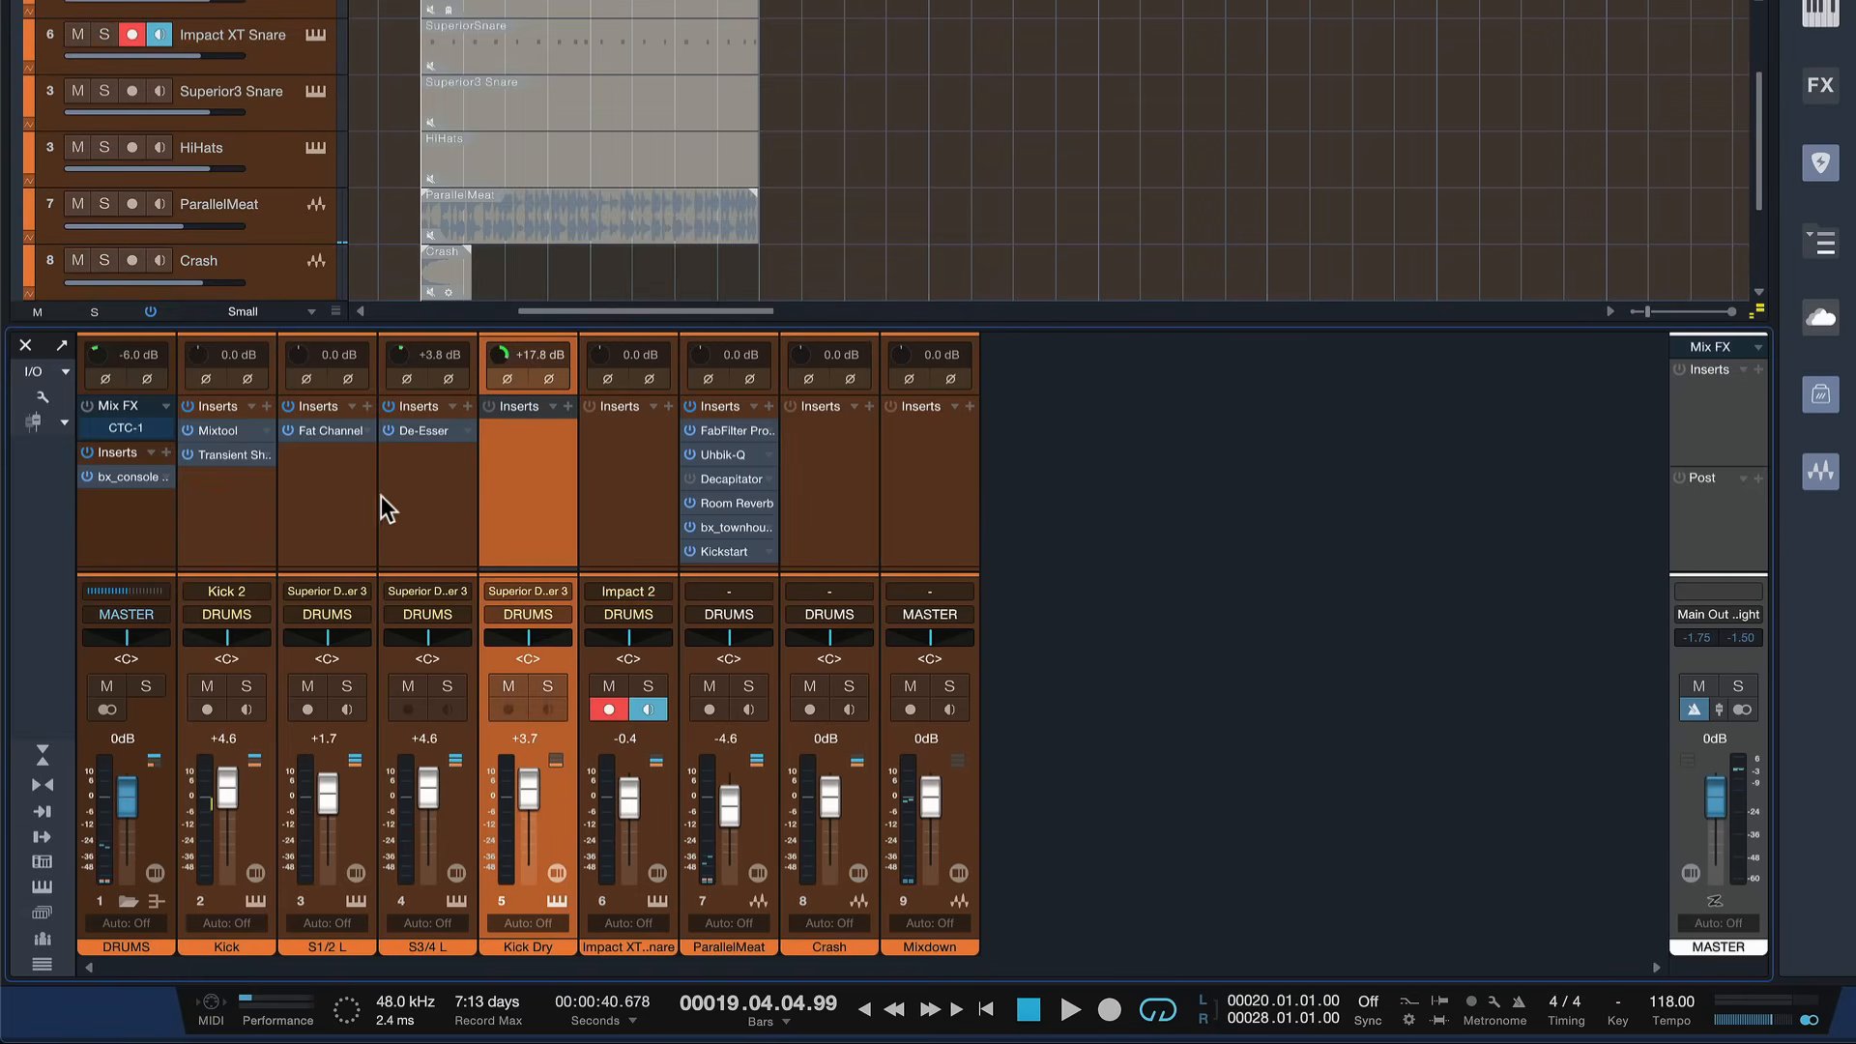
mouse_move(395, 515)
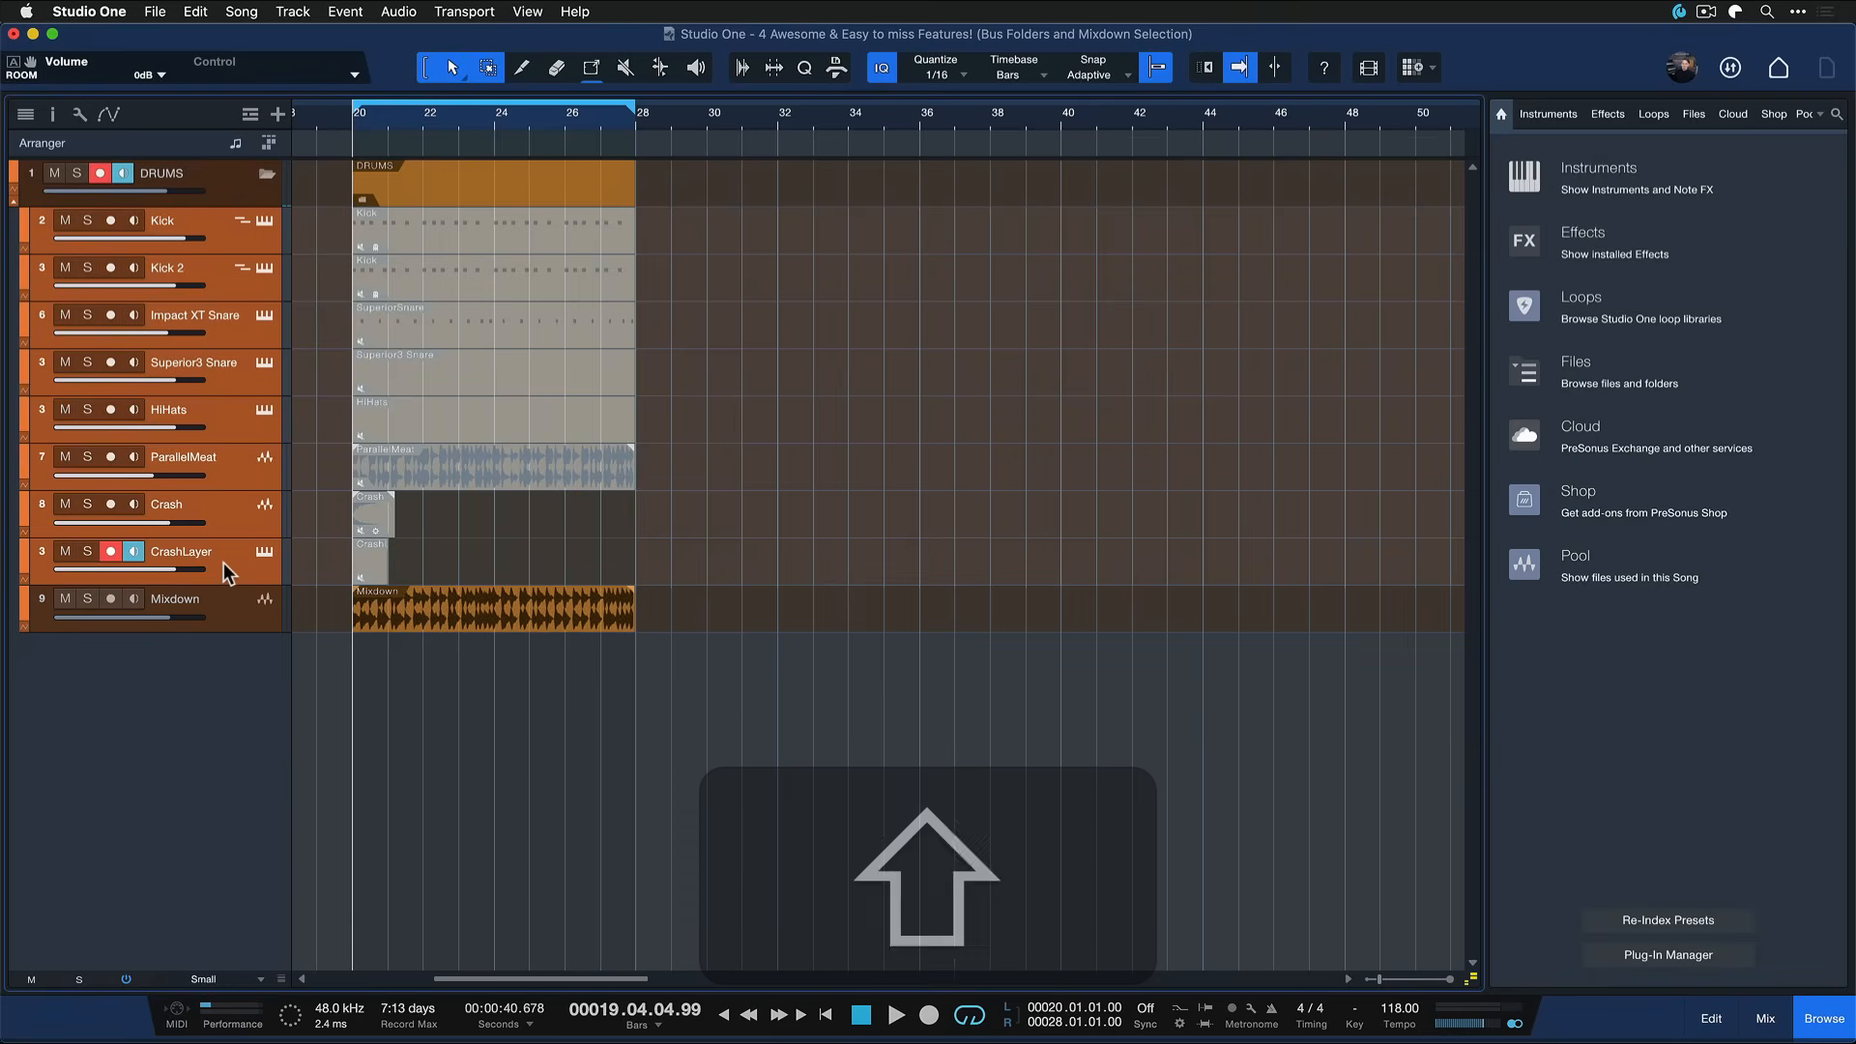
left_click(298, 12)
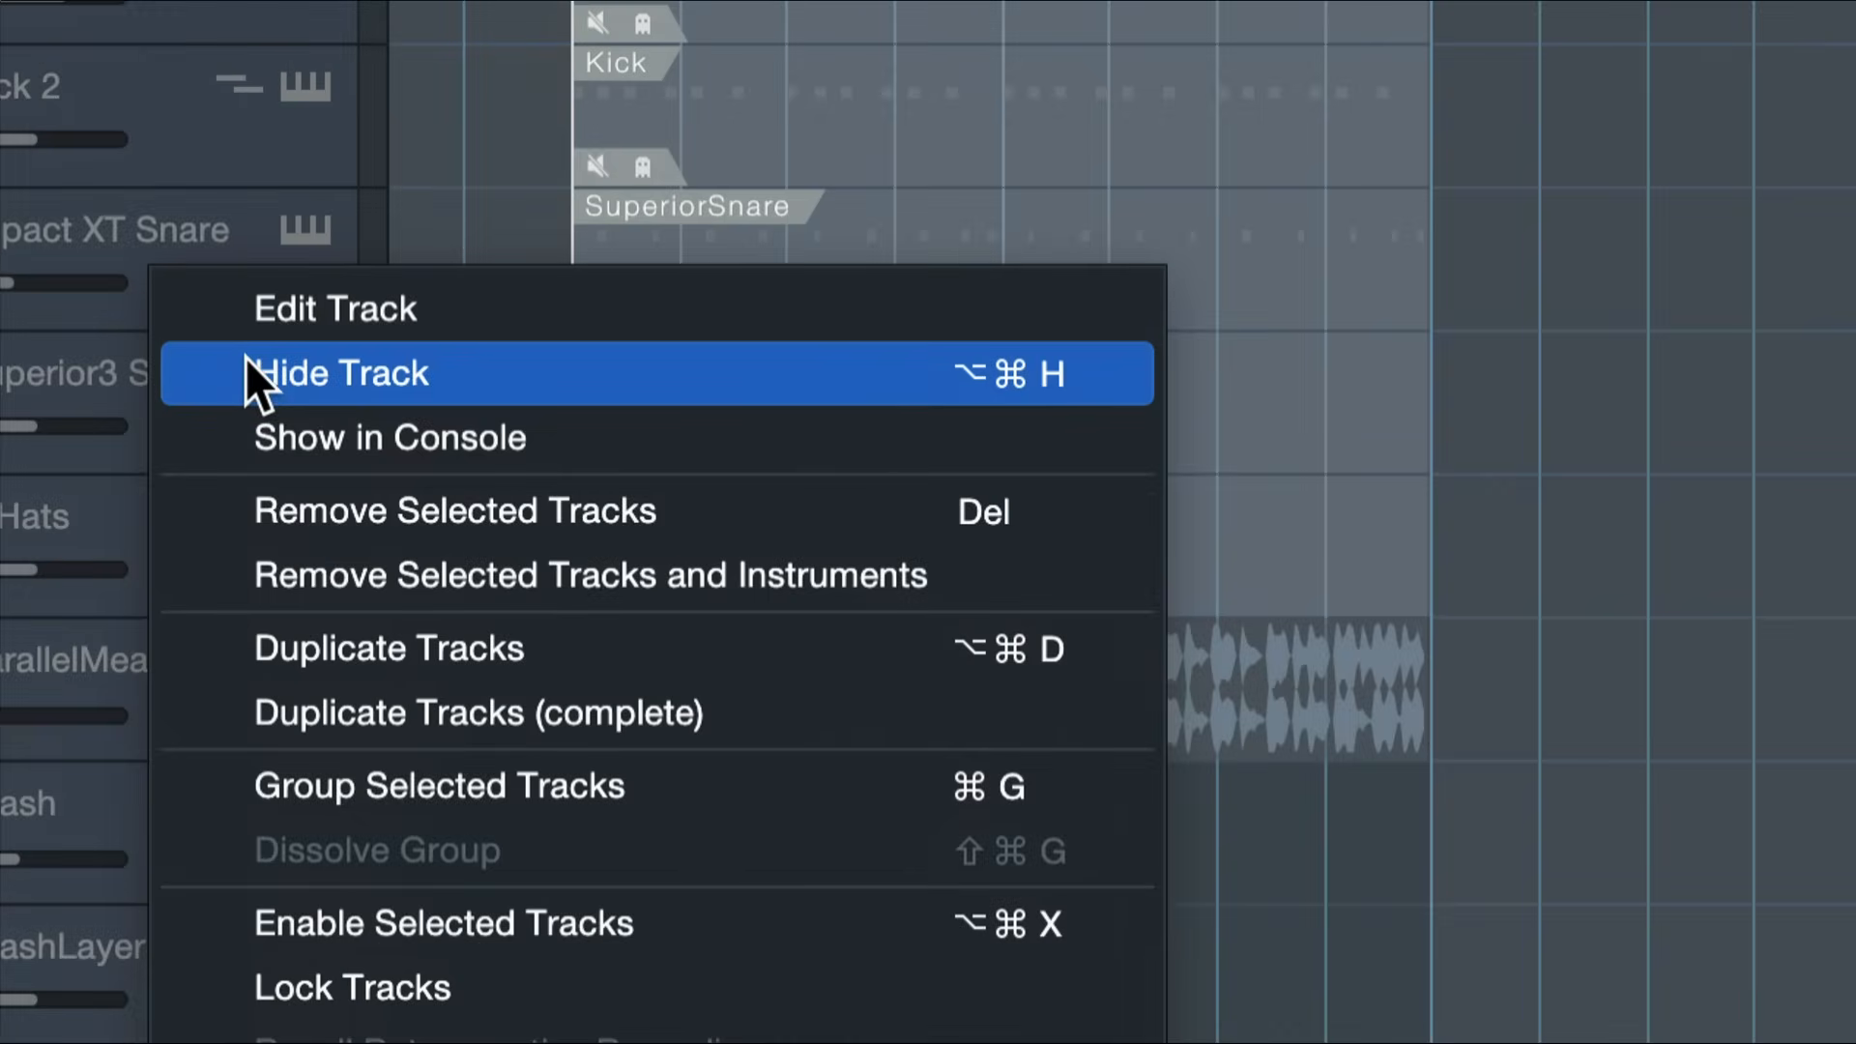
Hide the selected drum tracks and show the Track List with hidden tracks.
left_click(344, 373)
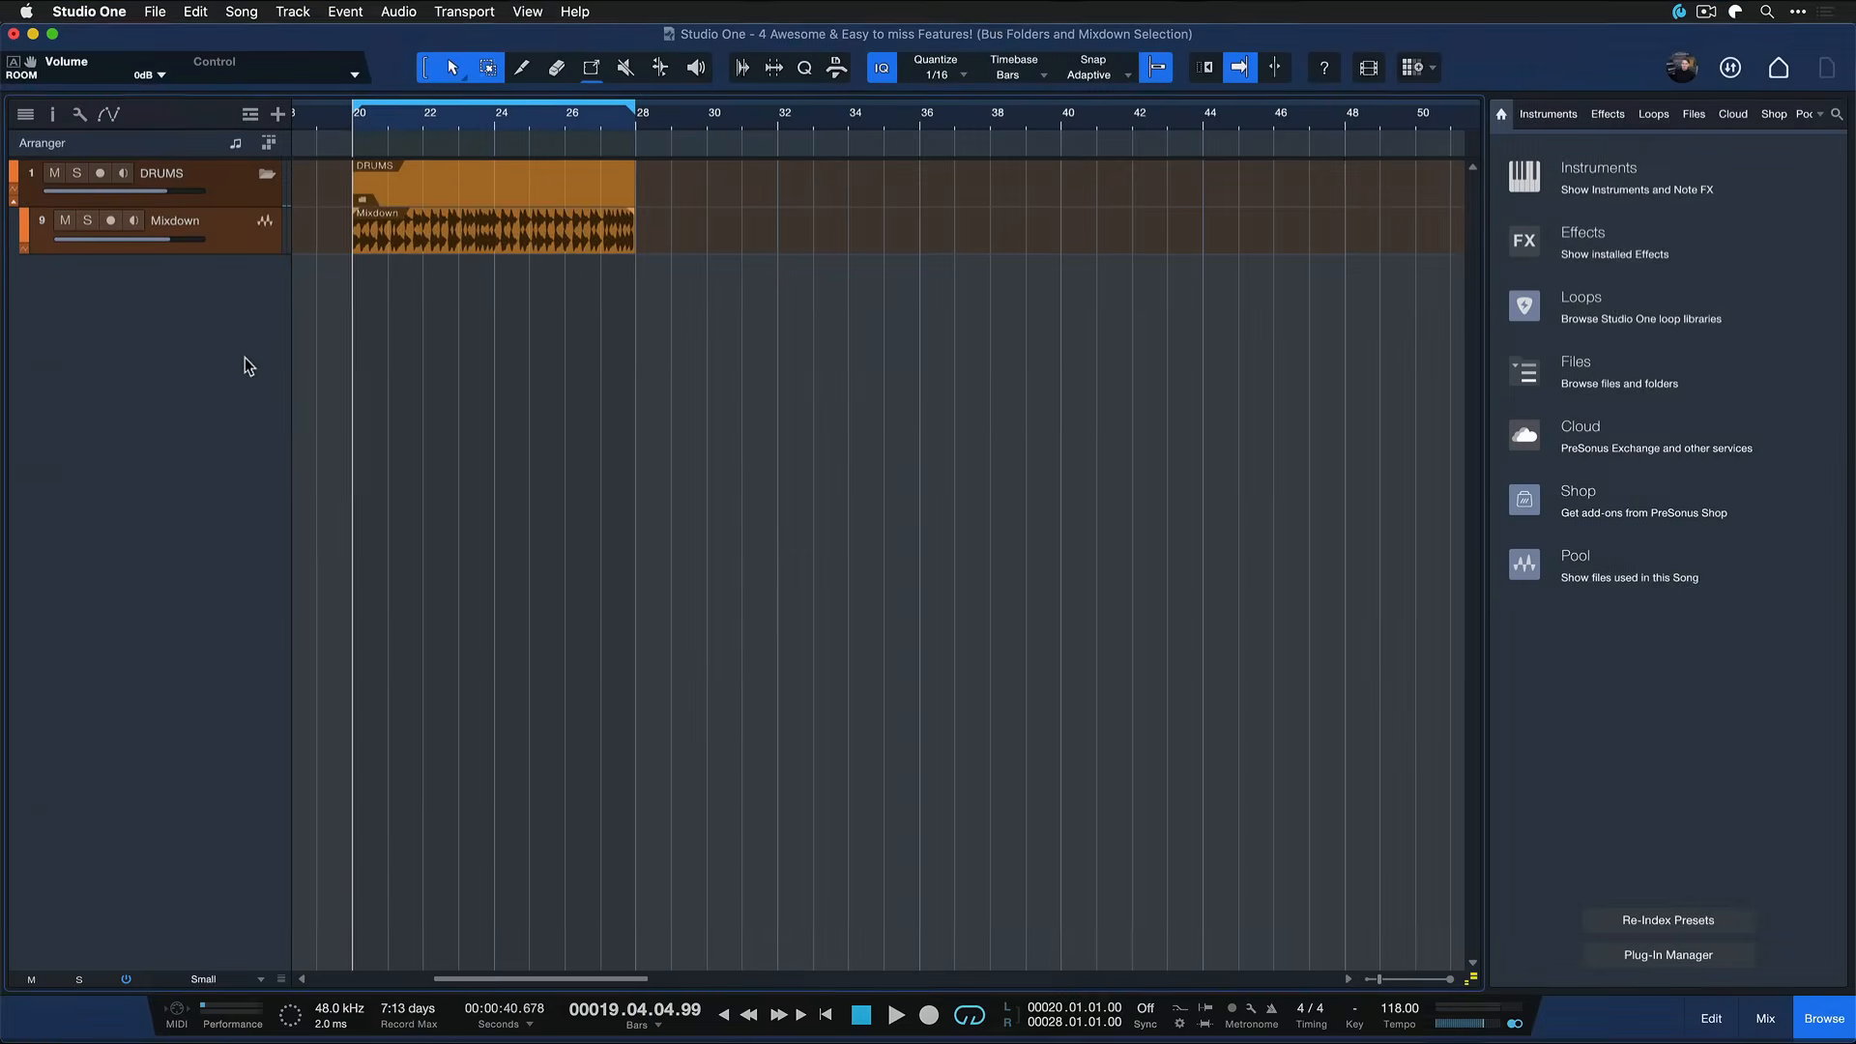
left_click(193, 232)
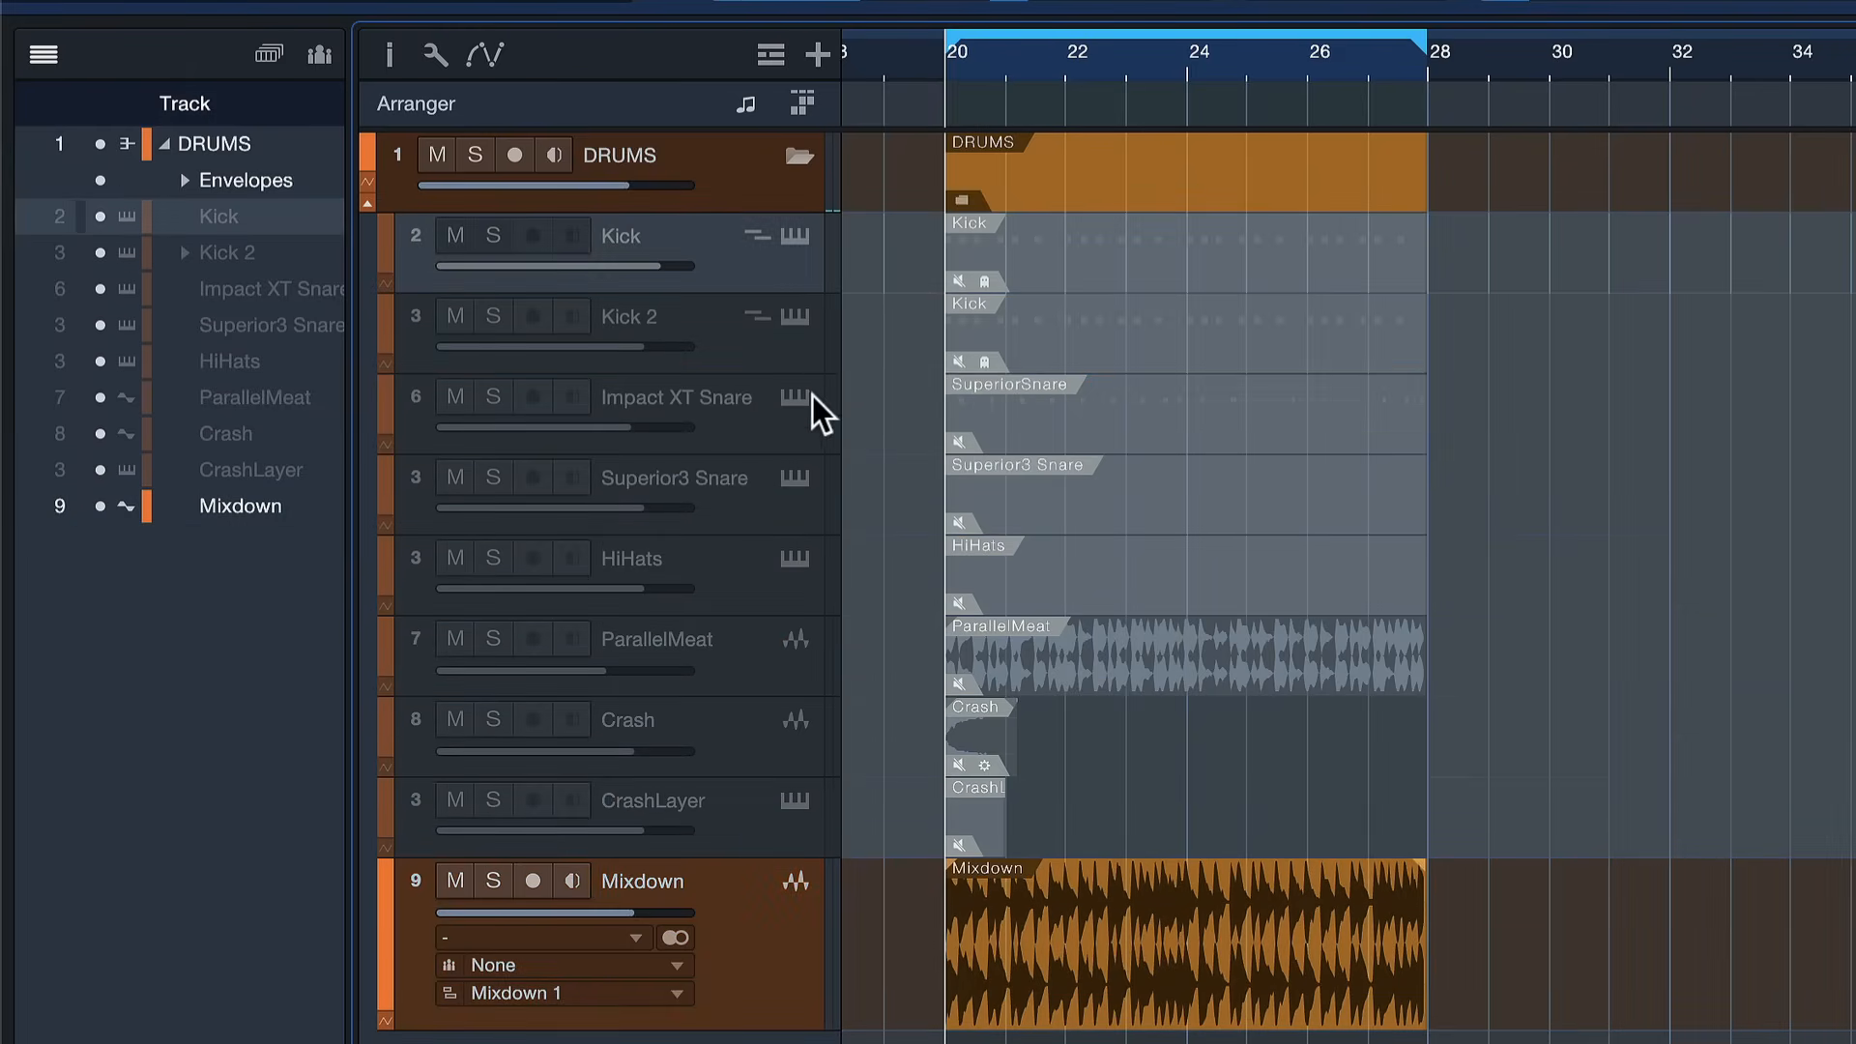
Unhide the drum tracks and remove the Mixdown track from the song.
right_click(702, 807)
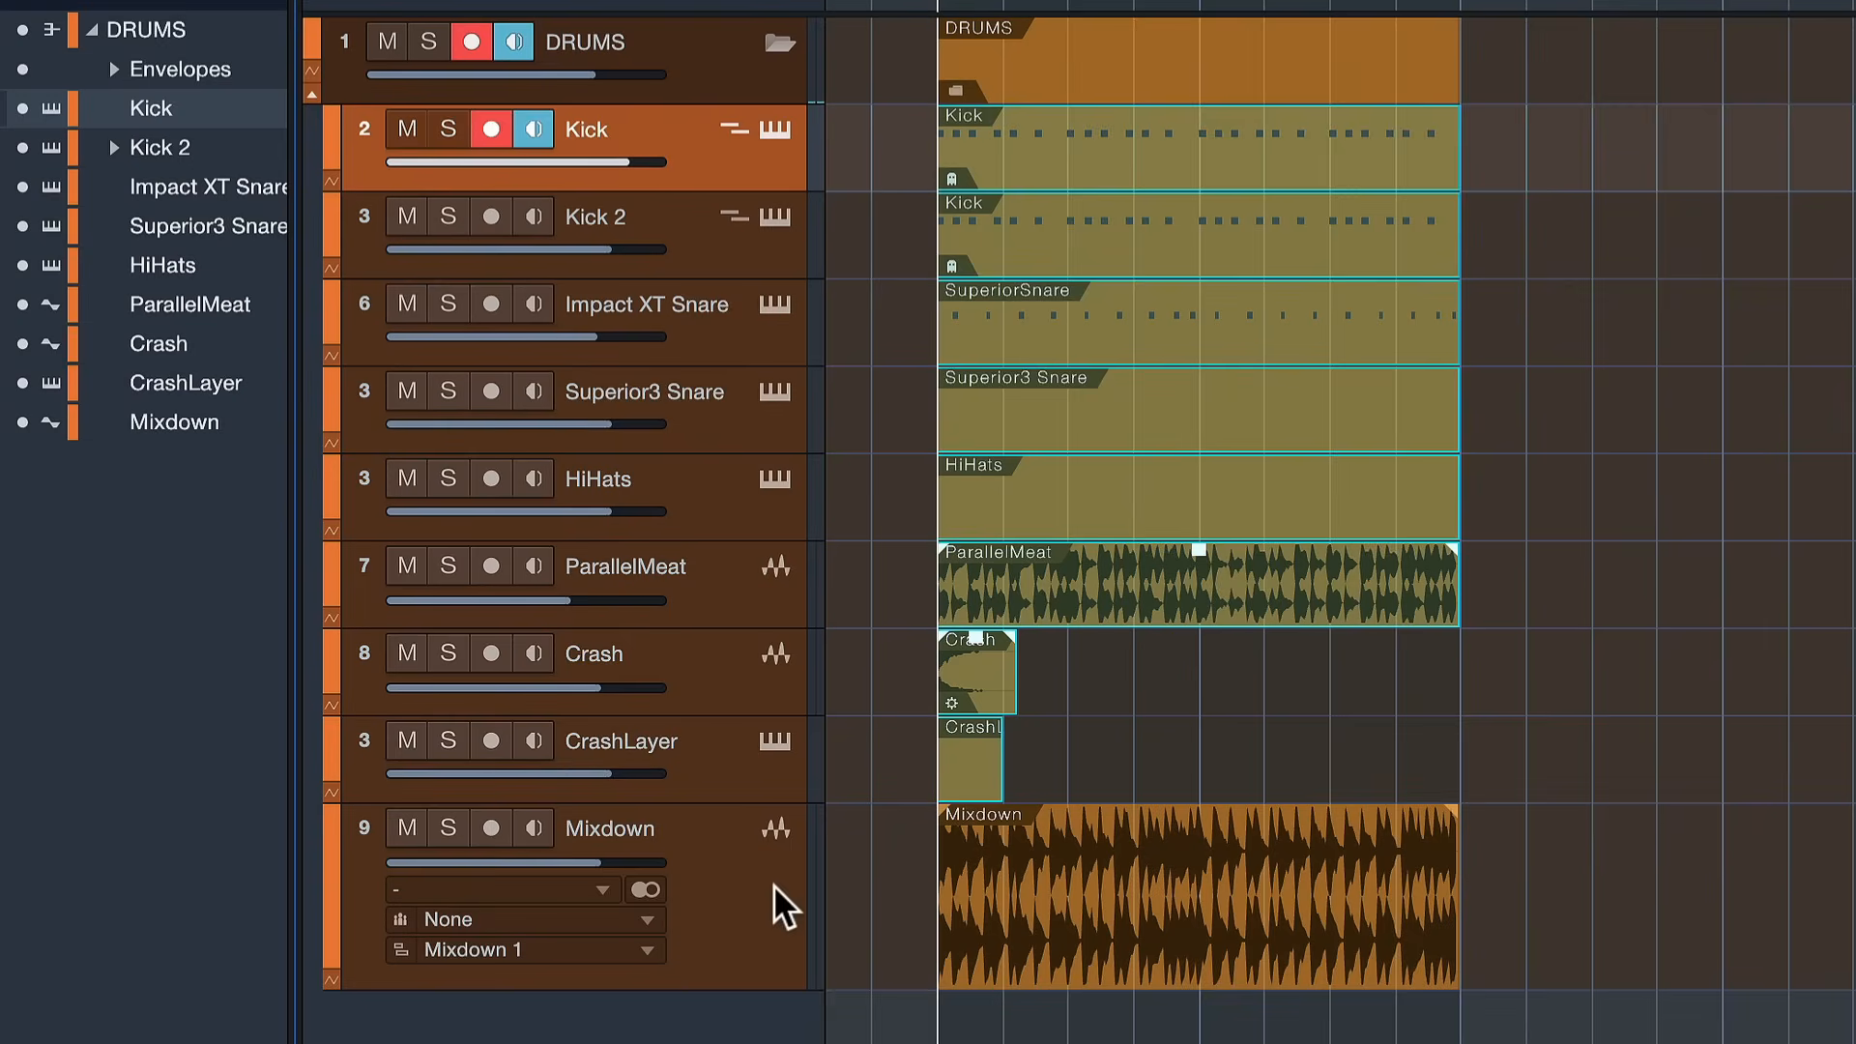
right_click(783, 905)
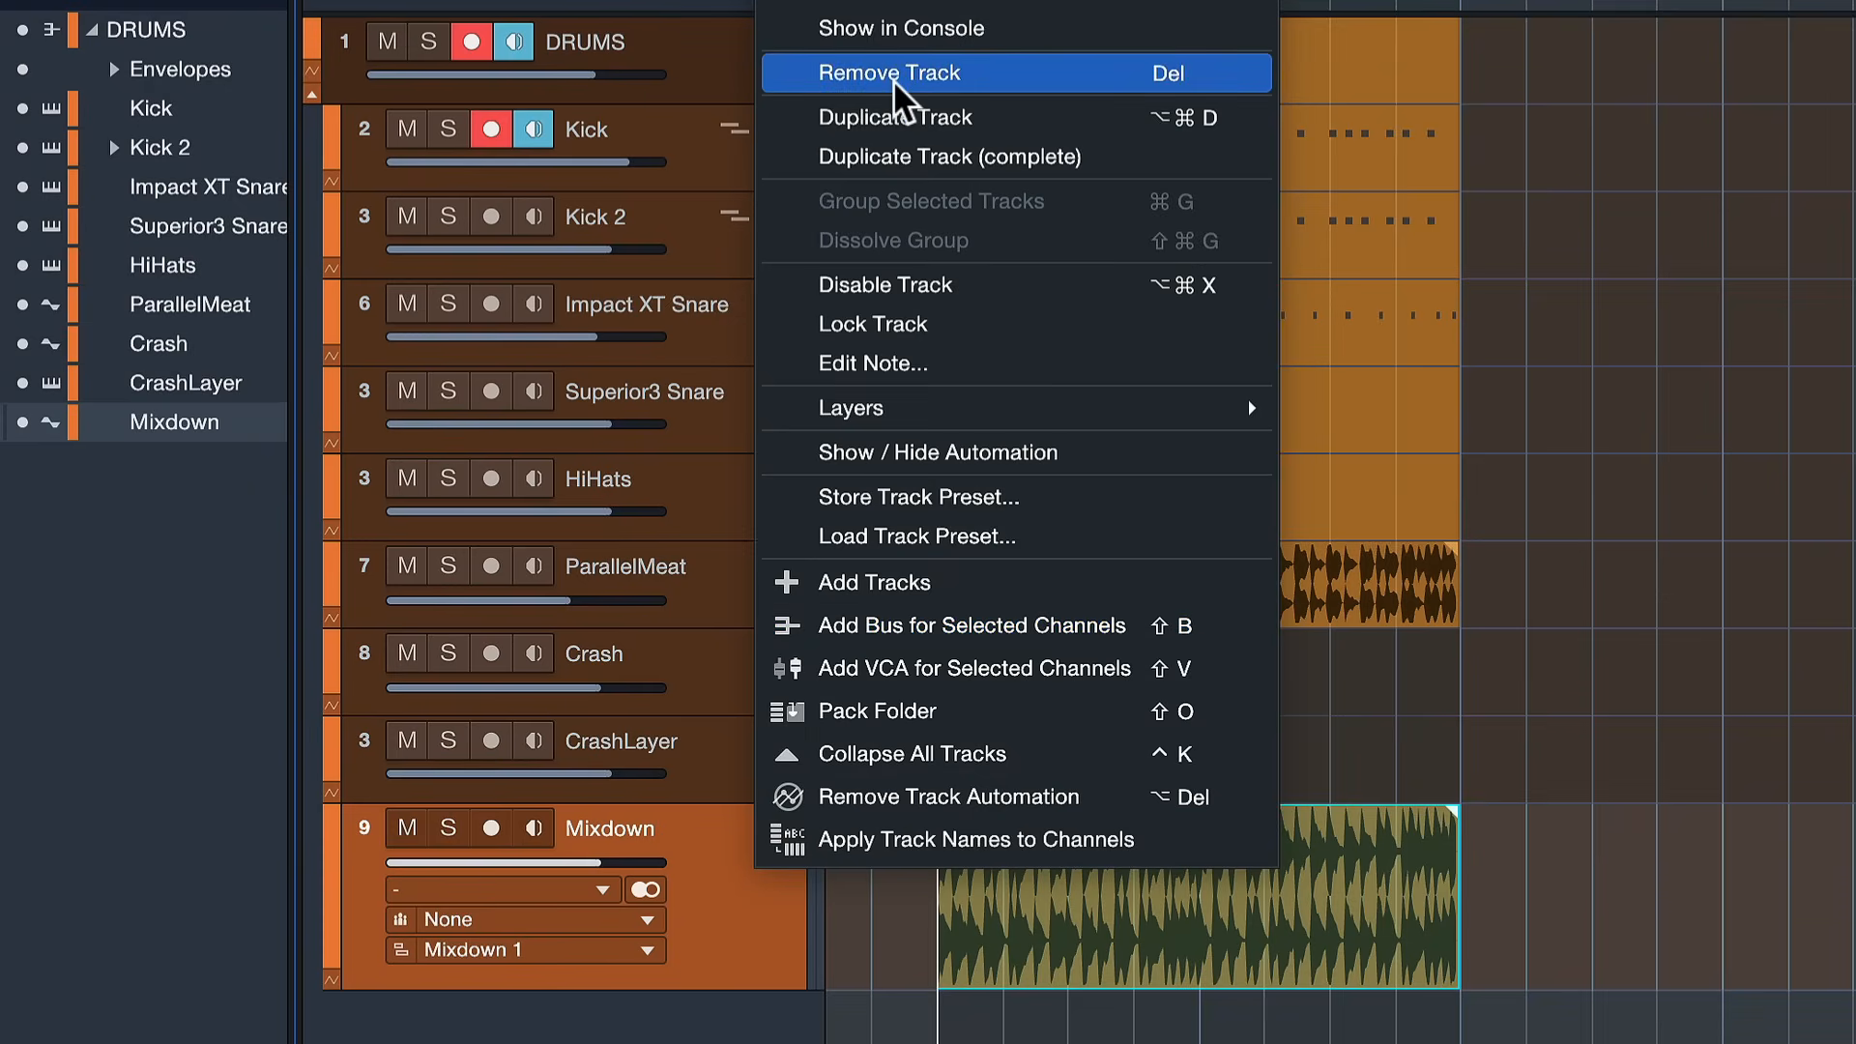
left_click(897, 71)
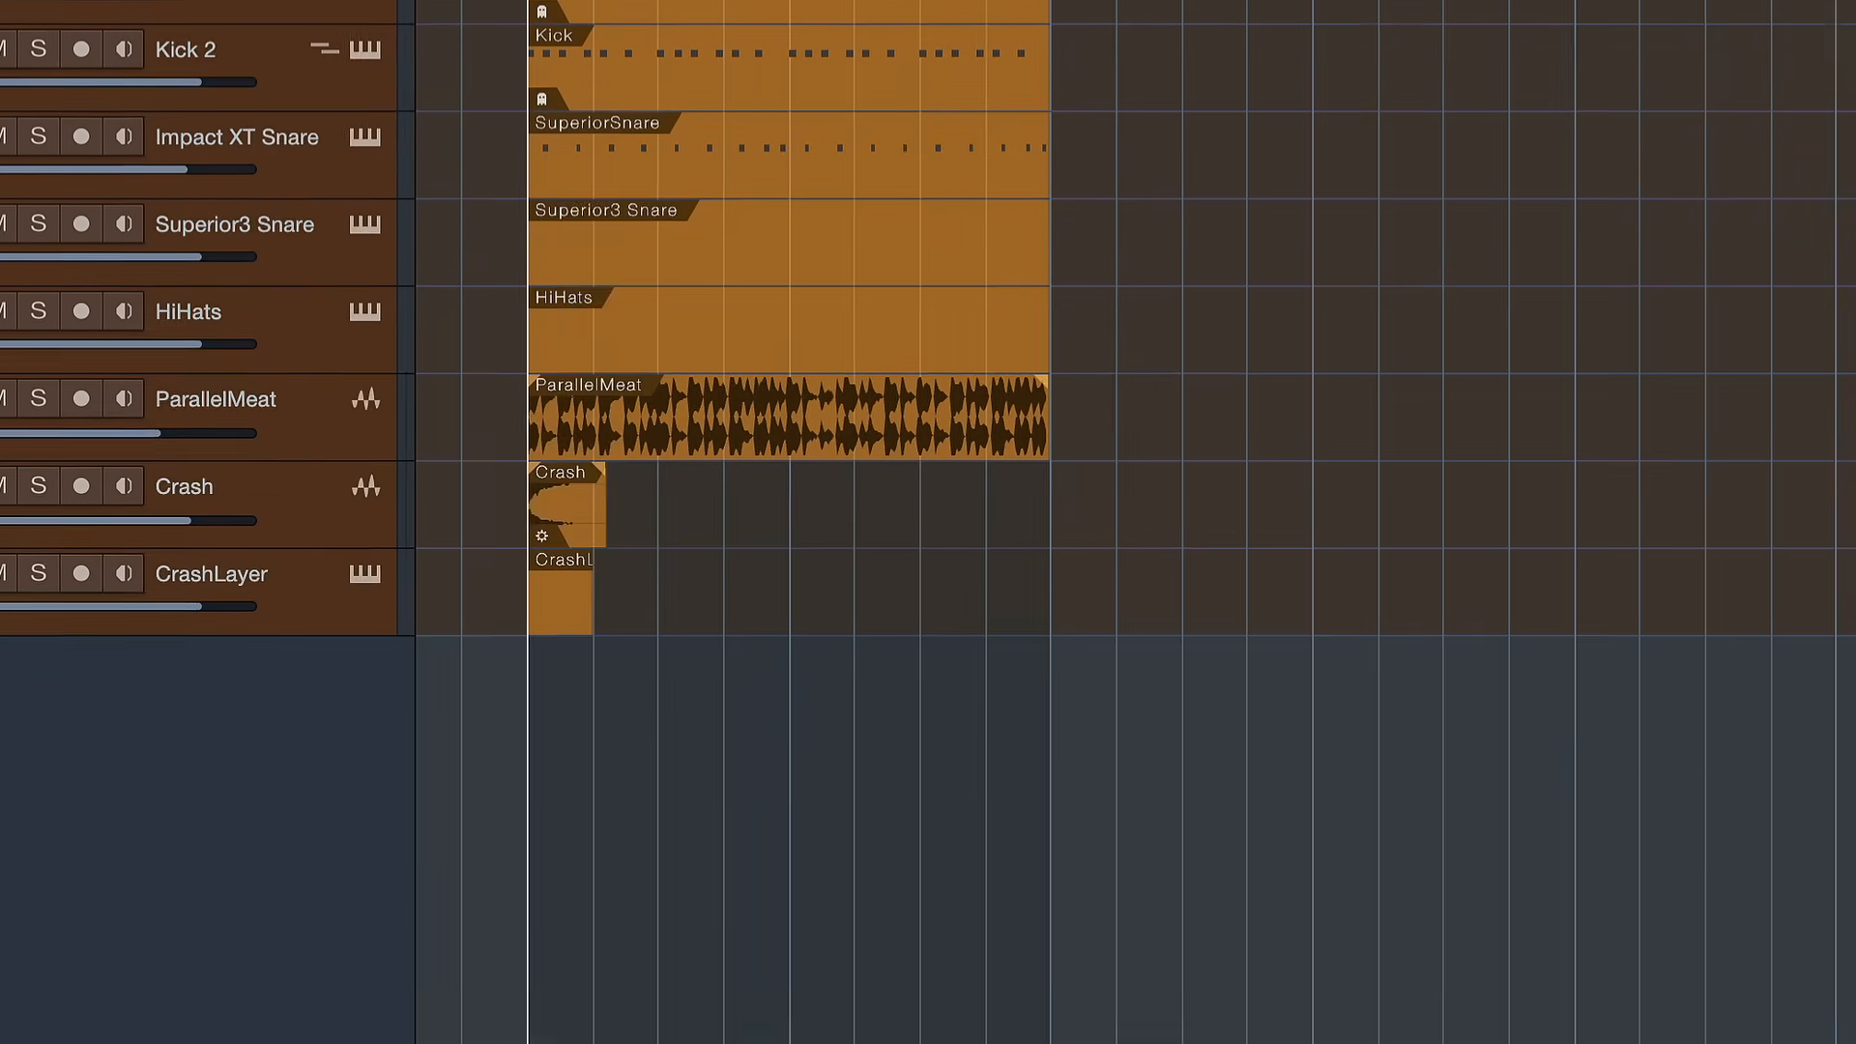
Search PreSonus Exchange in the Browser's Cloud tab for 'render'.
left_click(1790, 997)
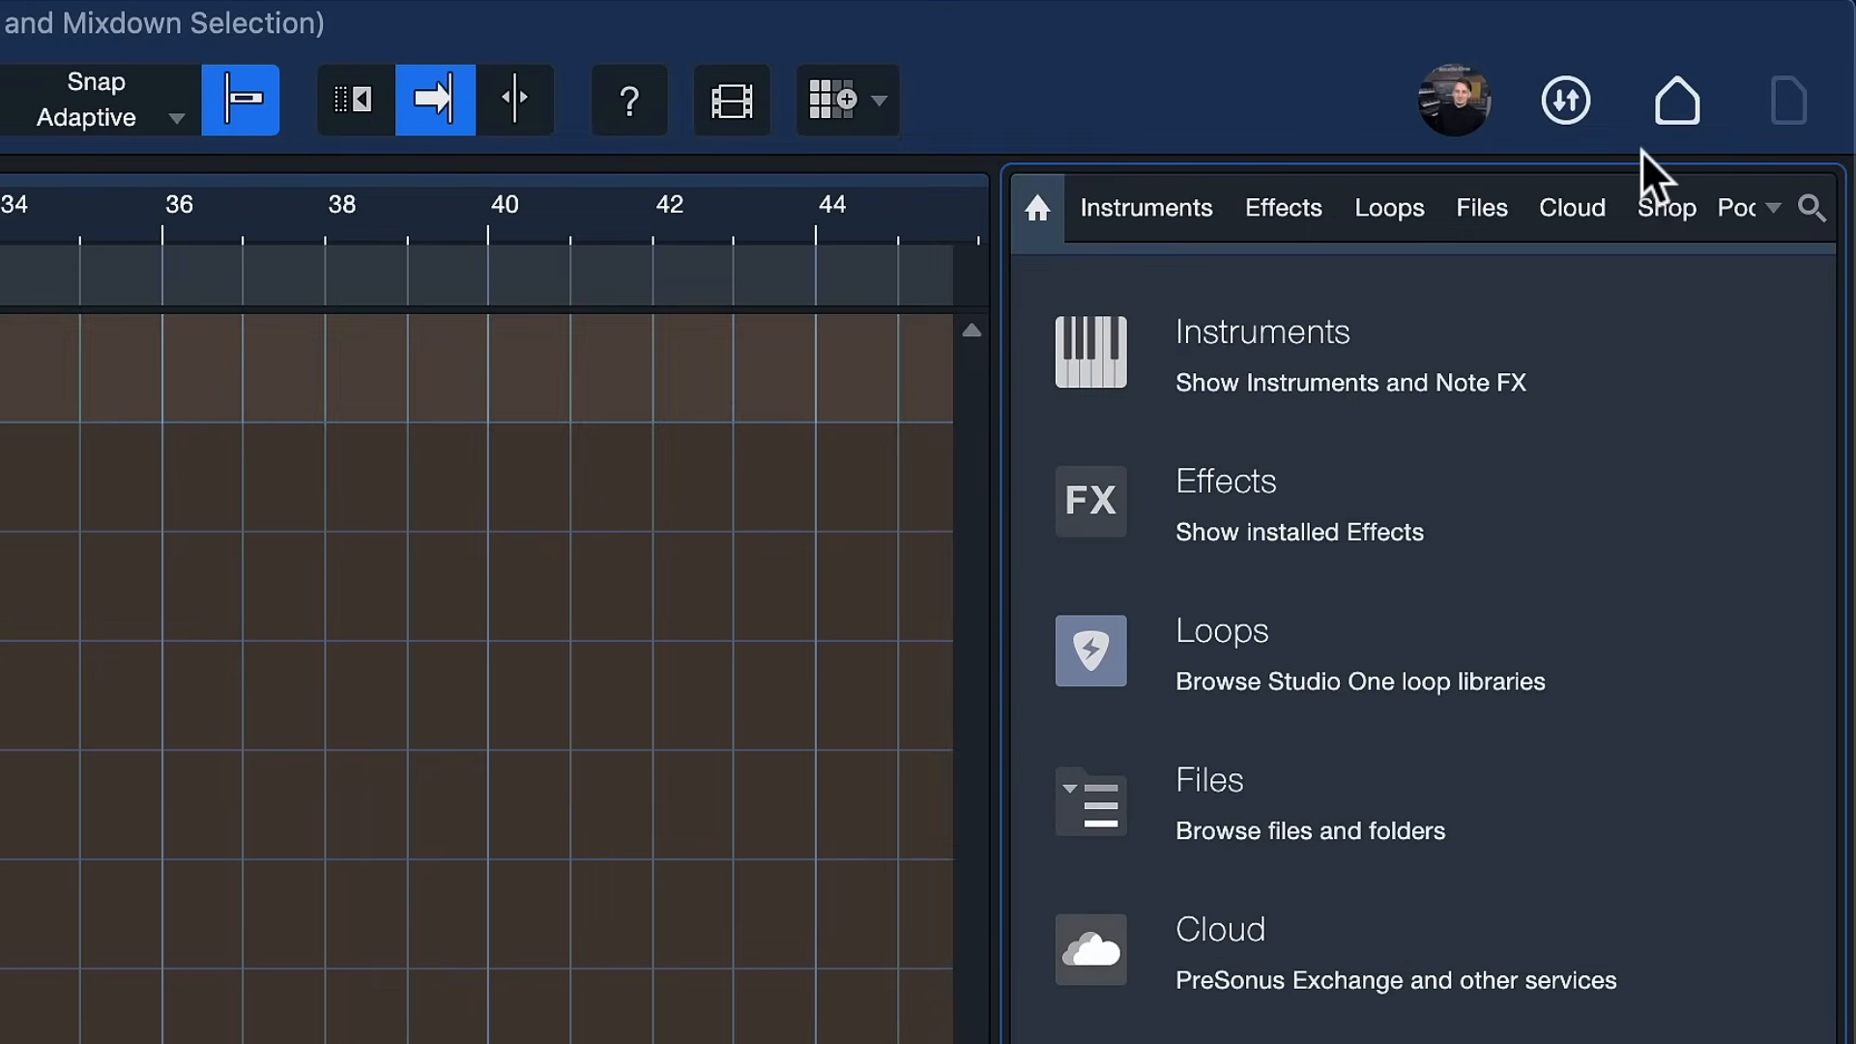
left_click(1572, 209)
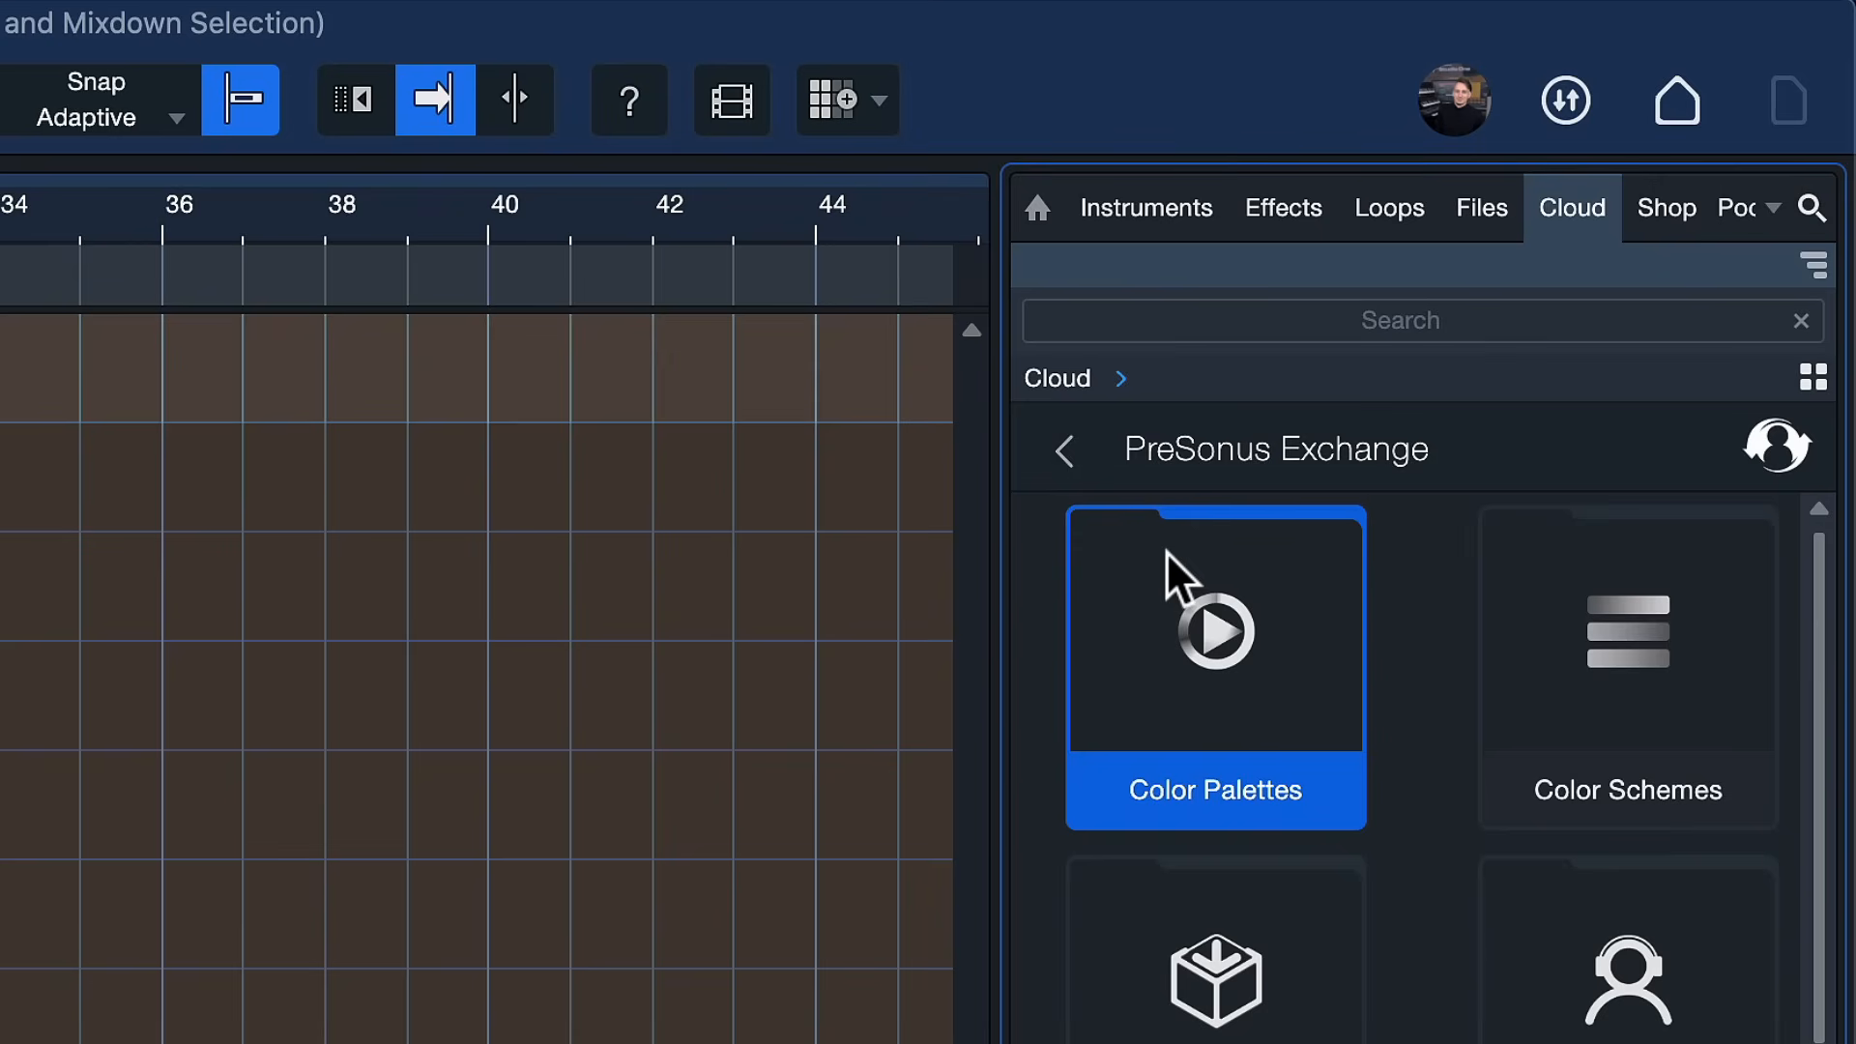
left_click(1399, 321)
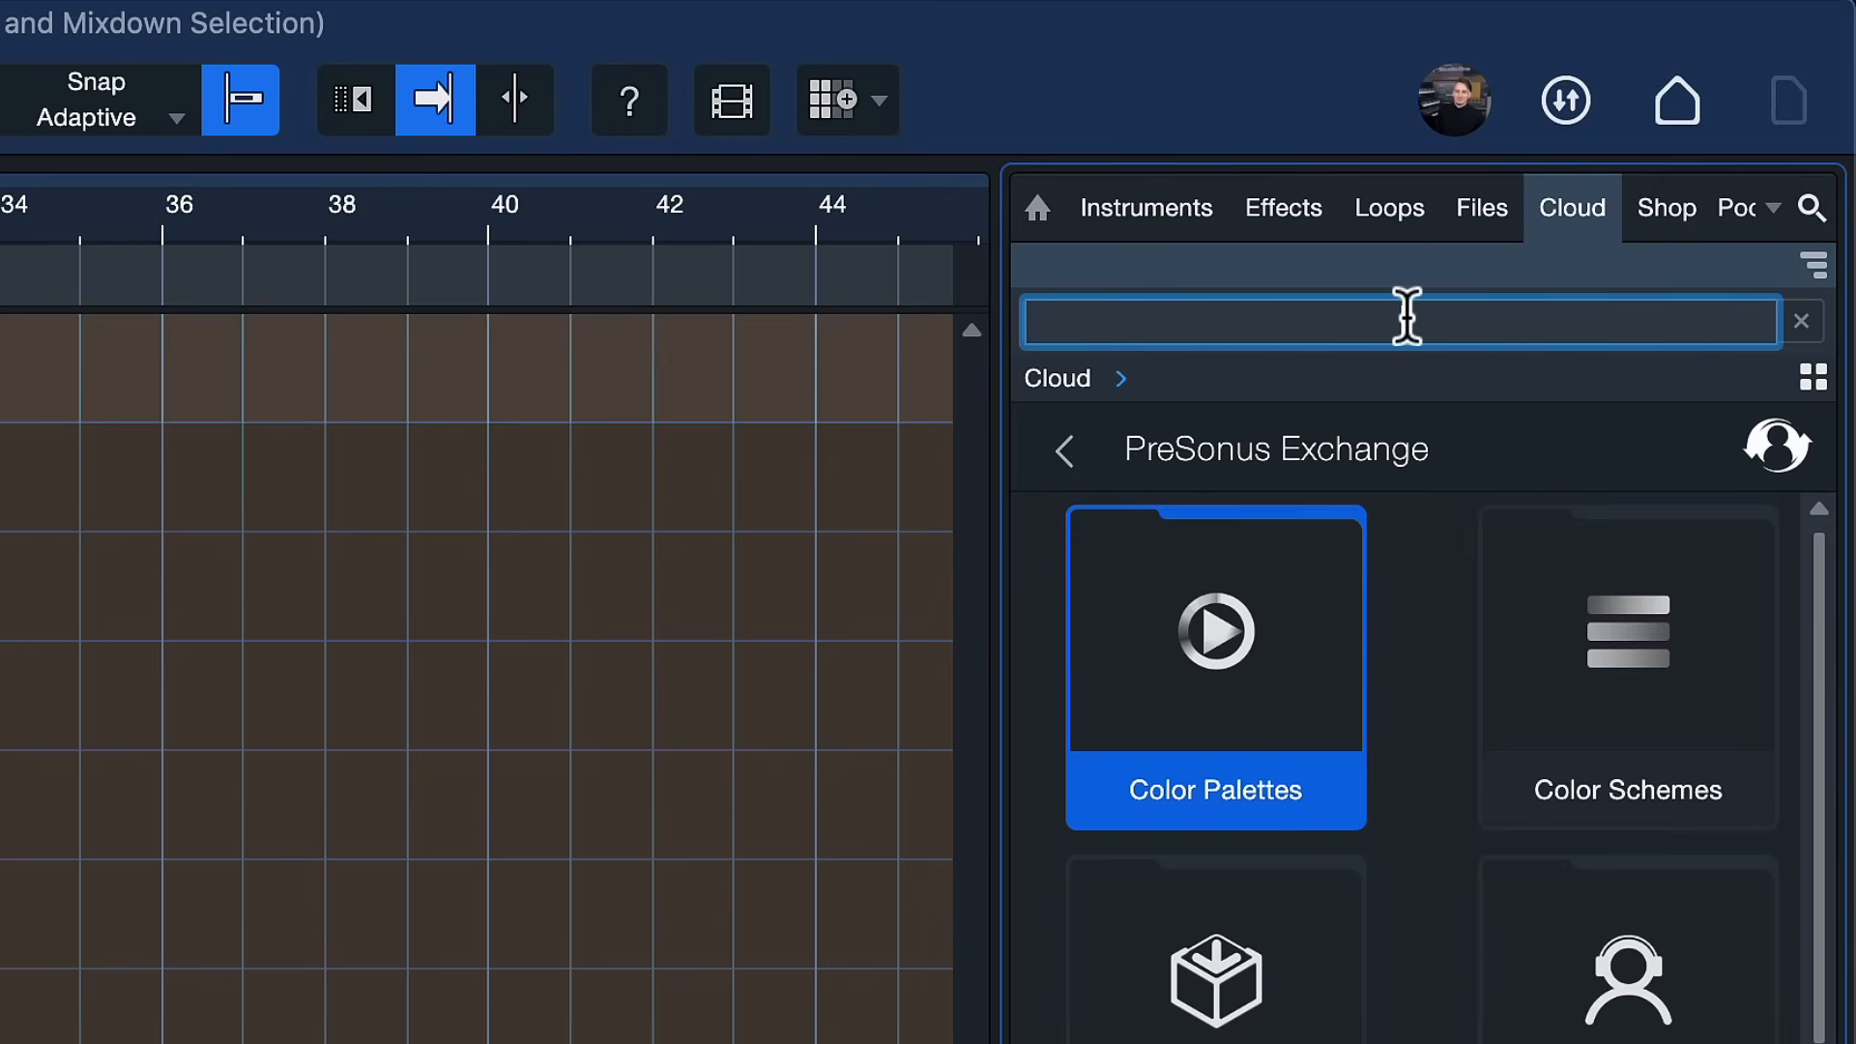
mouse_move(1512, 274)
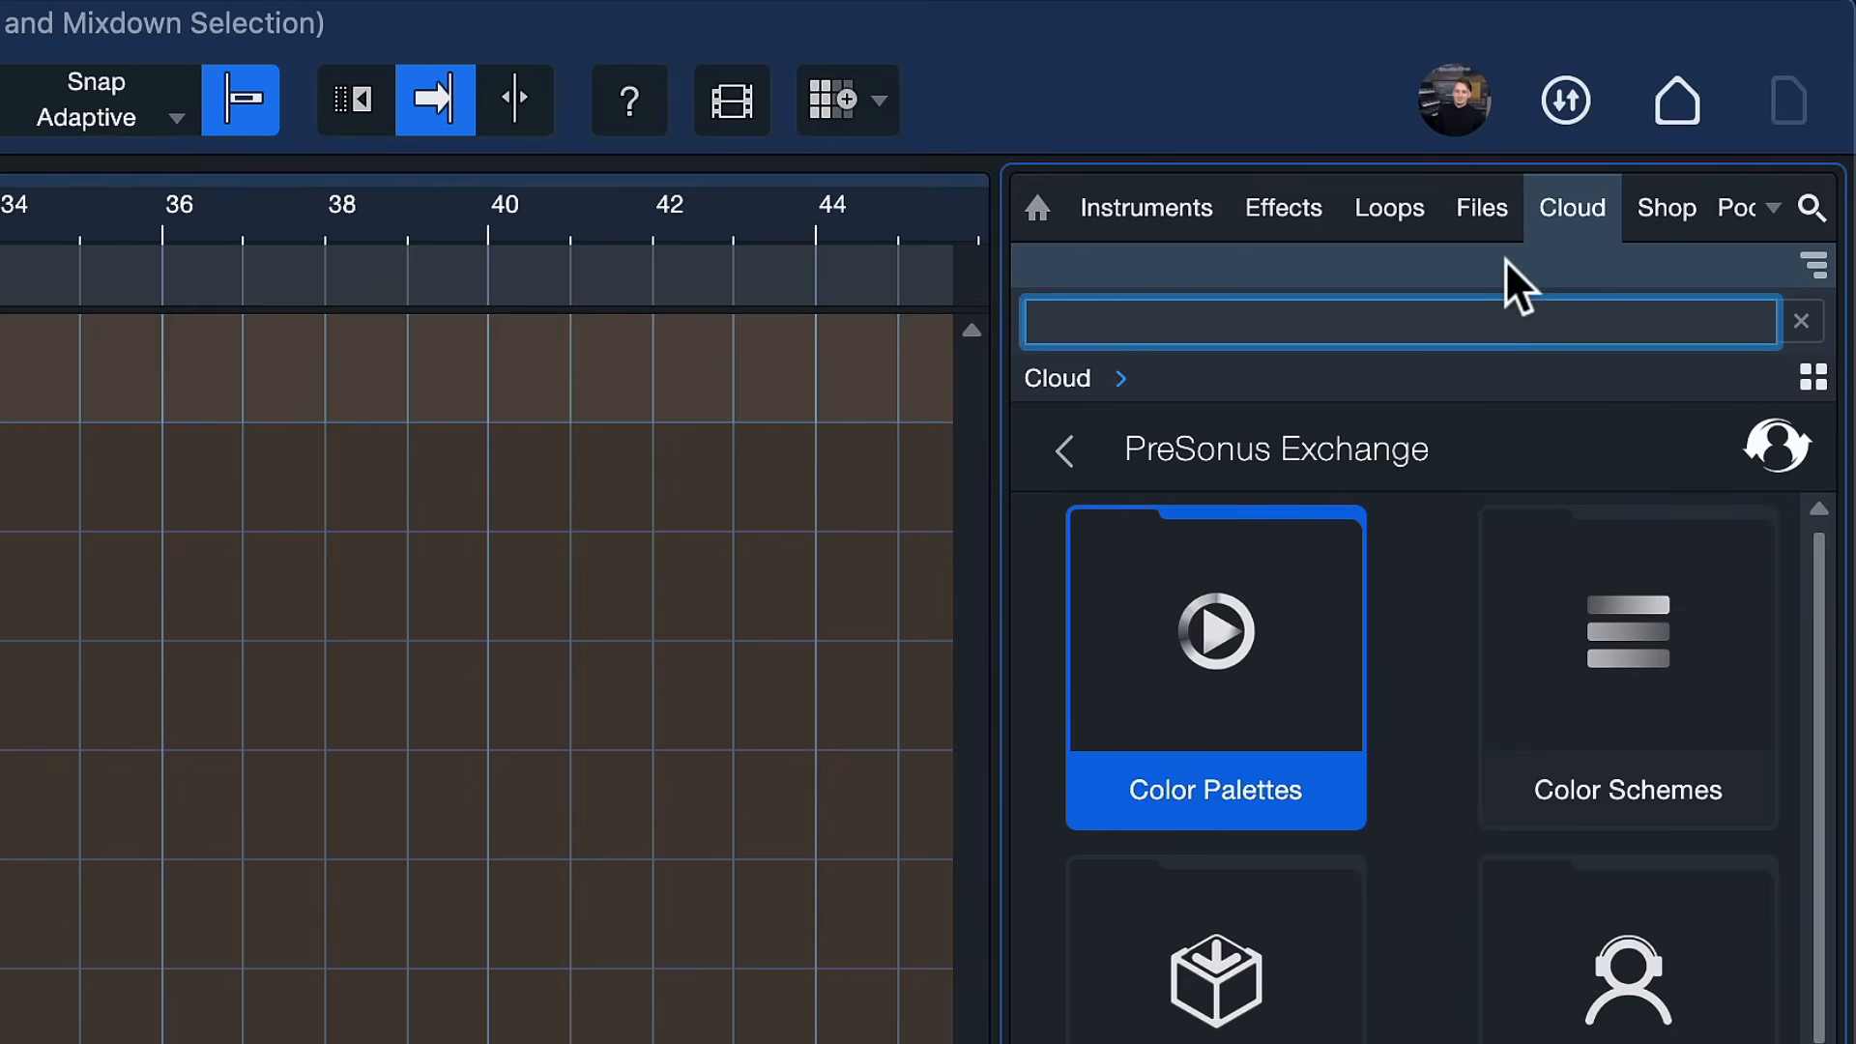
type("render")
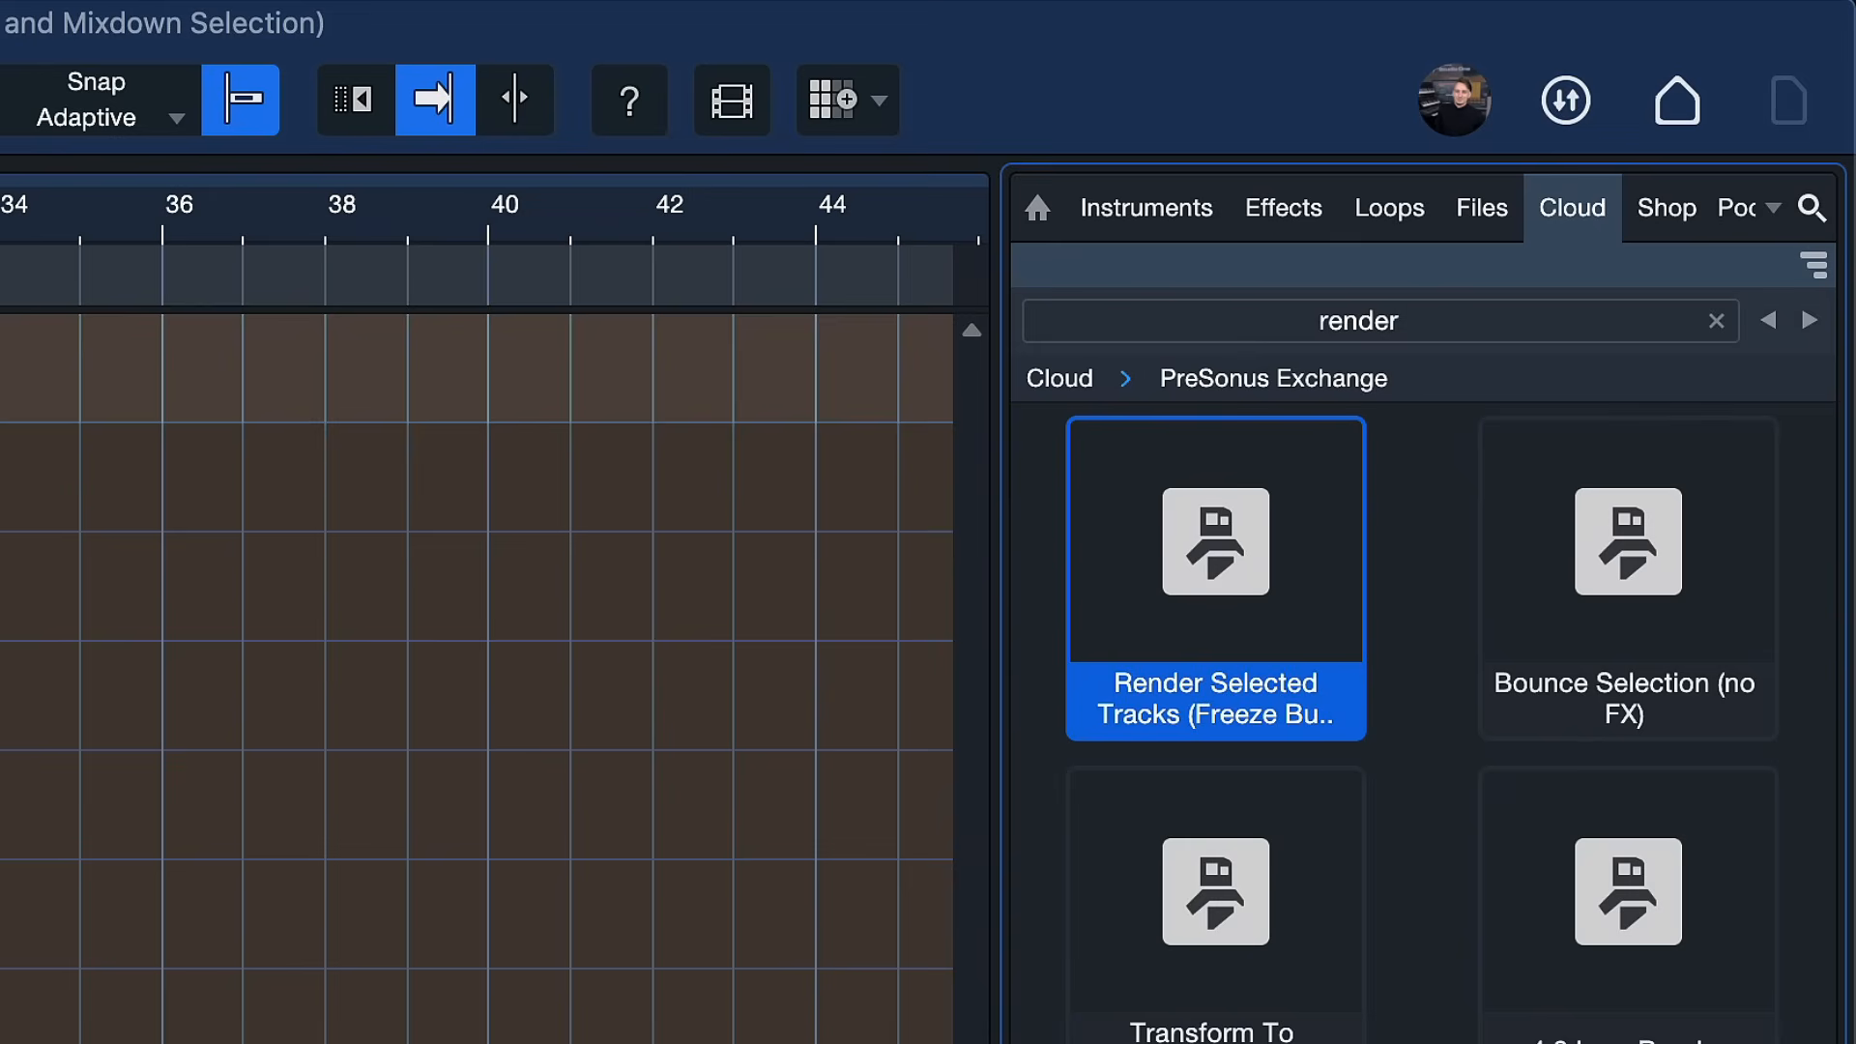
mouse_move(1222, 603)
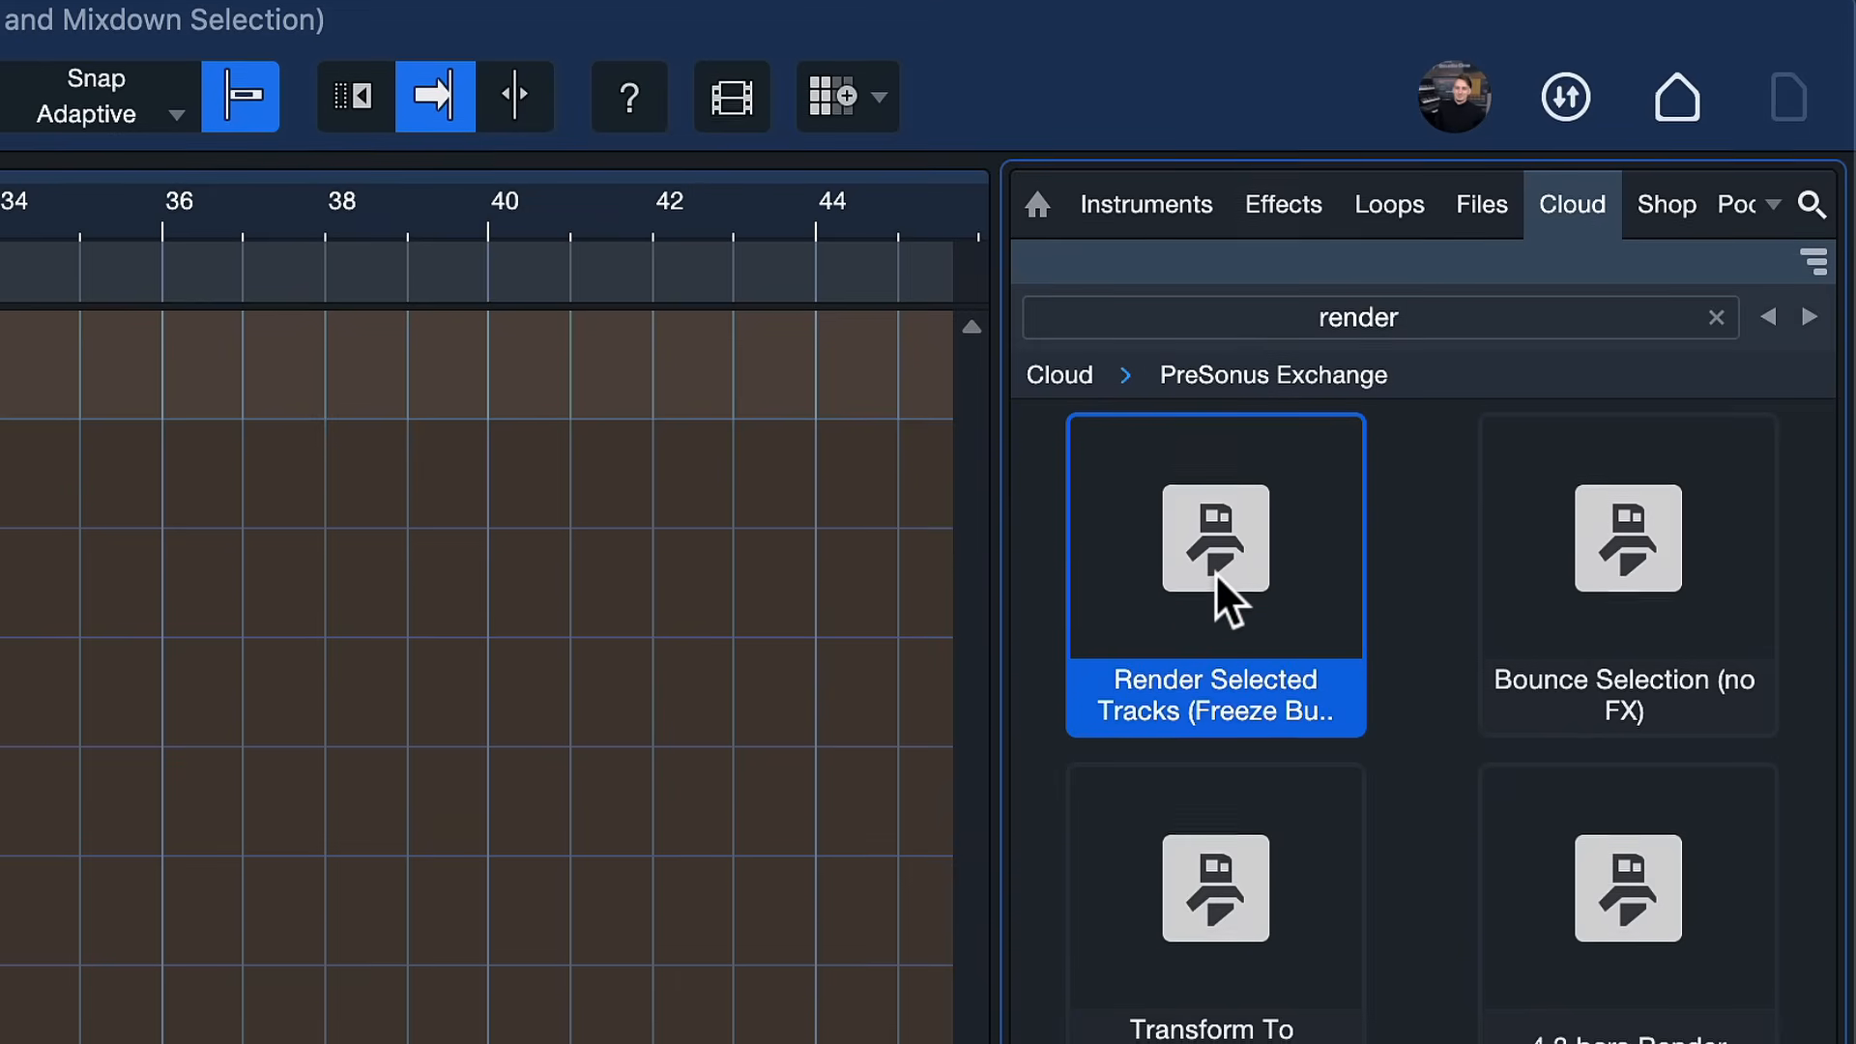
Install the Render Selected Tracks macro from PreSonus Exchange.
left_click(1214, 557)
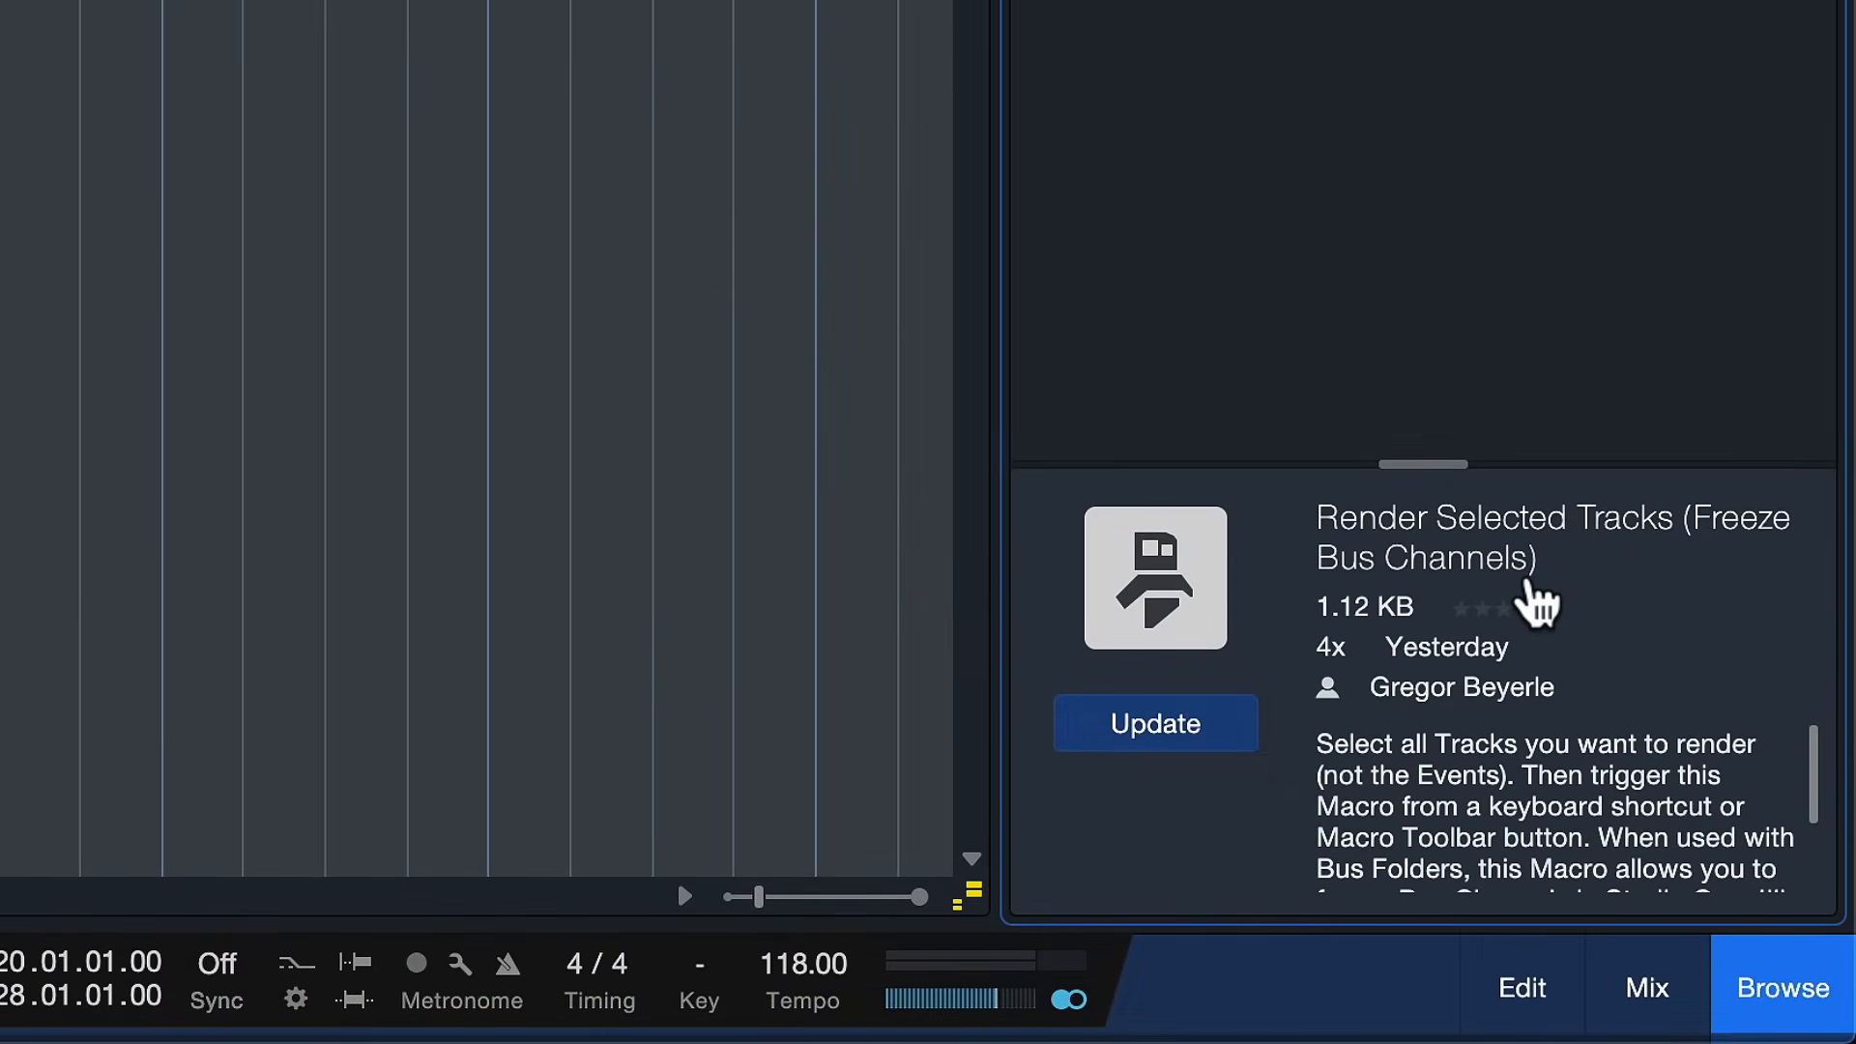
mouse_move(1514, 588)
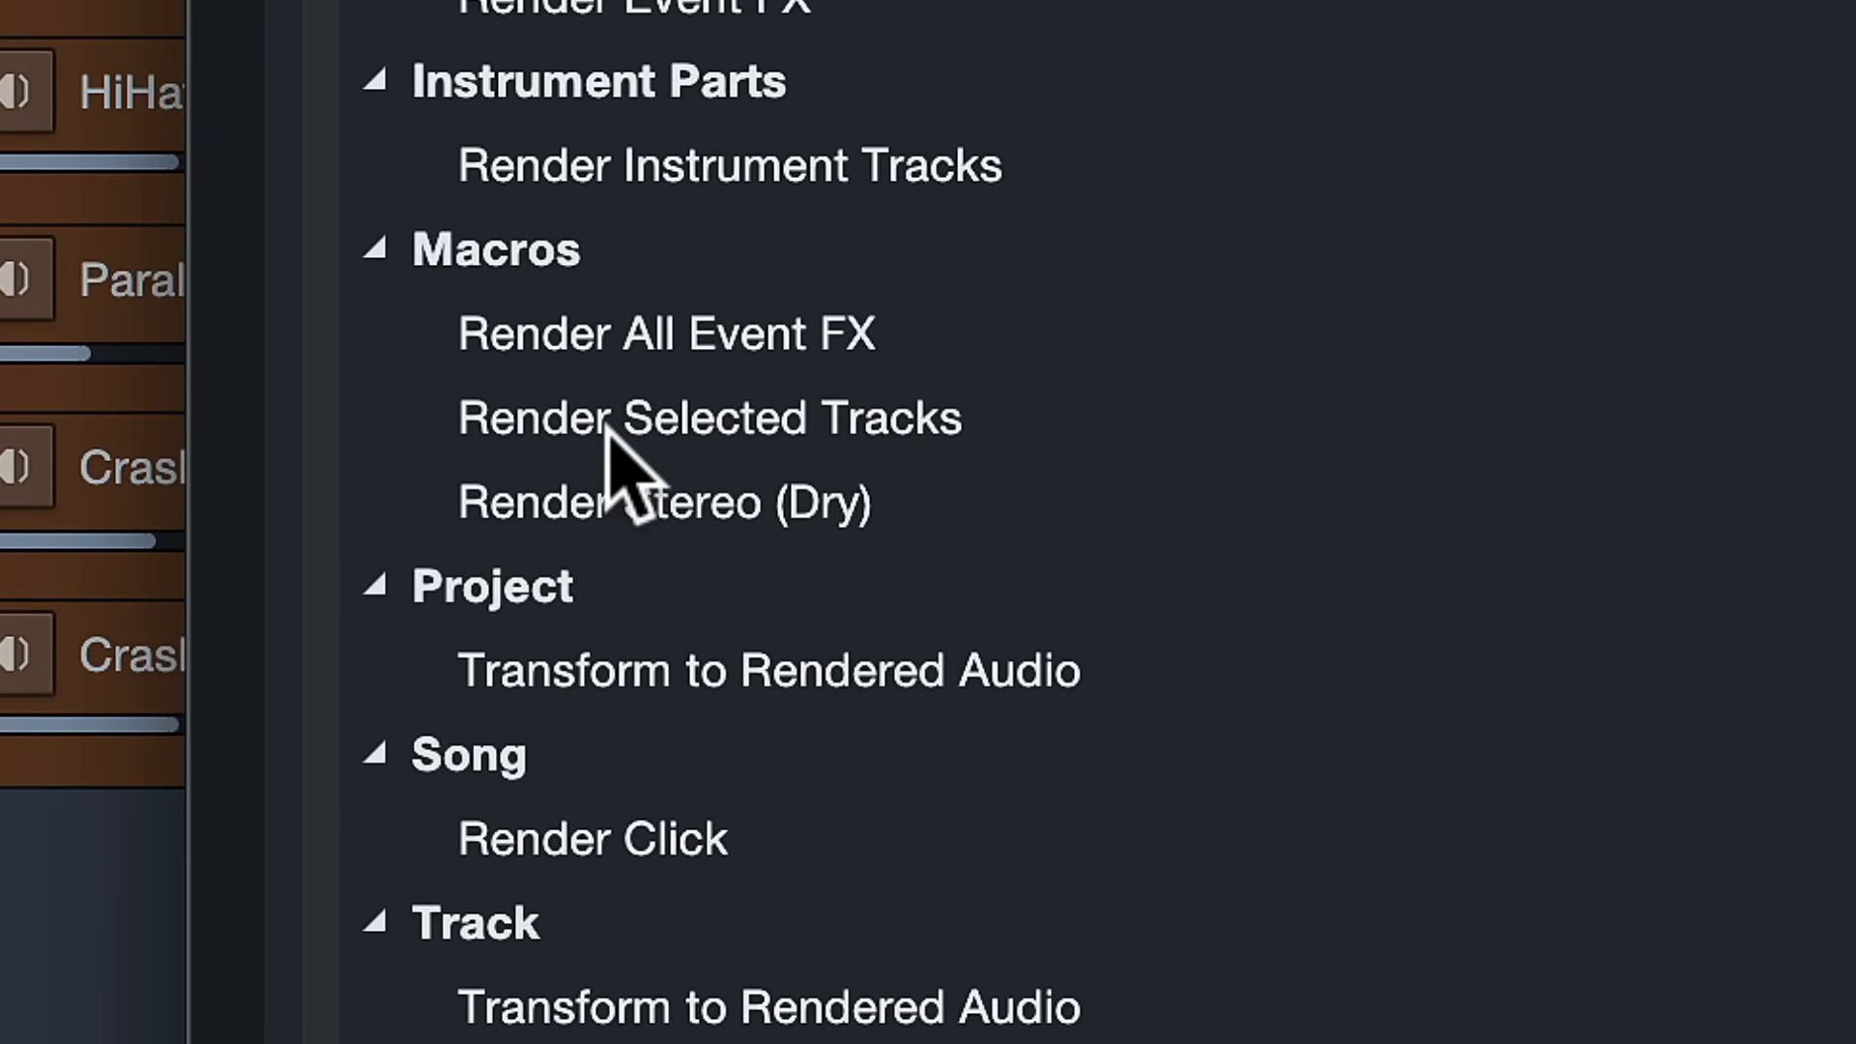
Assign shortcut 8 to the Render Selected Tracks macro and close preferences.
left_click(708, 418)
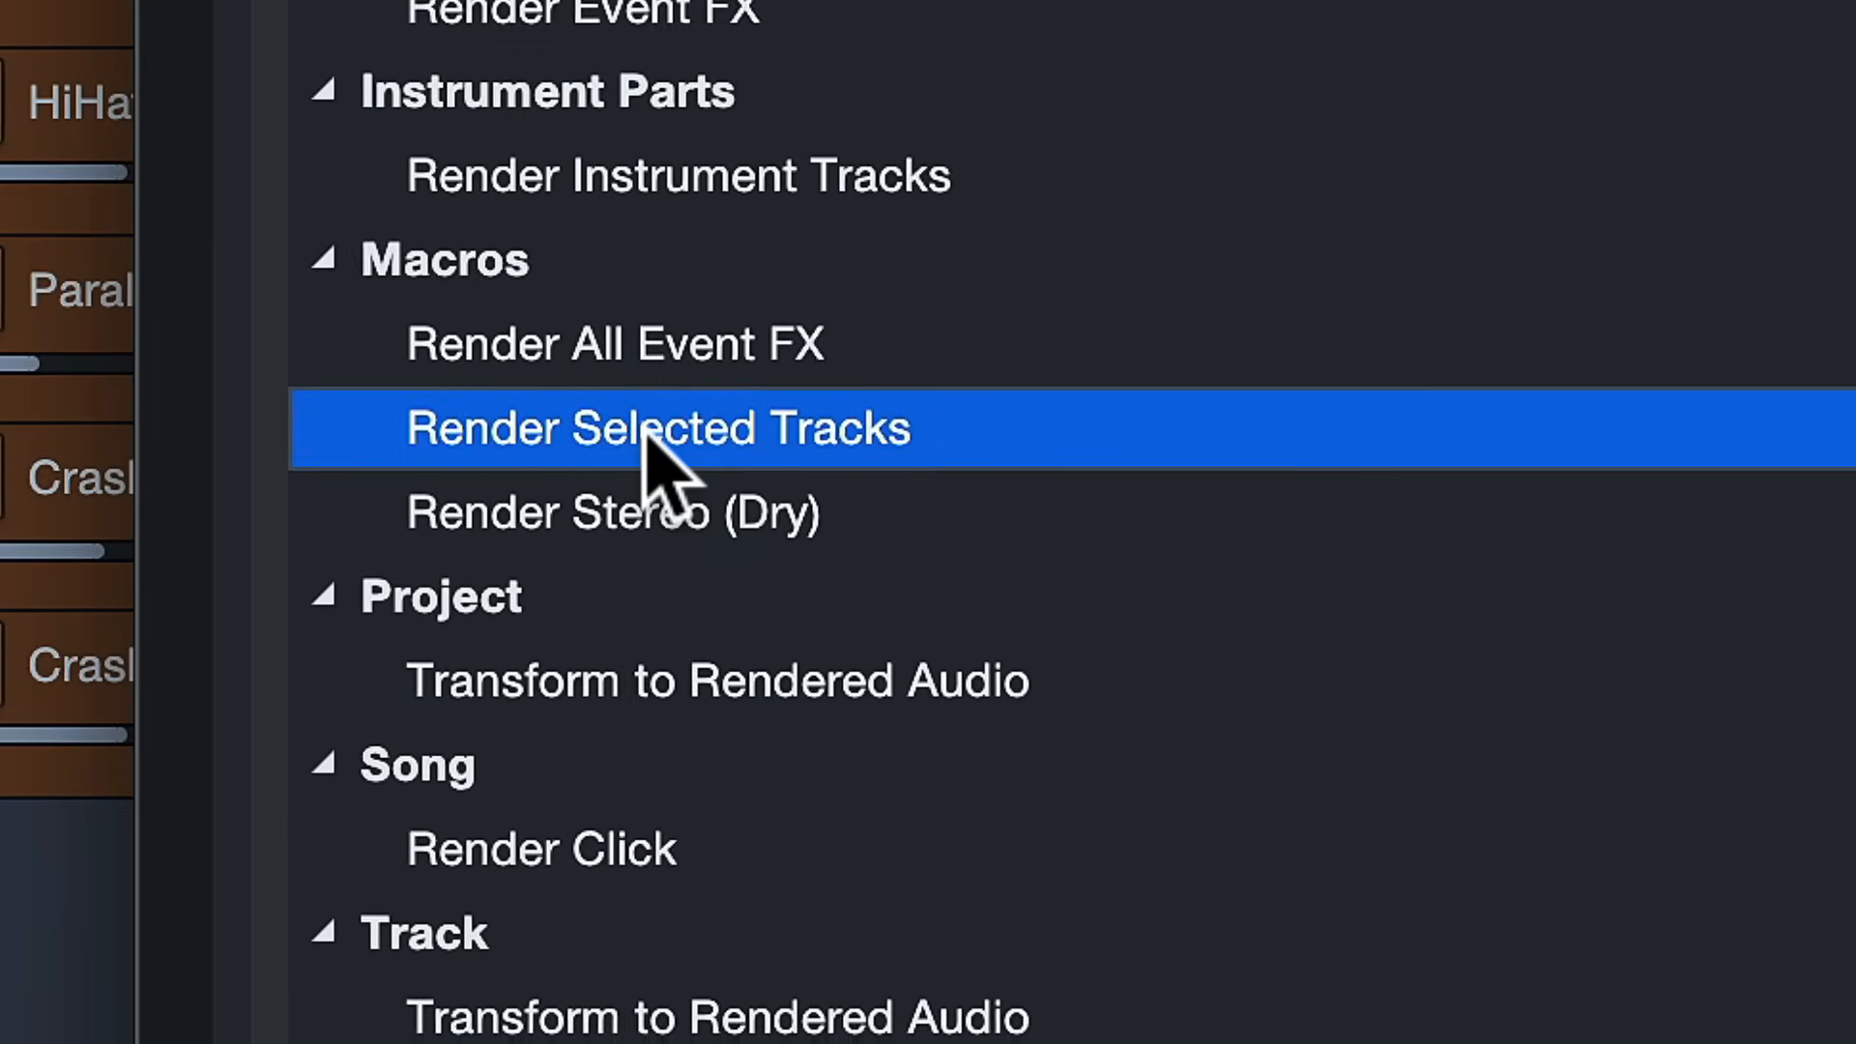
left_click(658, 427)
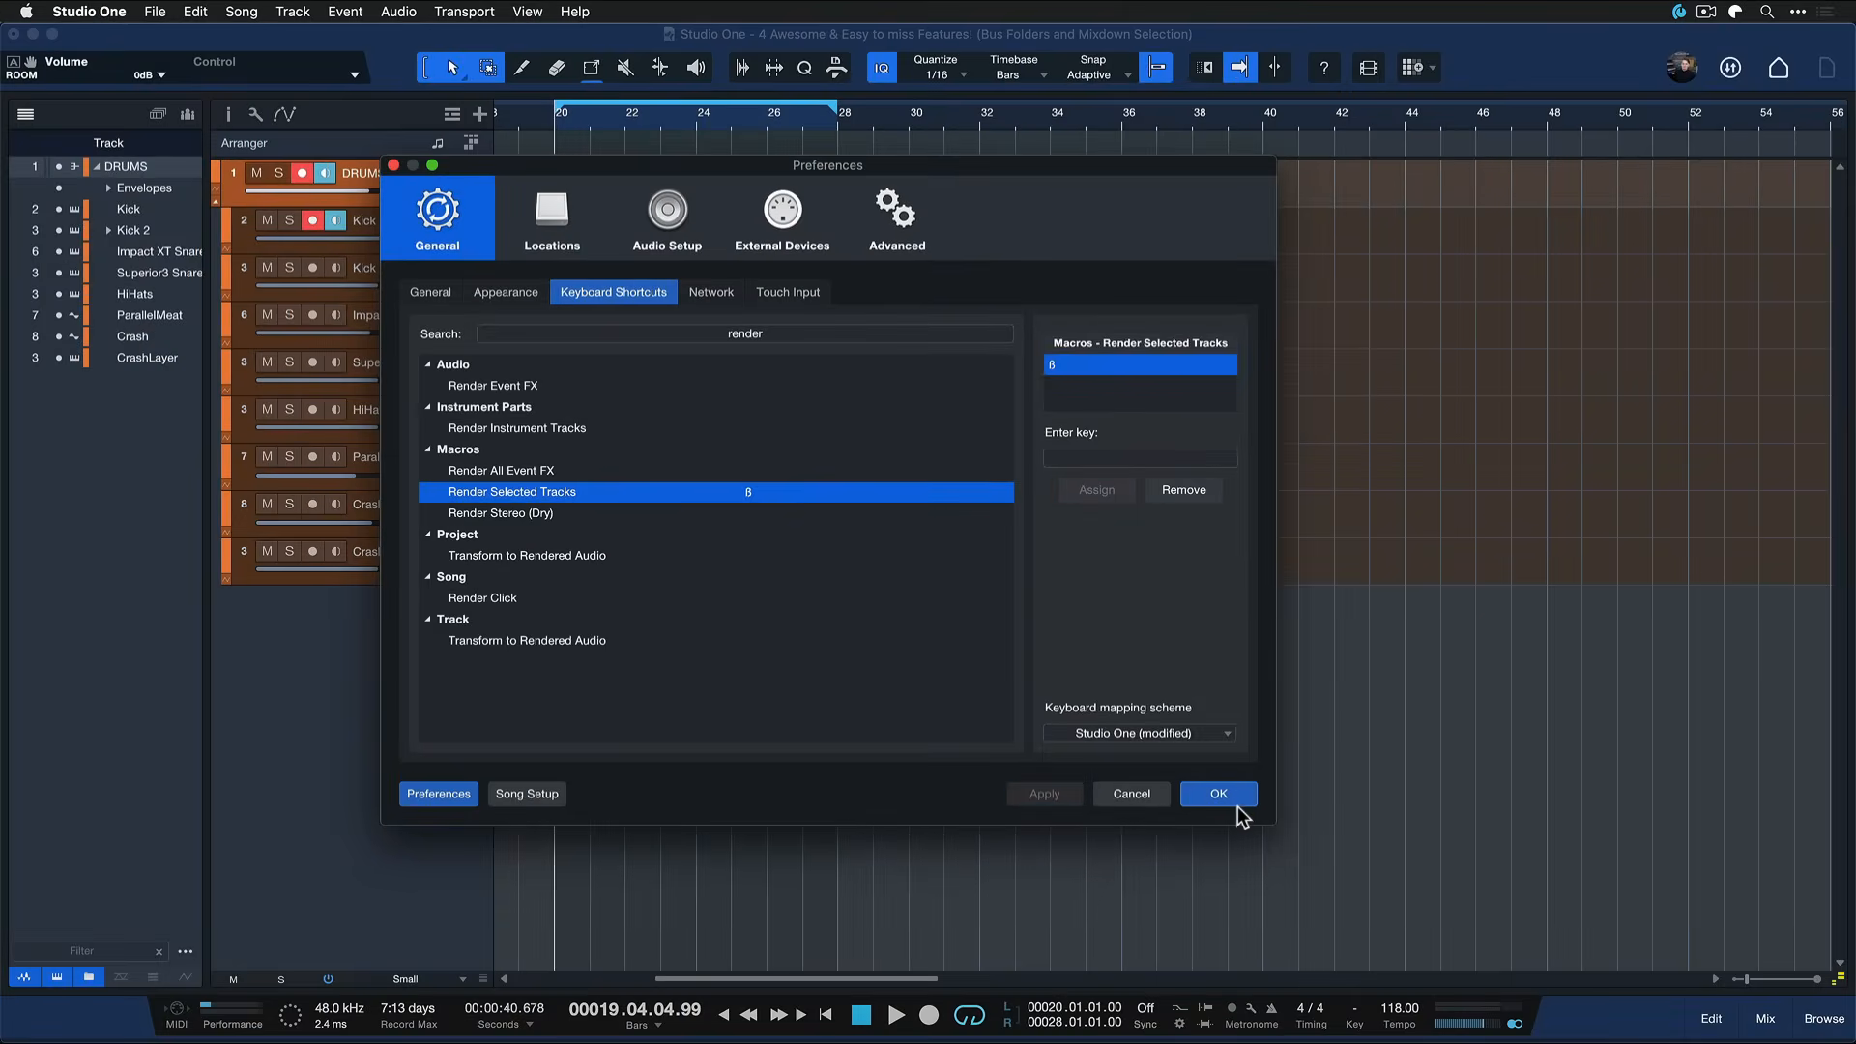
left_click(1218, 793)
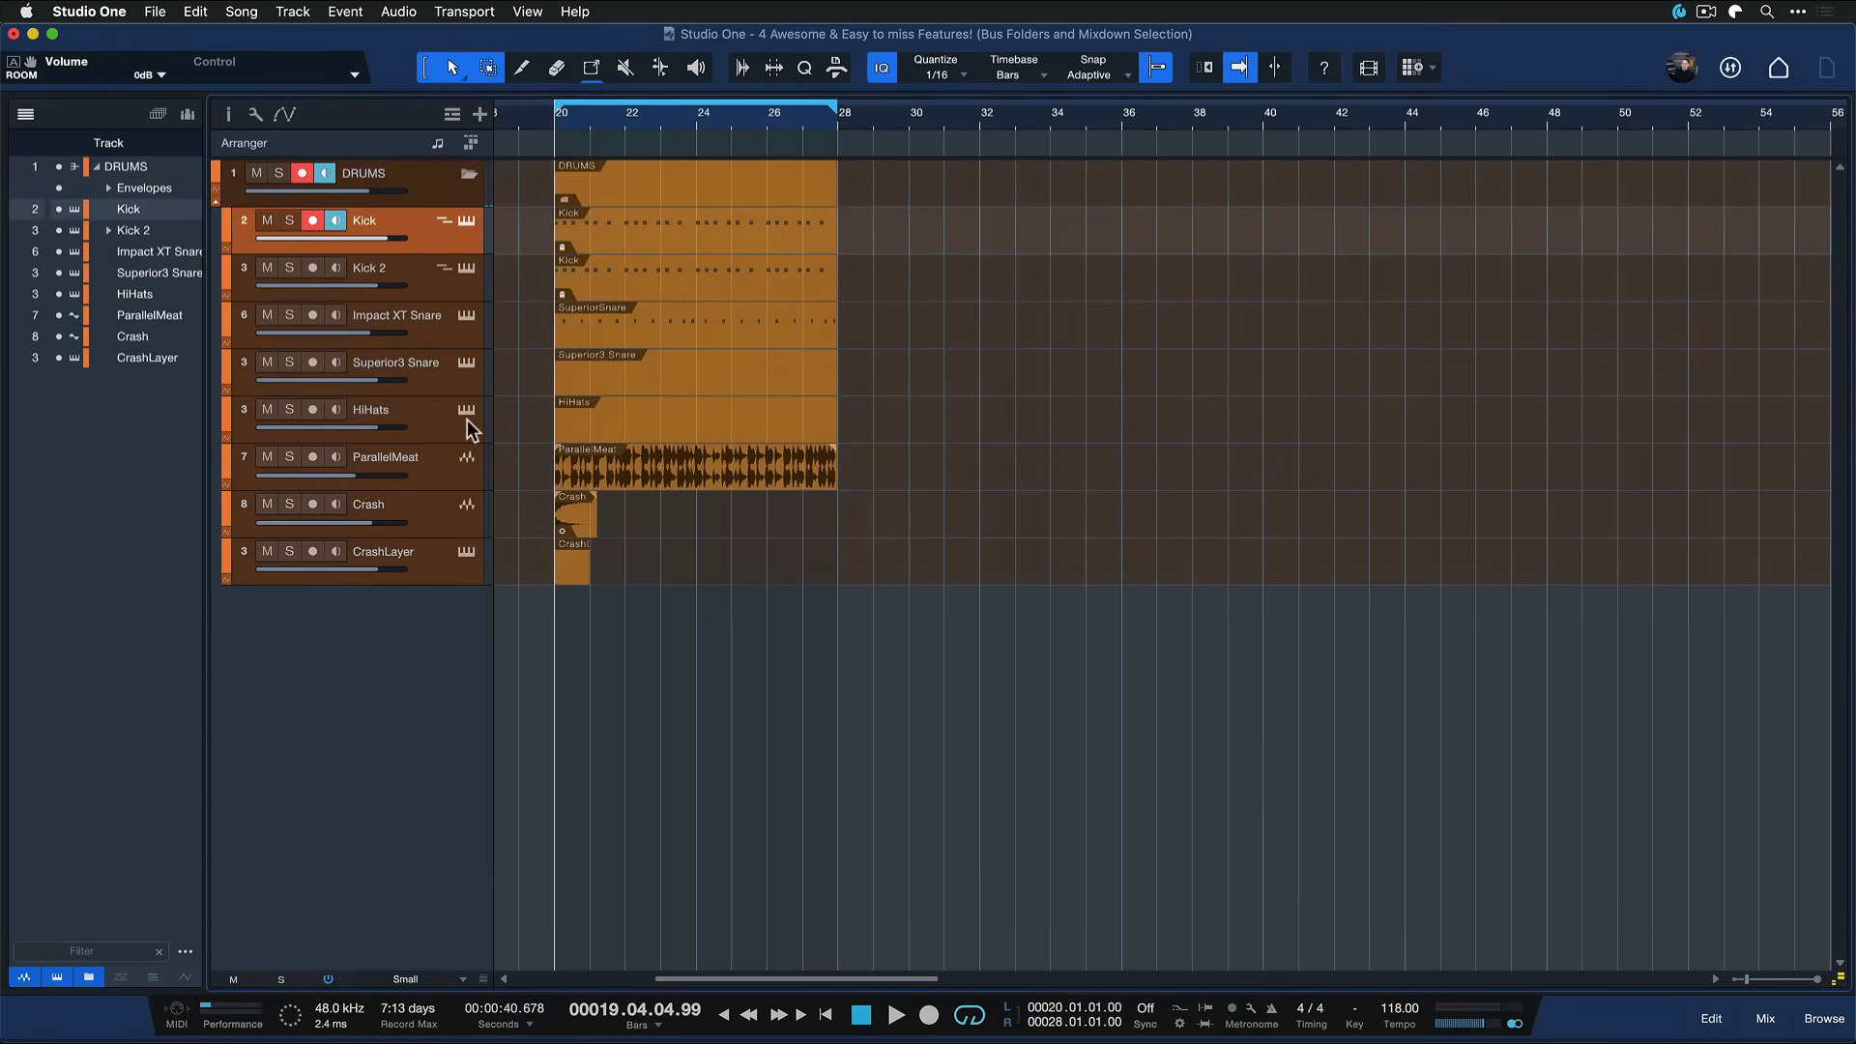